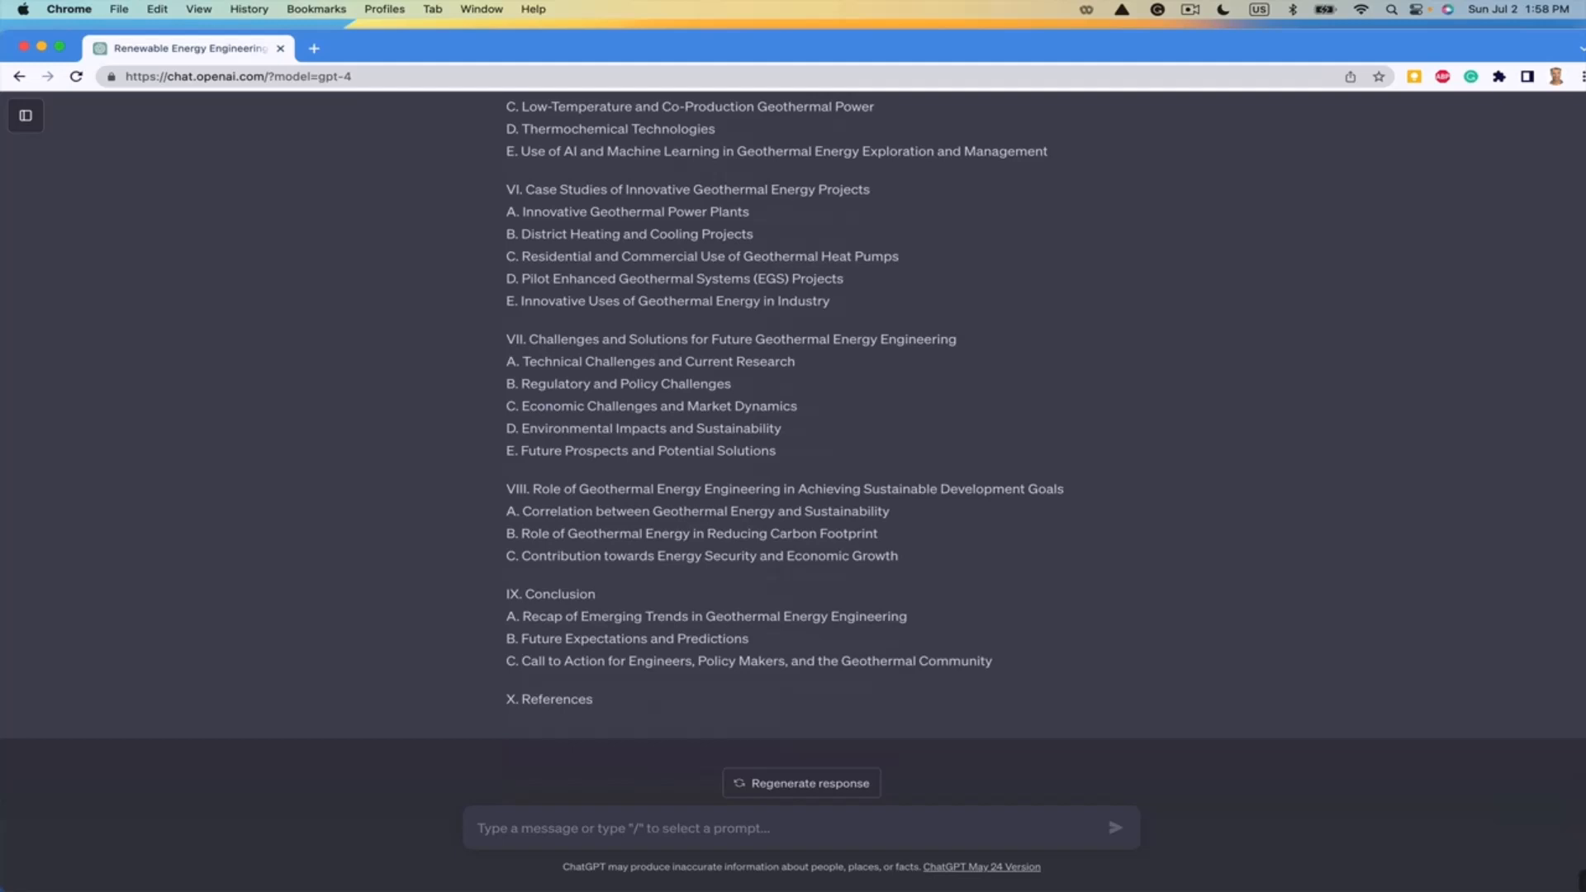
mouse_move(953, 541)
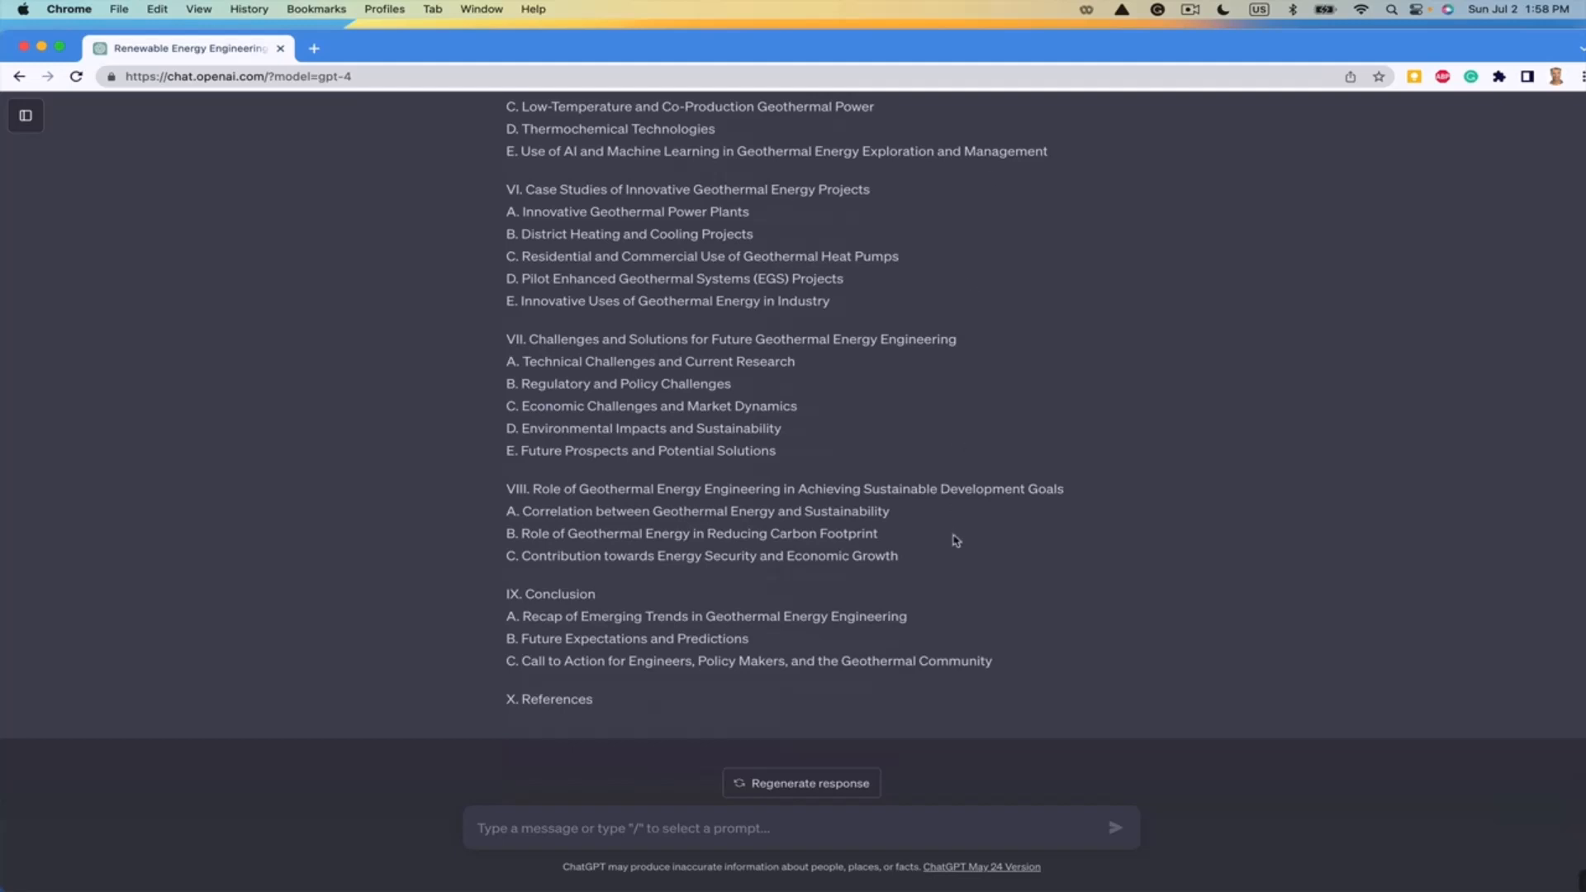
mouse_move(825, 303)
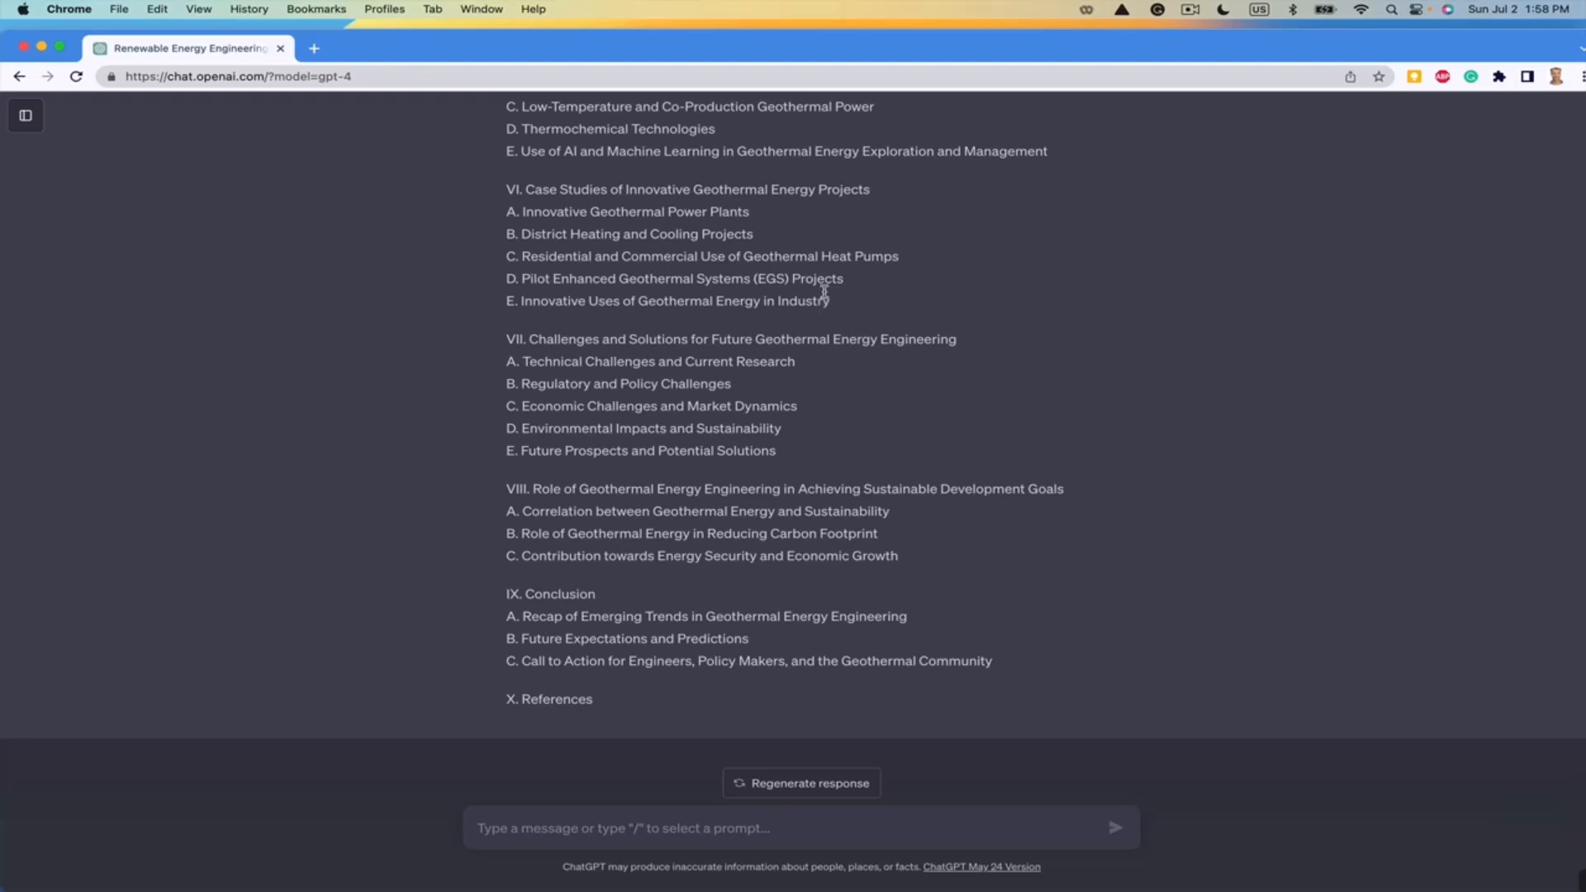
mouse_move(822, 294)
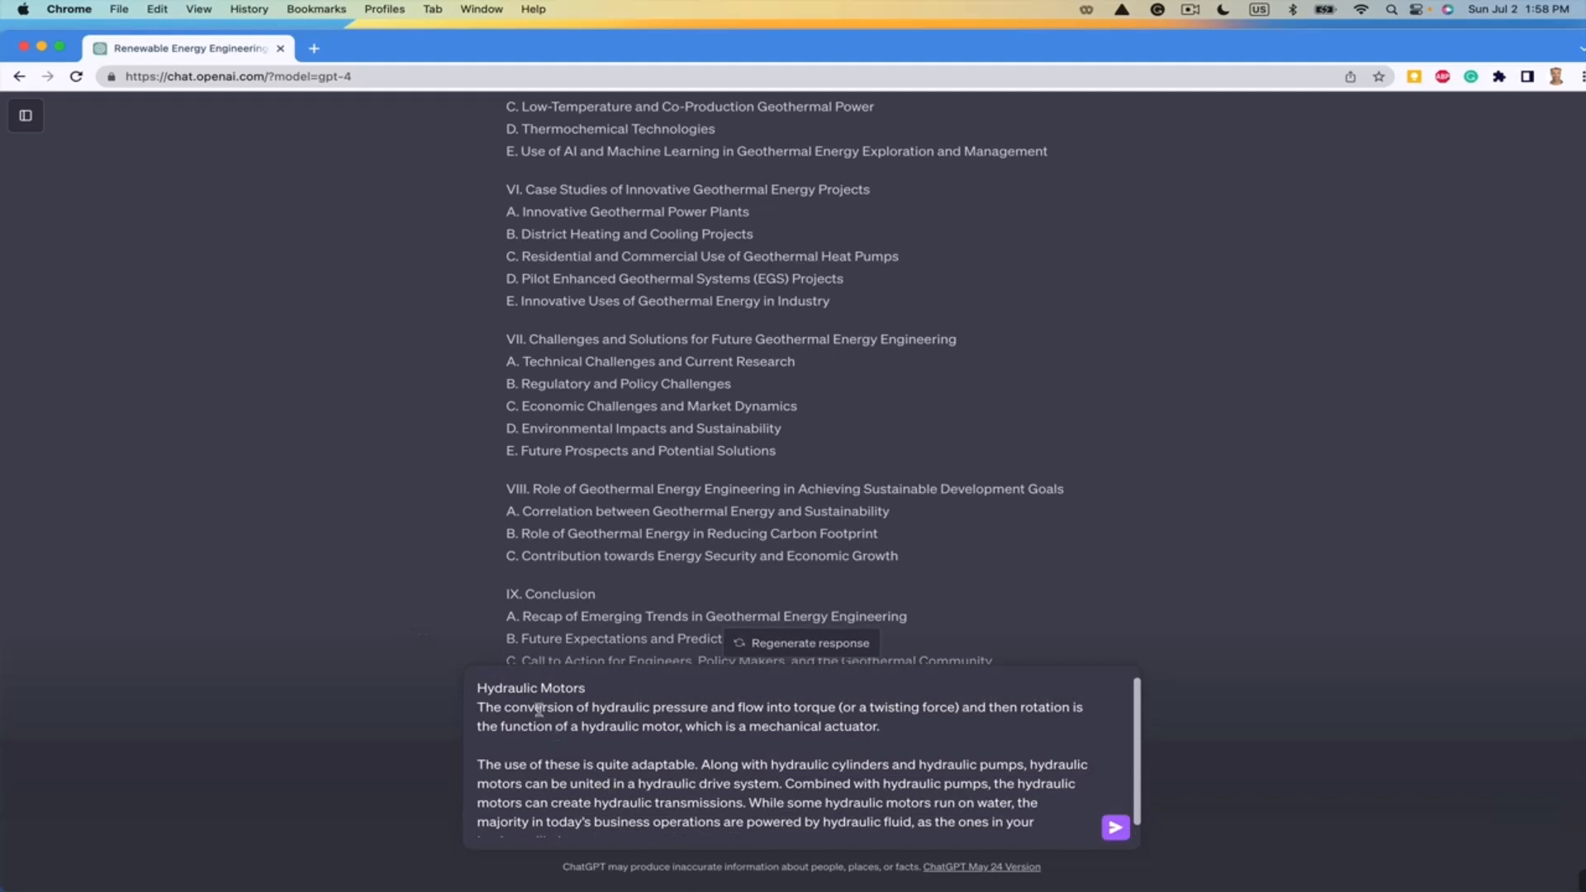
mouse_move(492, 700)
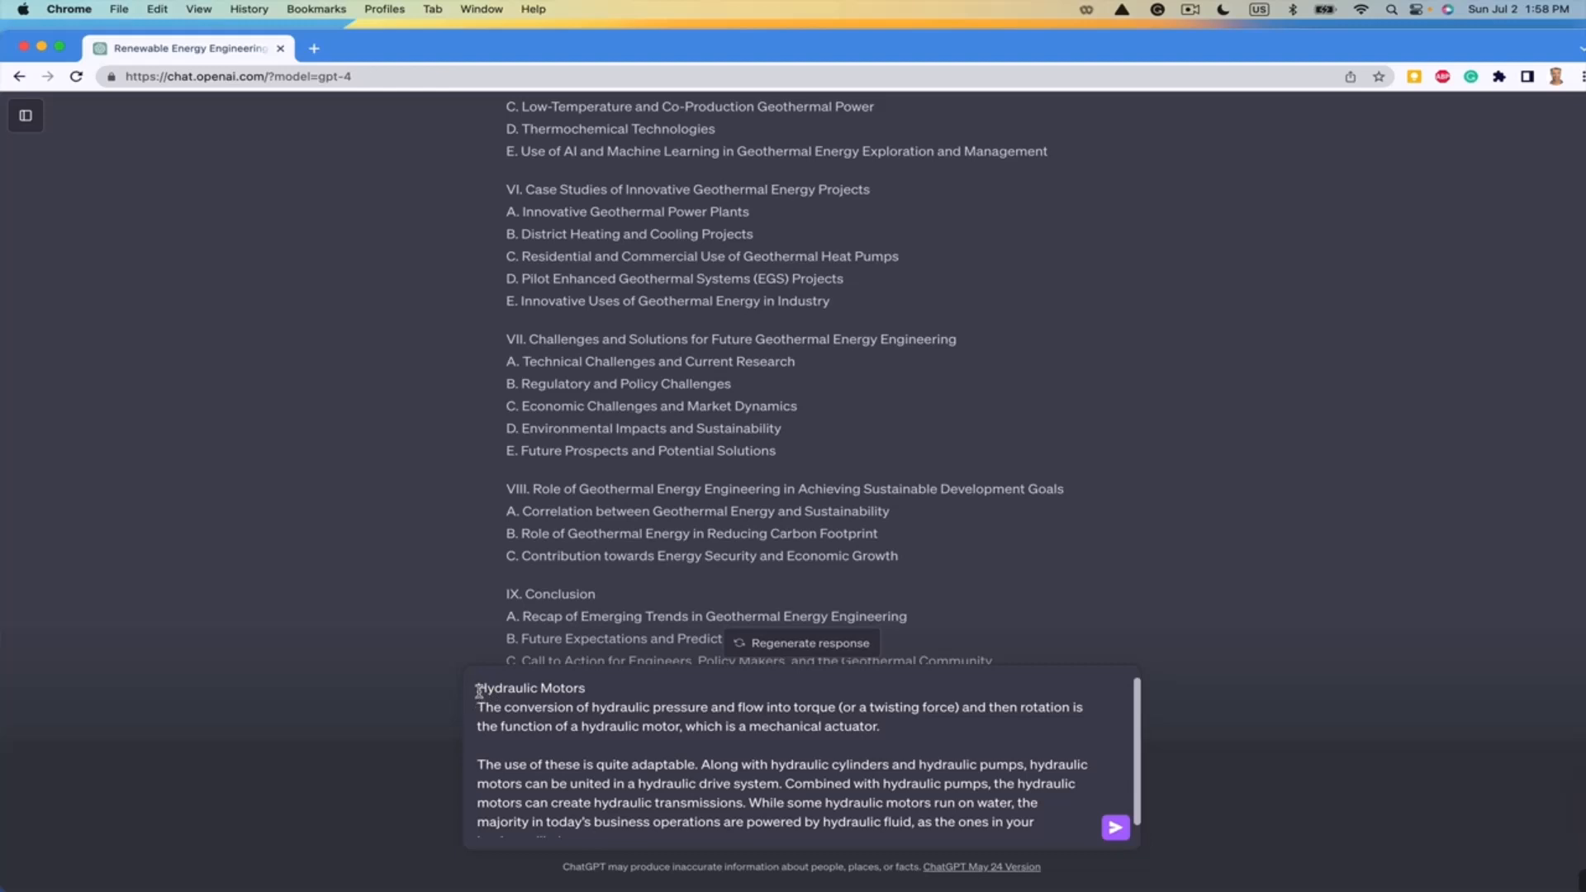
- Scroll down to the pasted Hydraulic Motors excerpt below the geothermal energy outline
scroll("down", 3)
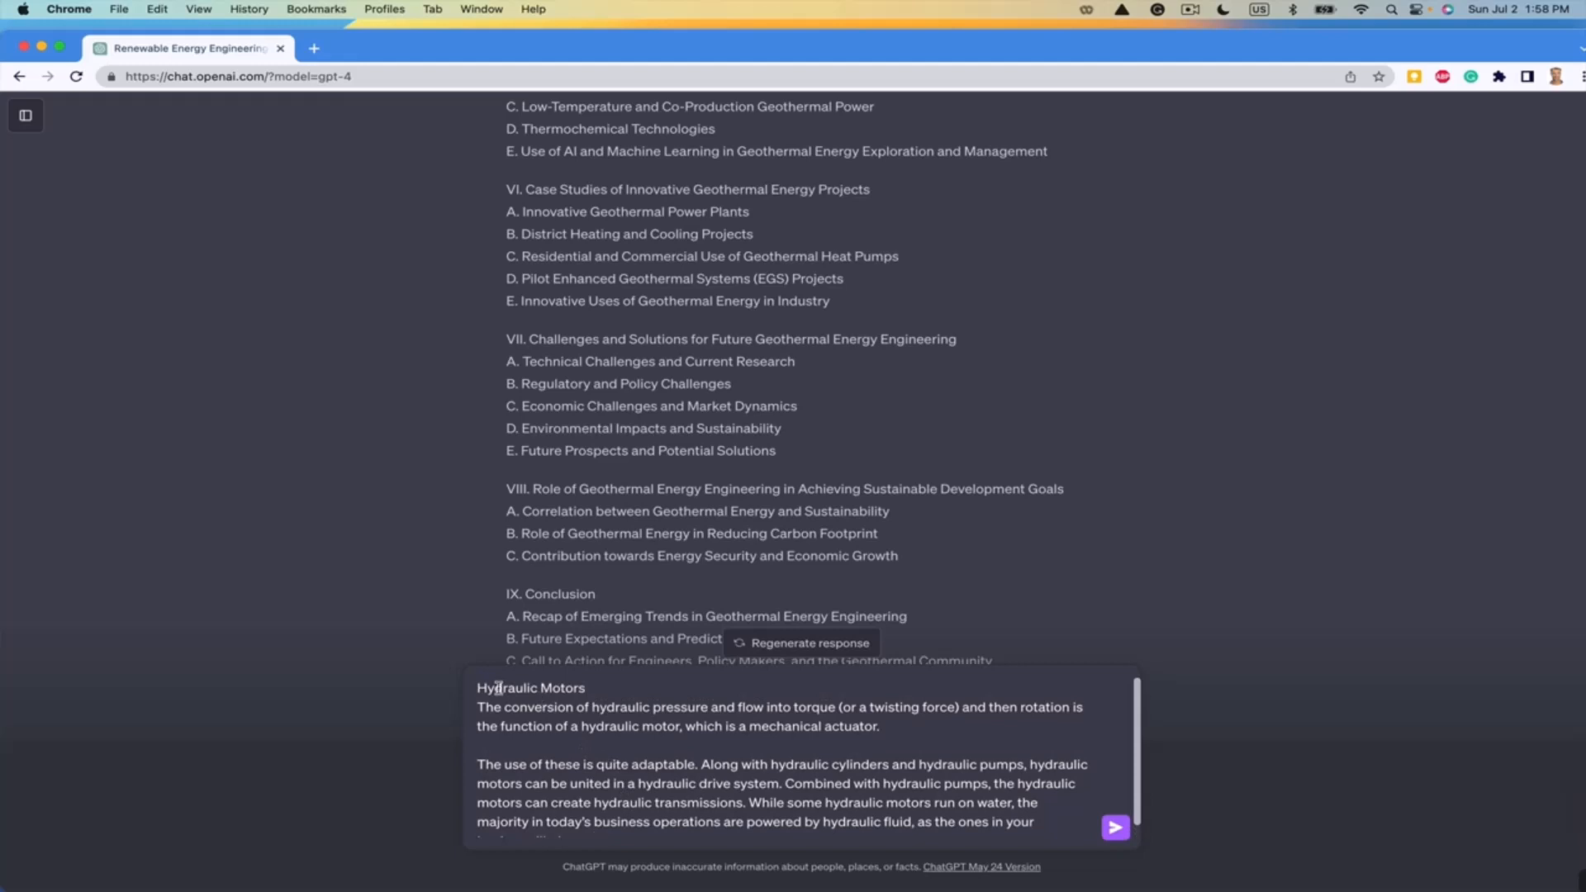
mouse_move(472, 691)
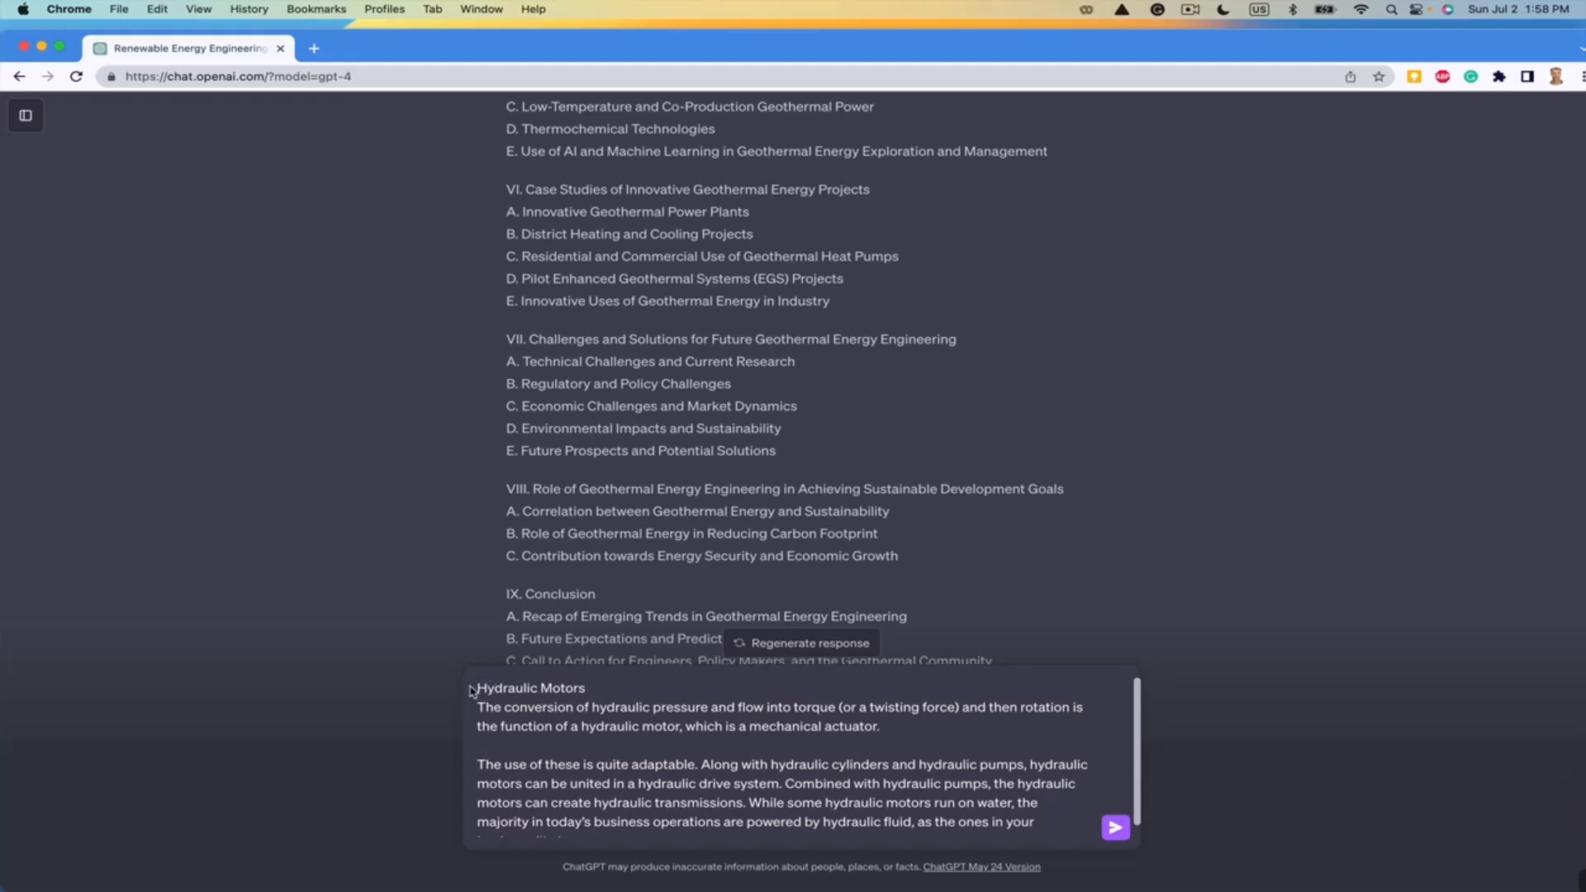
mouse_move(564, 756)
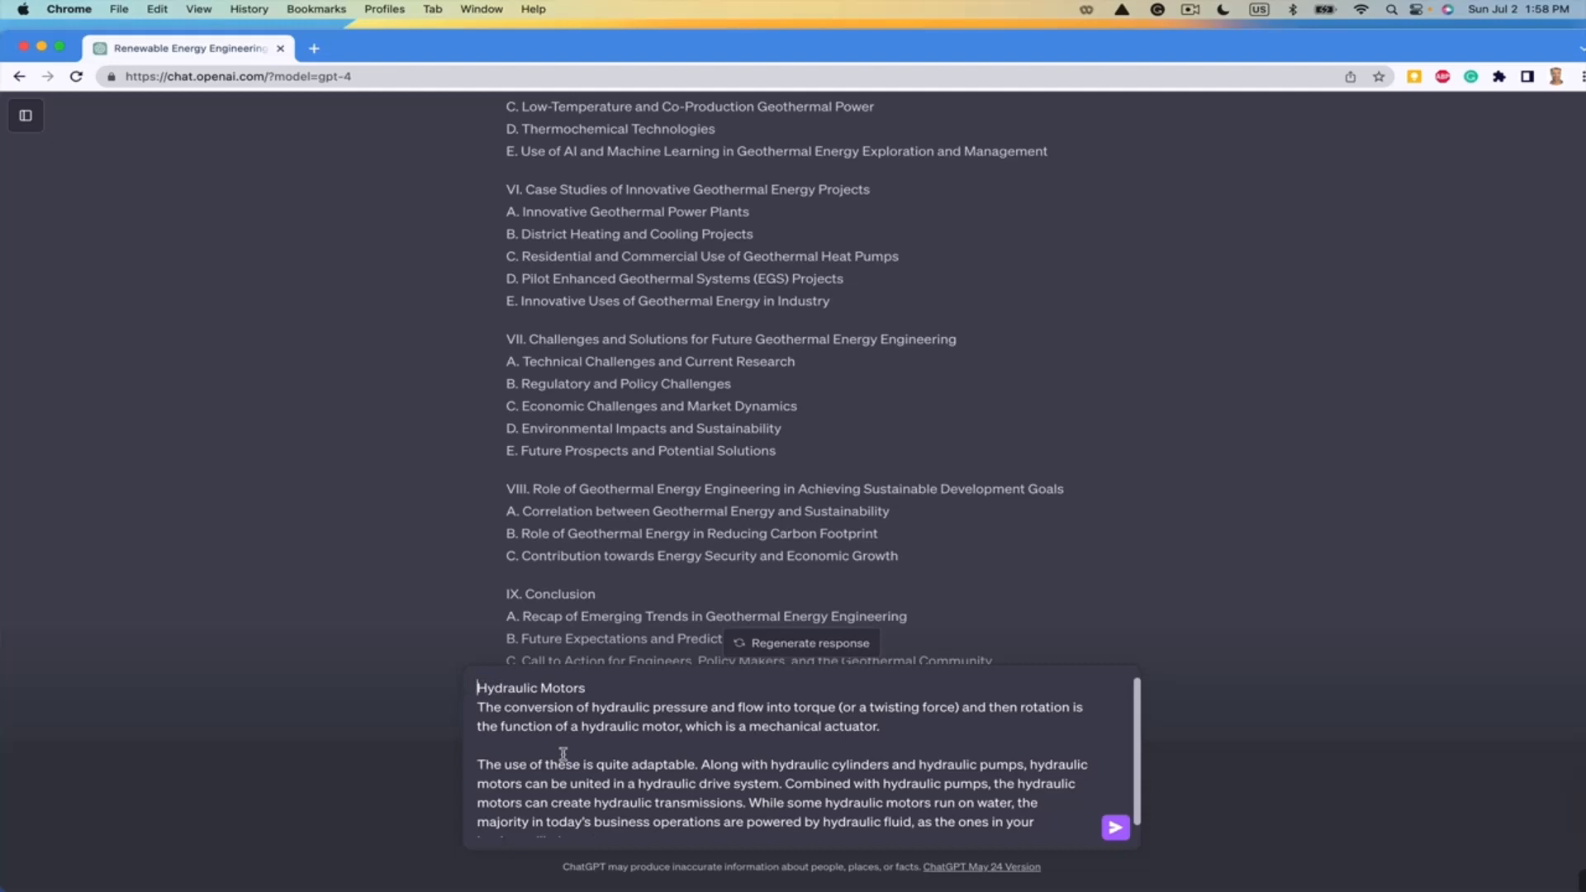
- Type the hydraulic motor expert prompt ending 'Please rewrite this.' above the pasted excerpt
type("You are now a hydraulic motor expert and you are skilled at")
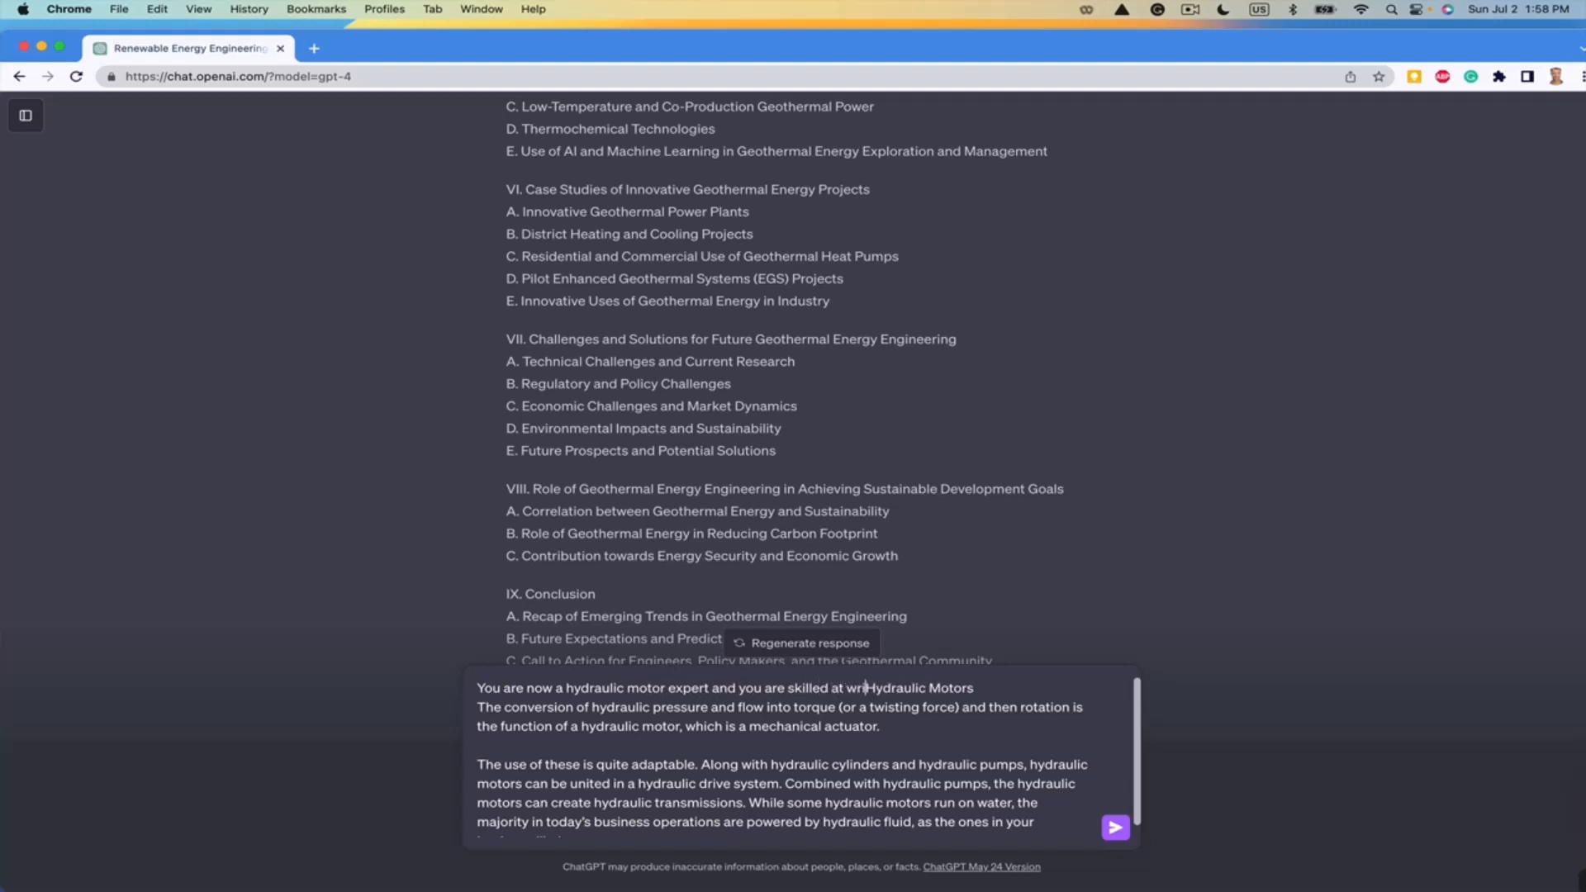
type("writing very clearn")
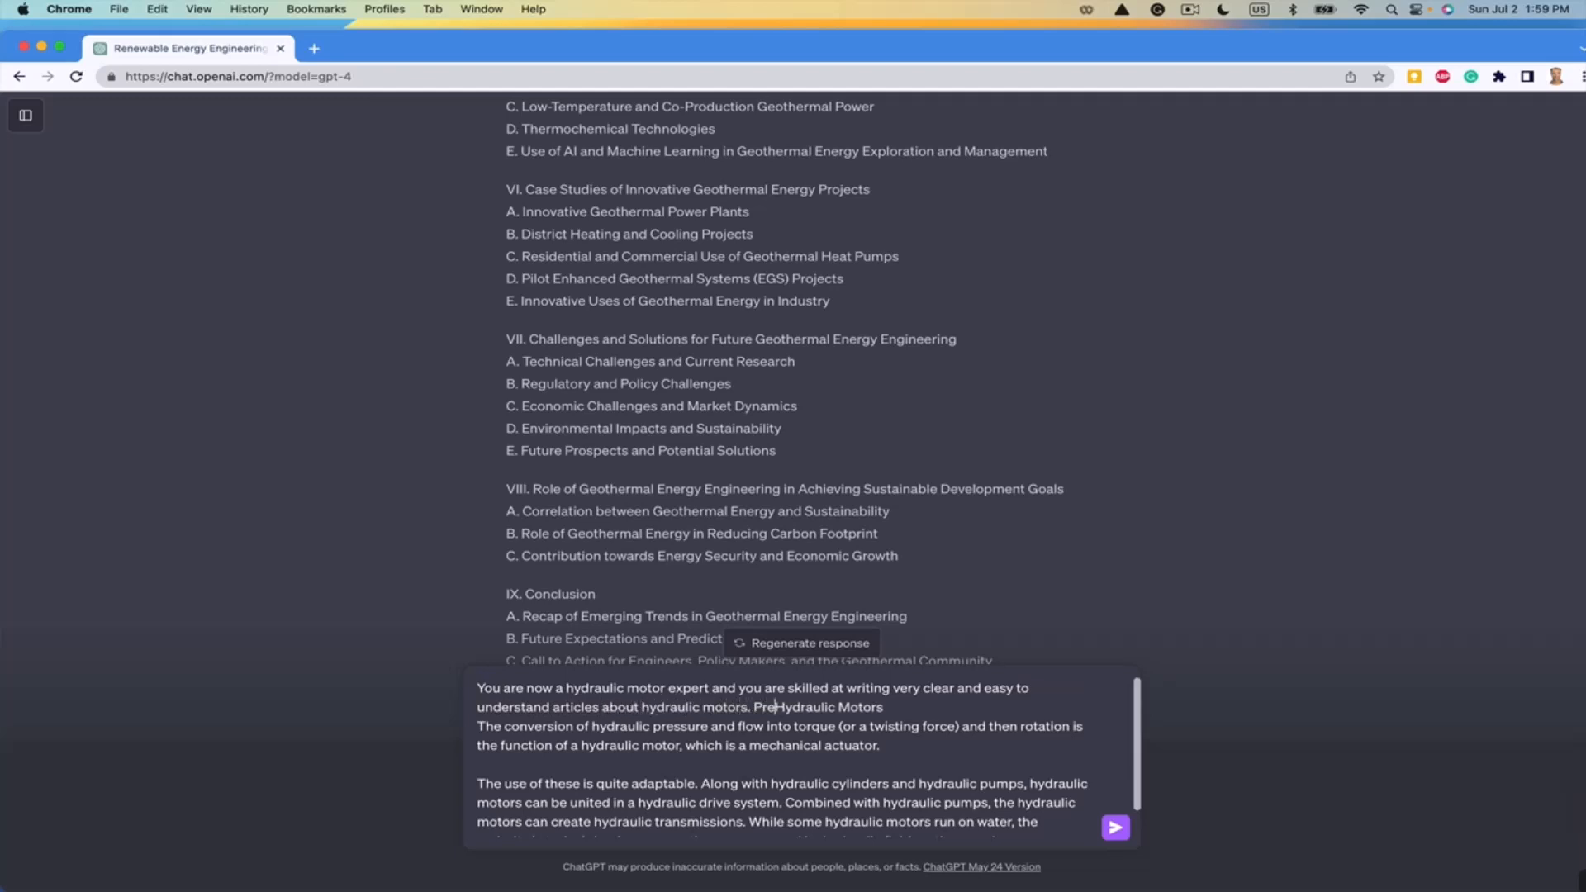
type("Please res")
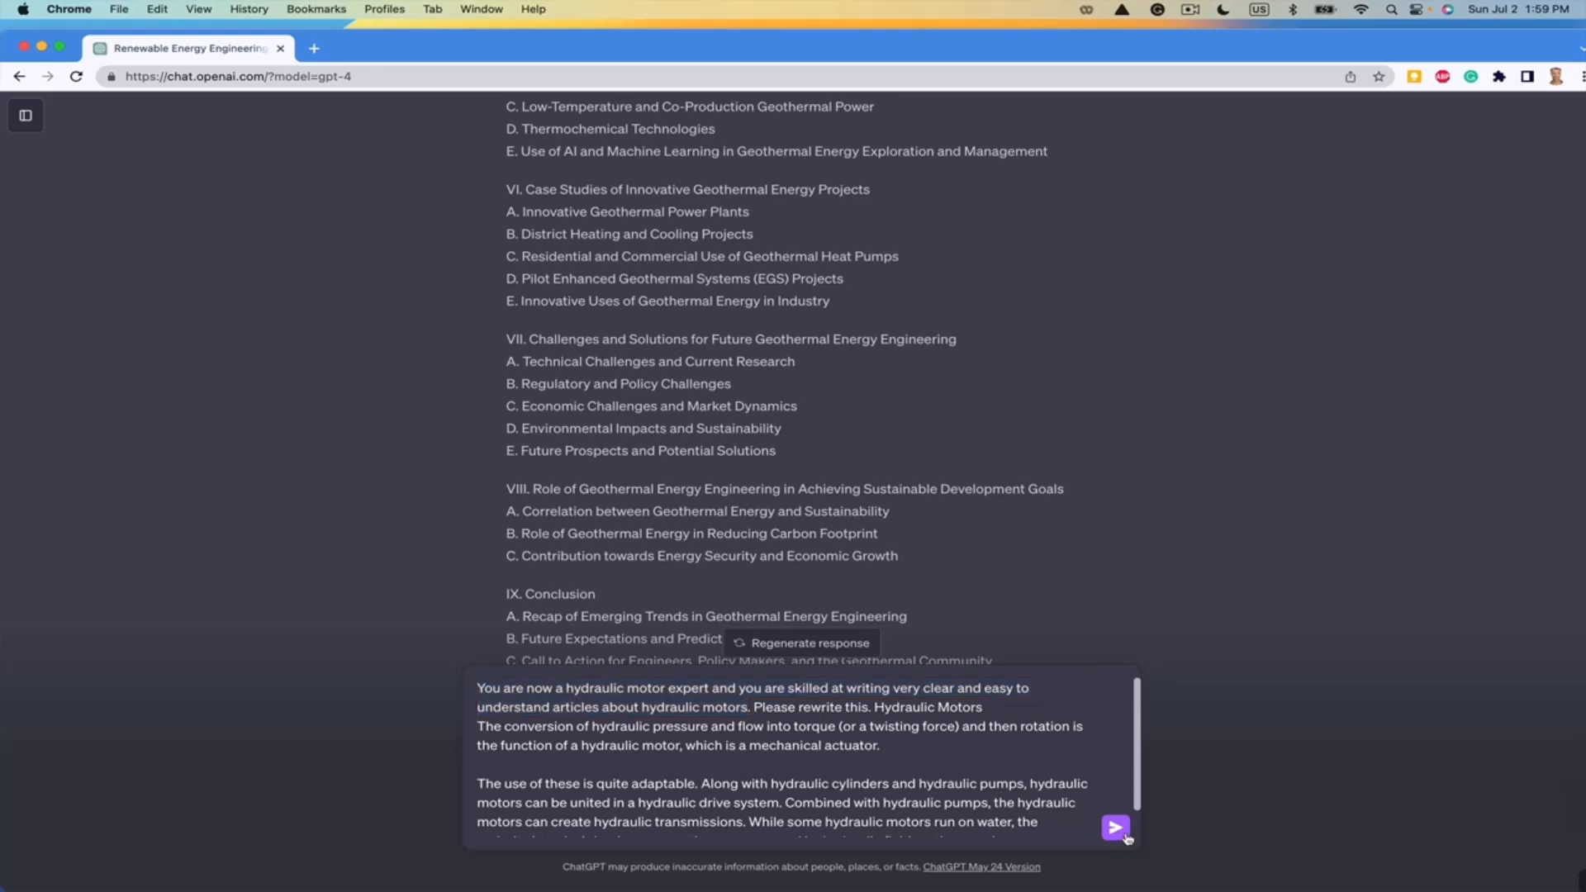
- Send the rewrite request and receive 'Understanding Hydraulic Motors'
left_click(1117, 826)
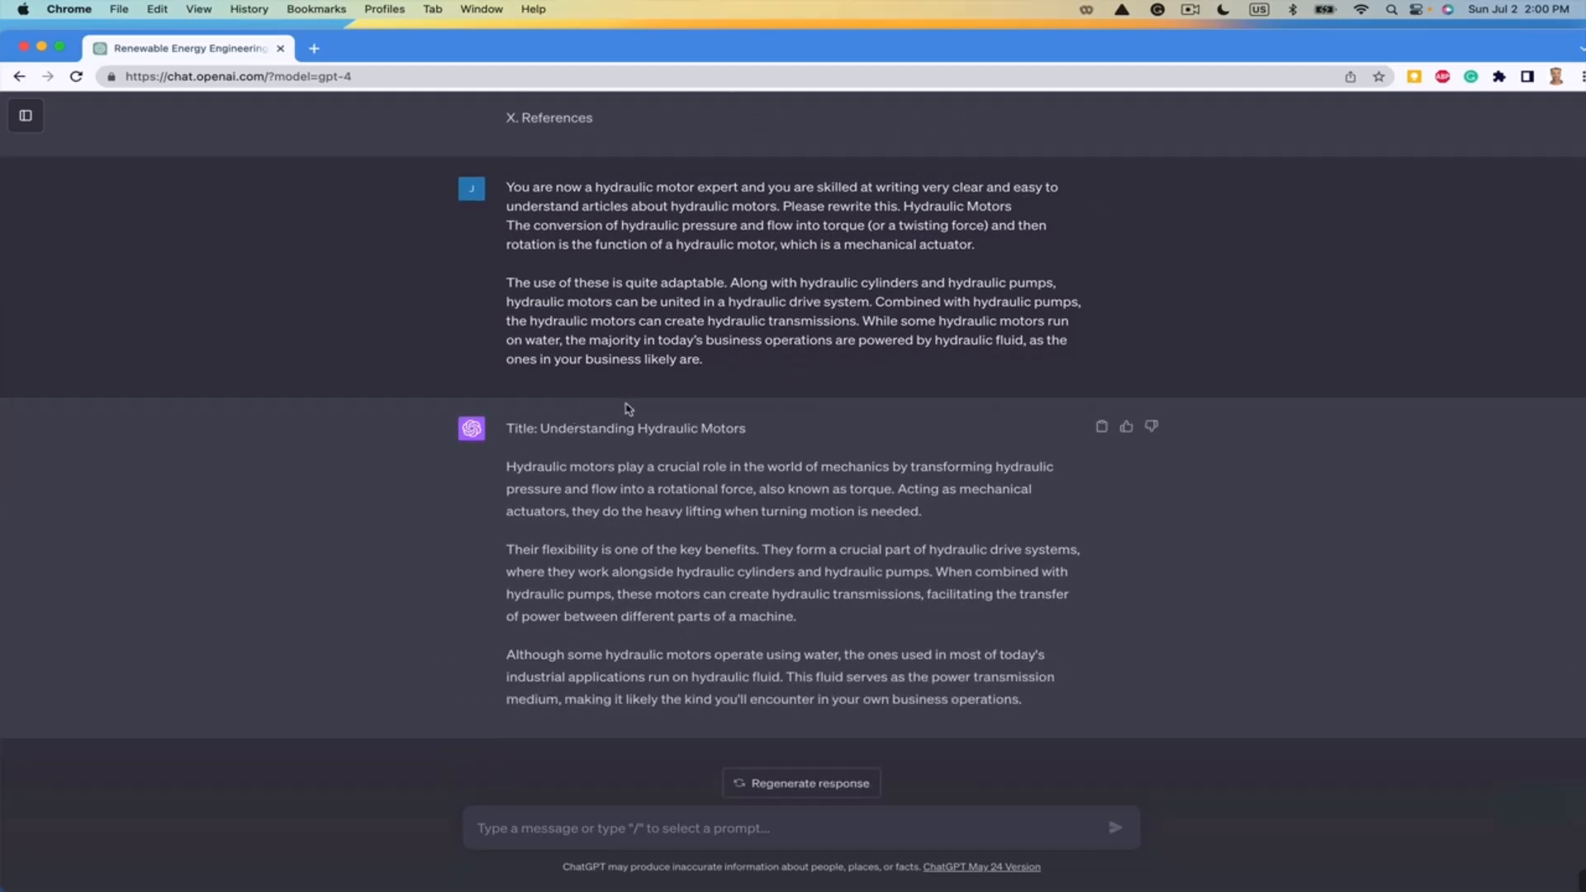
scroll("up", 3)
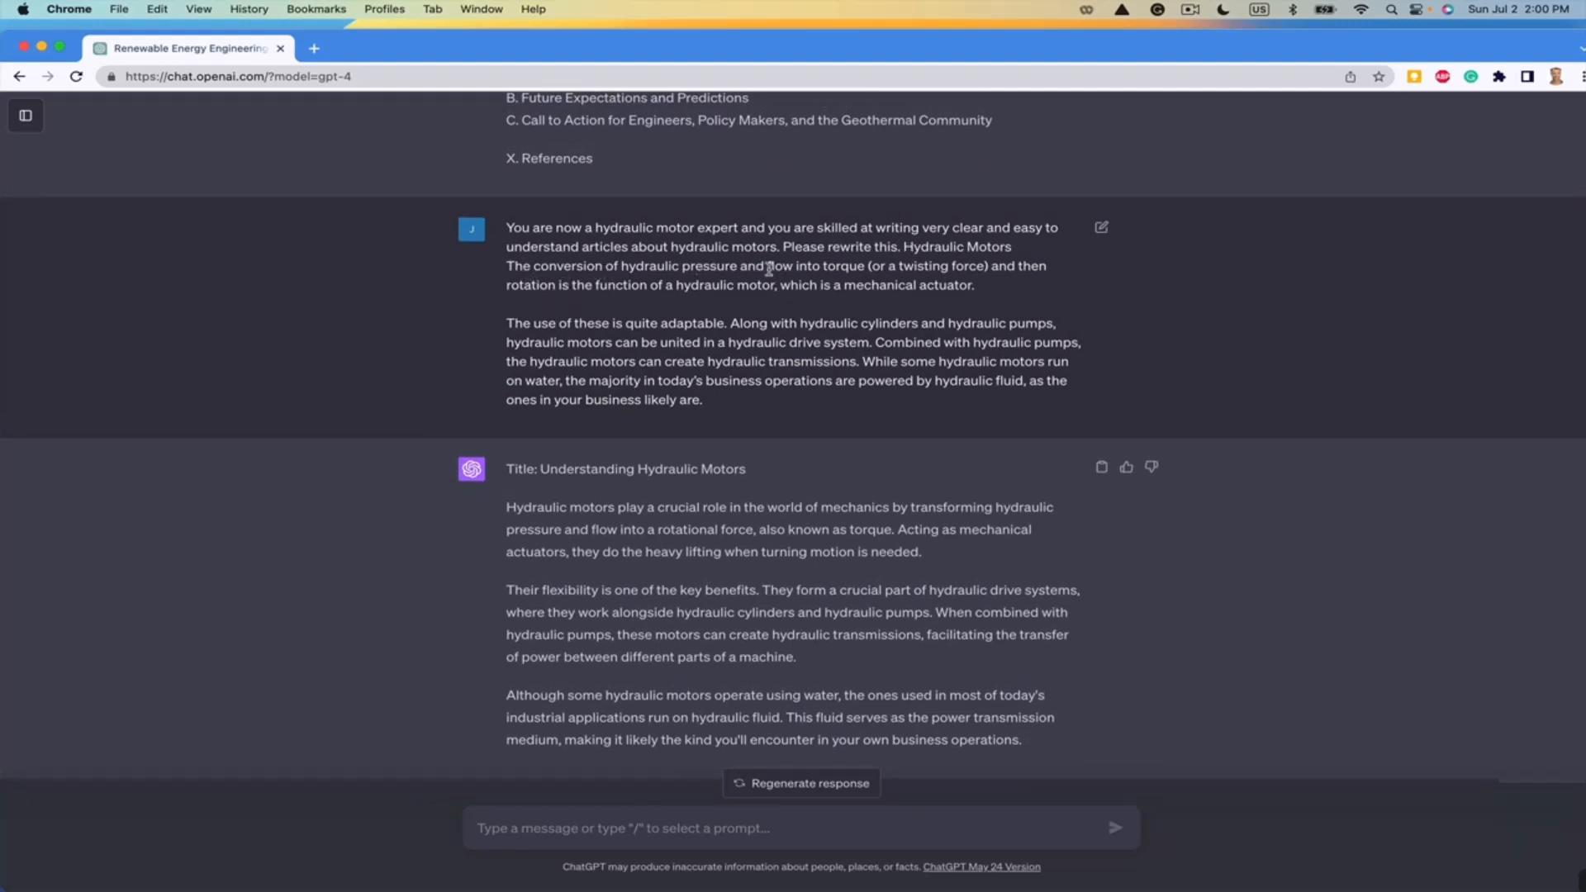
mouse_move(946, 274)
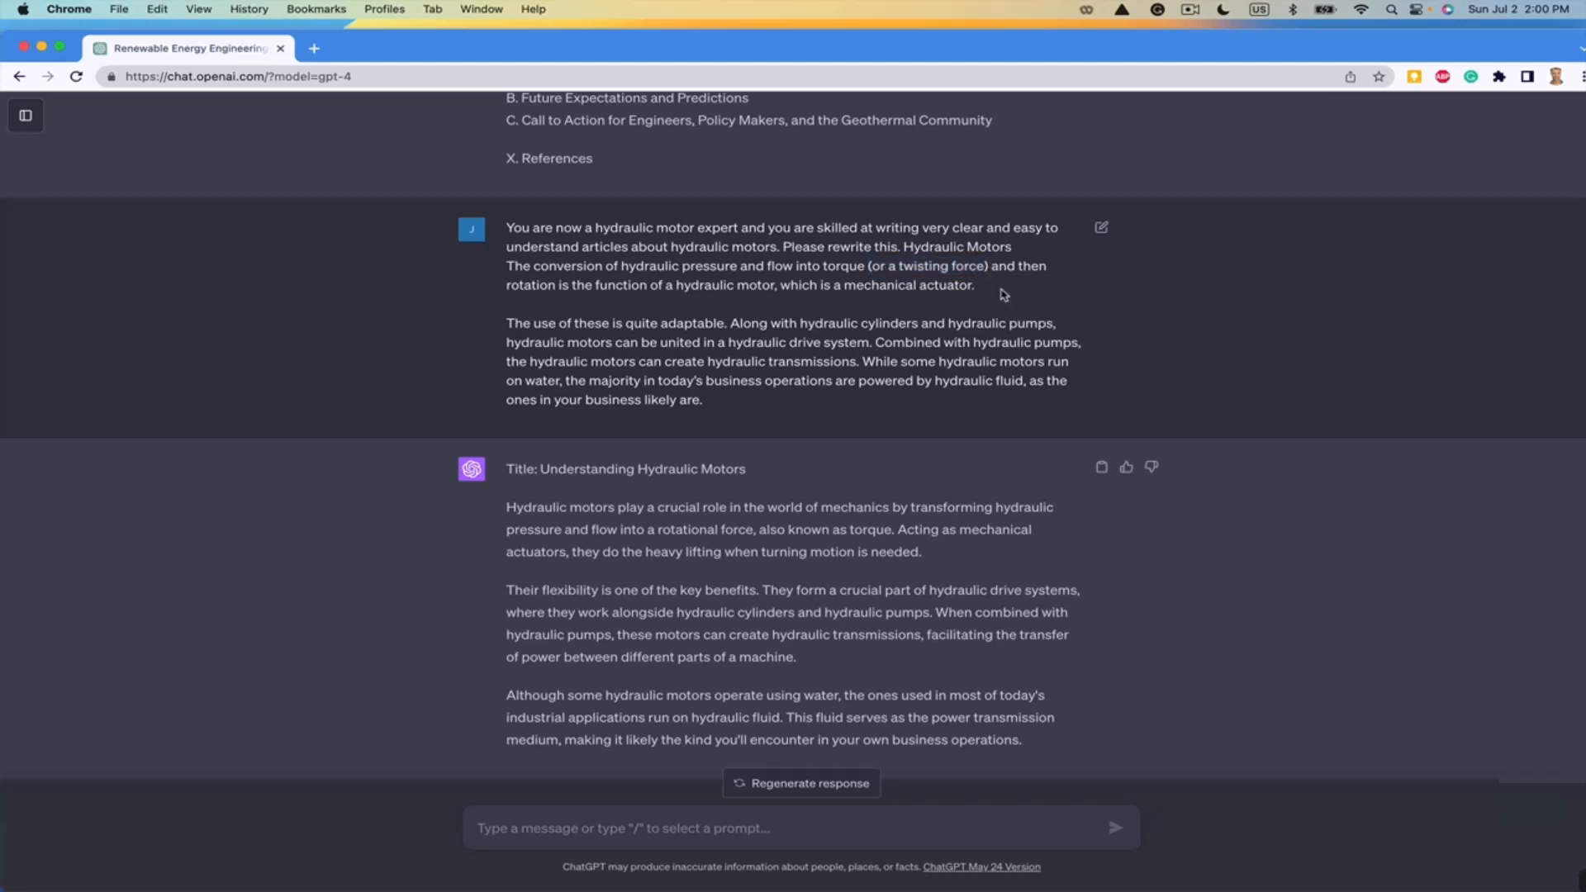
mouse_move(552, 287)
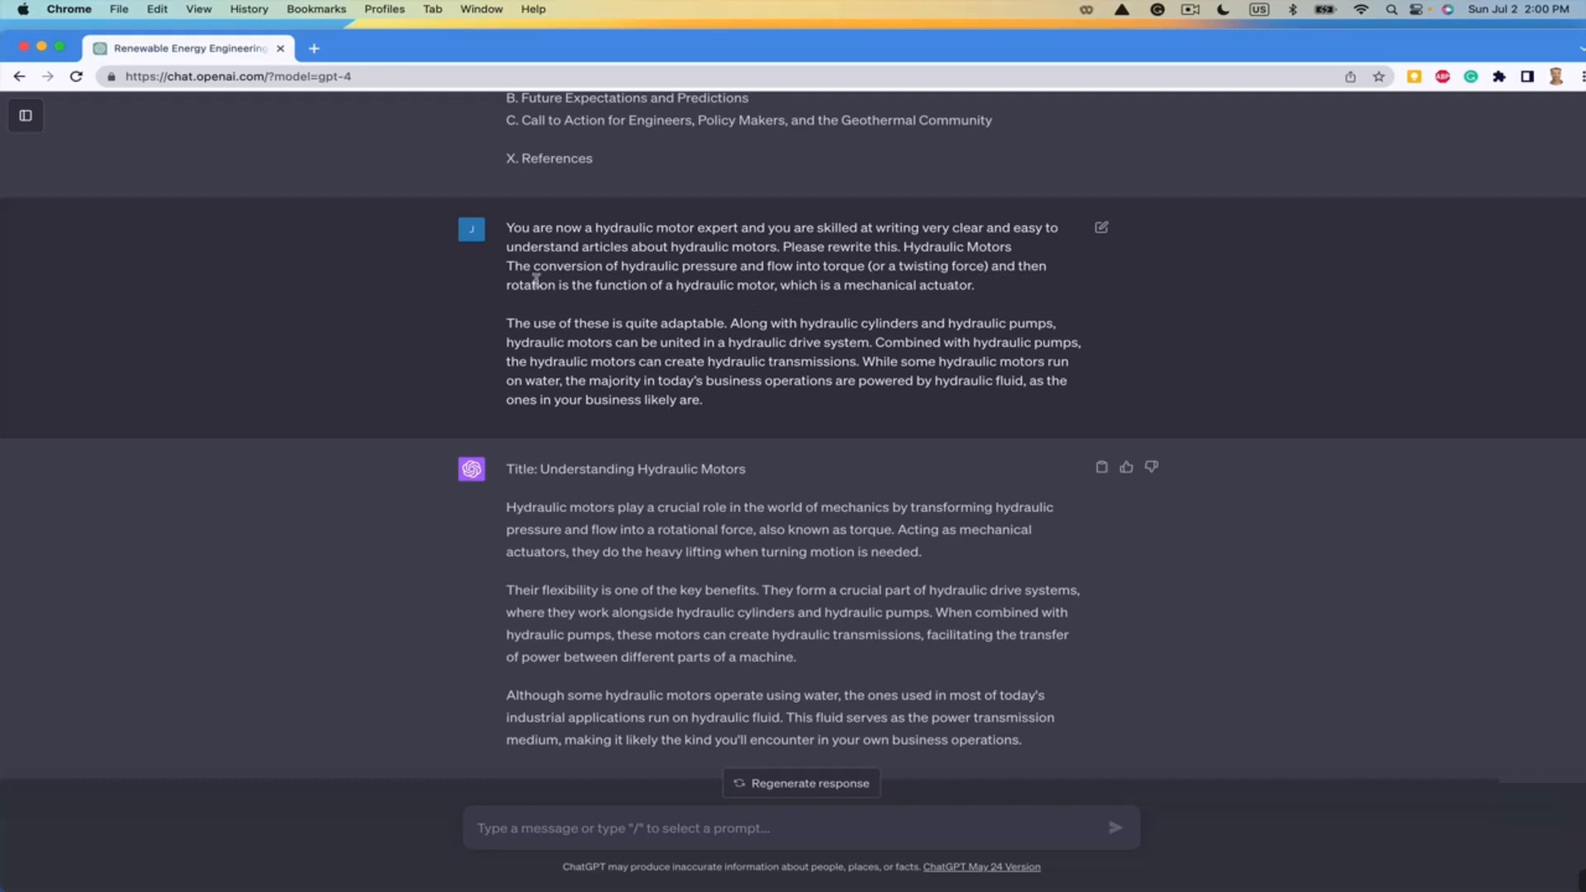
mouse_move(780, 287)
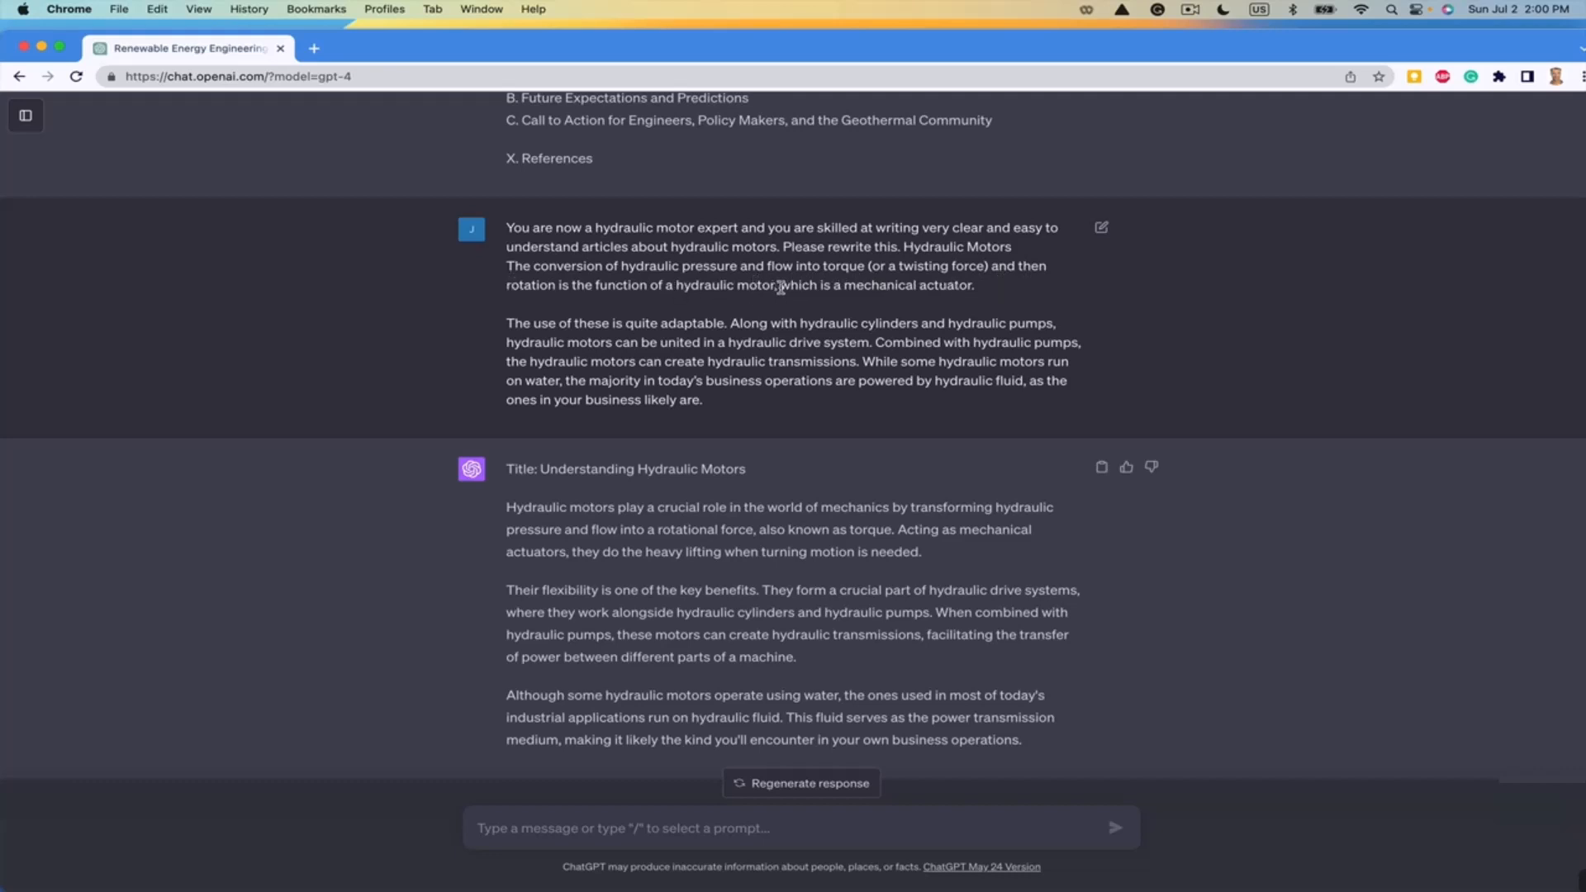
mouse_move(995, 292)
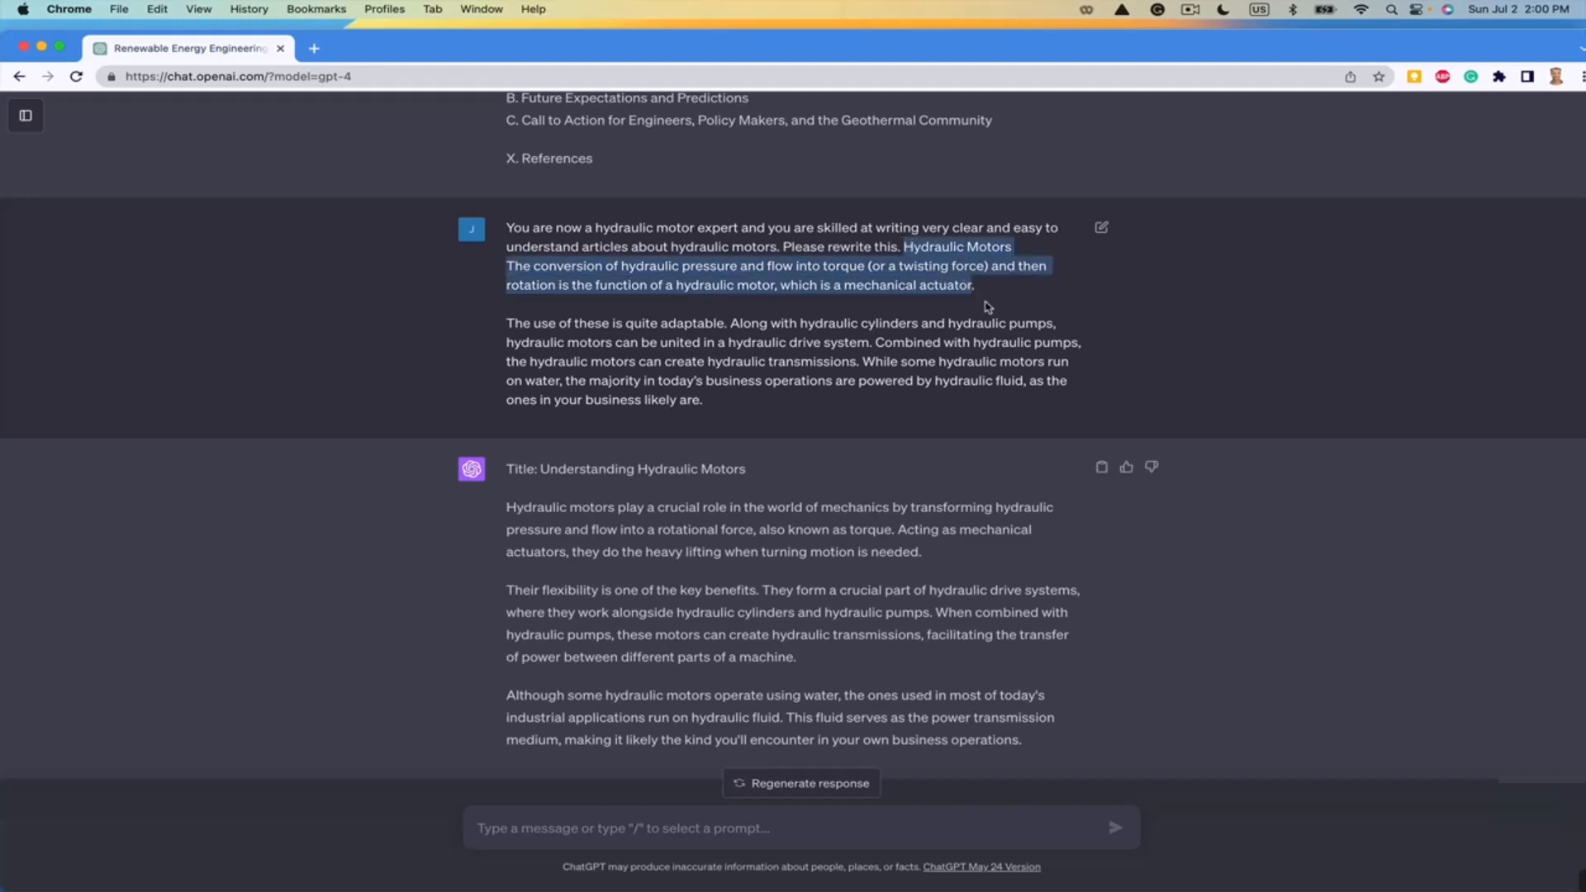
left_click(561, 319)
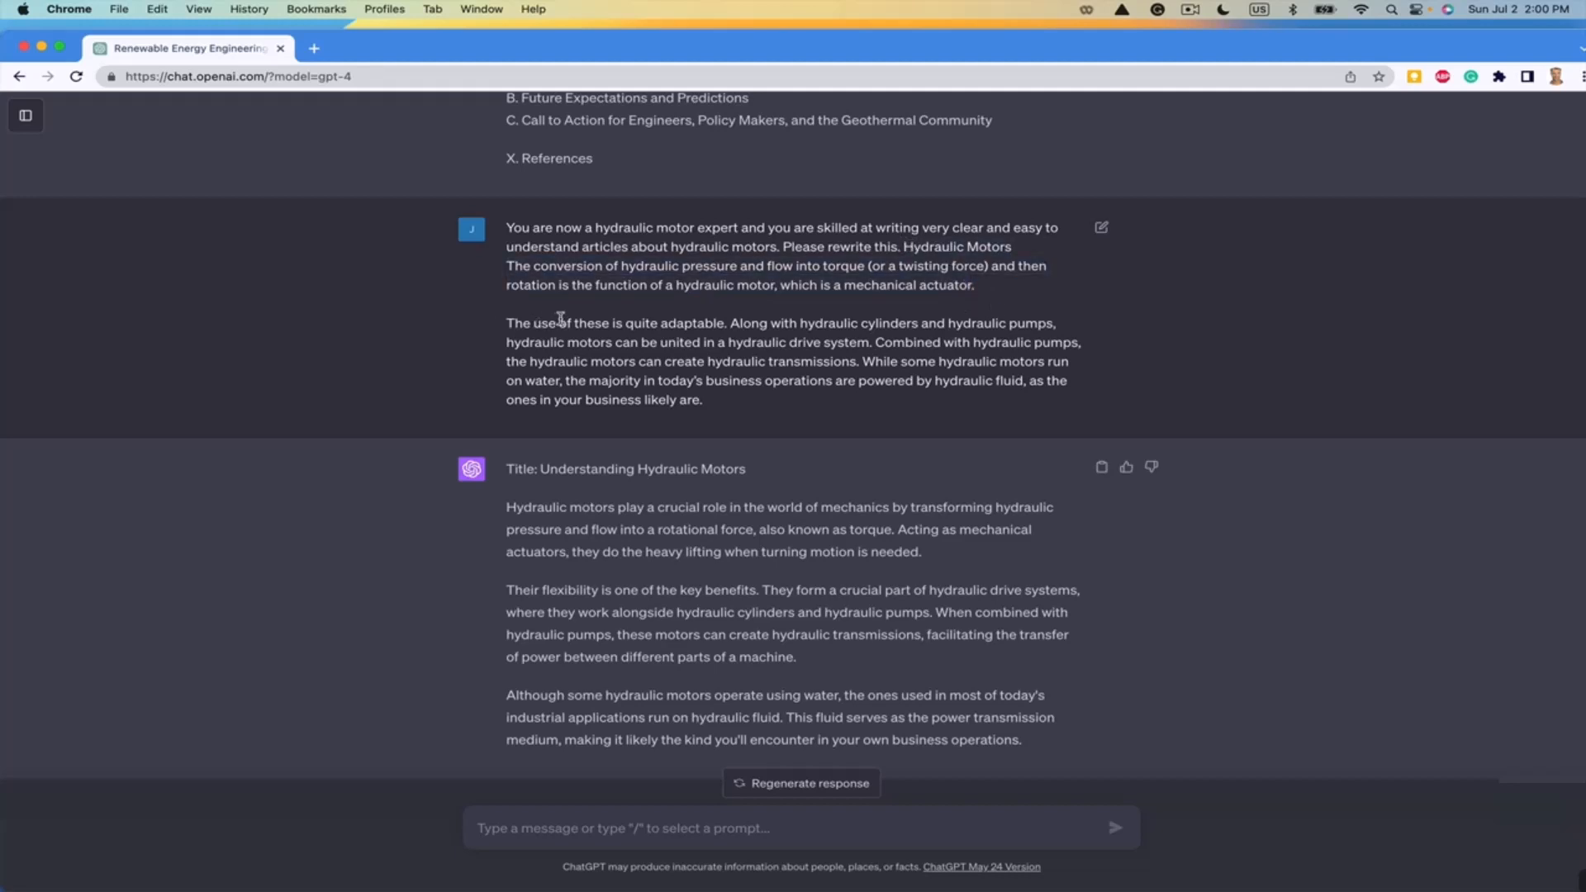
mouse_move(759, 340)
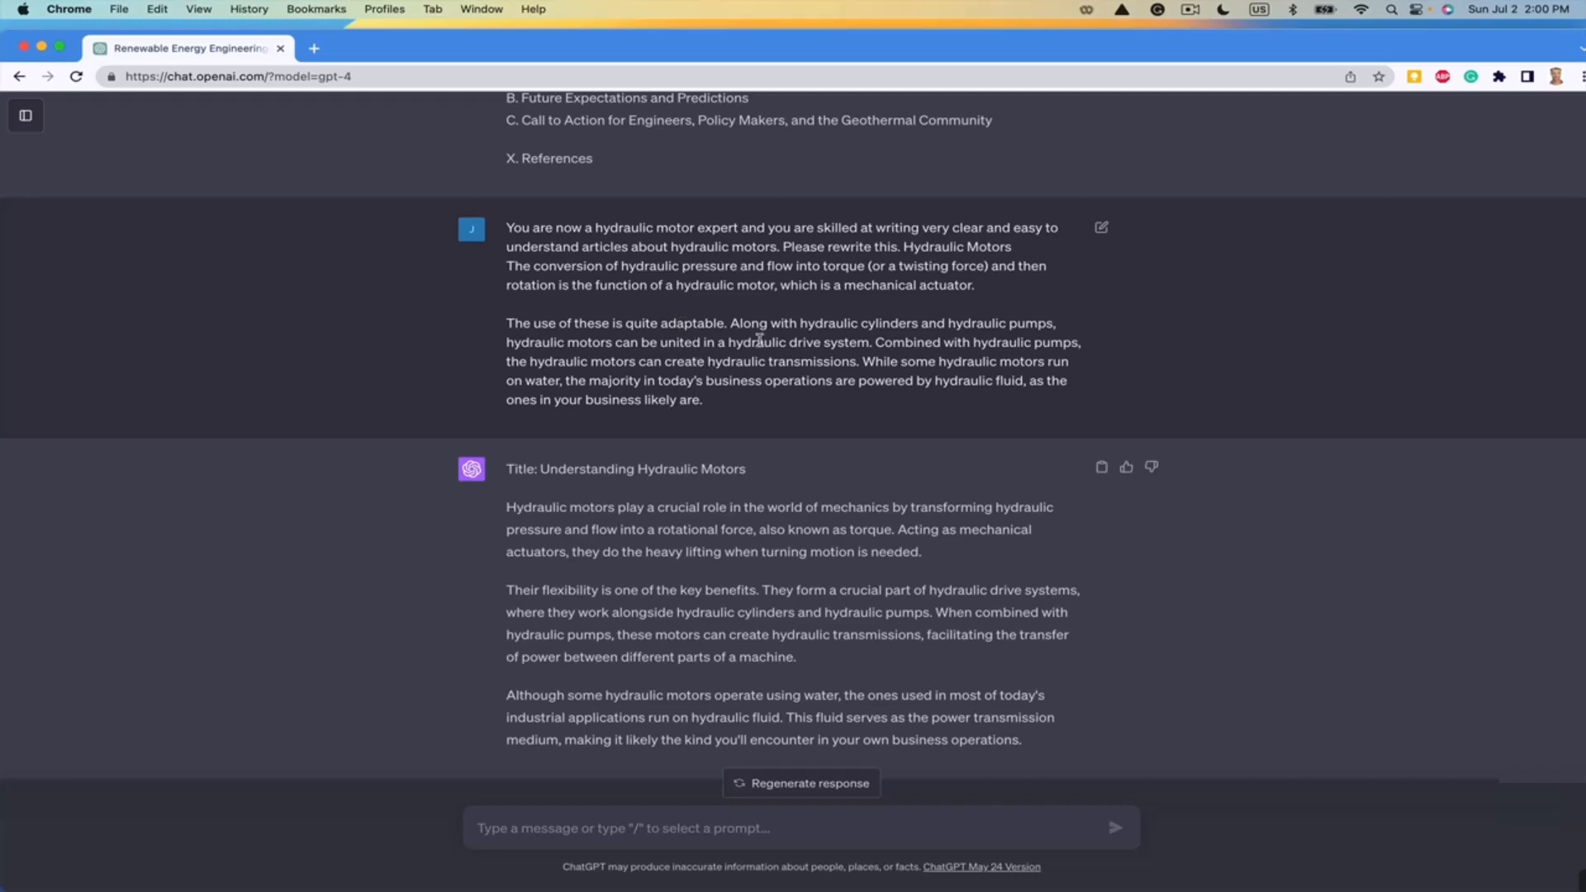
mouse_move(788, 412)
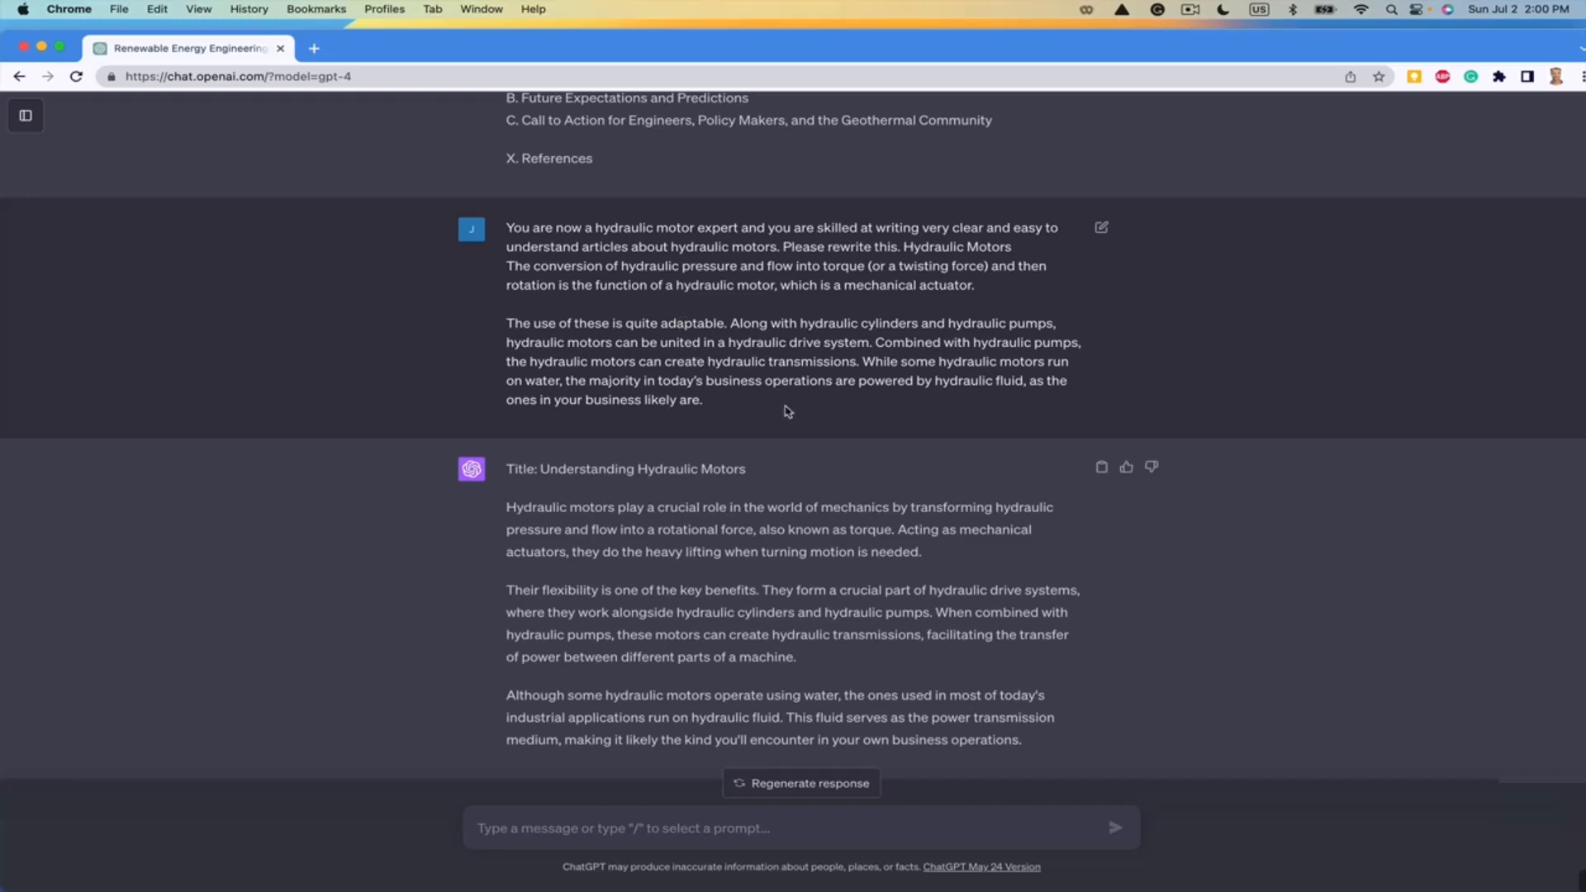
mouse_move(738, 355)
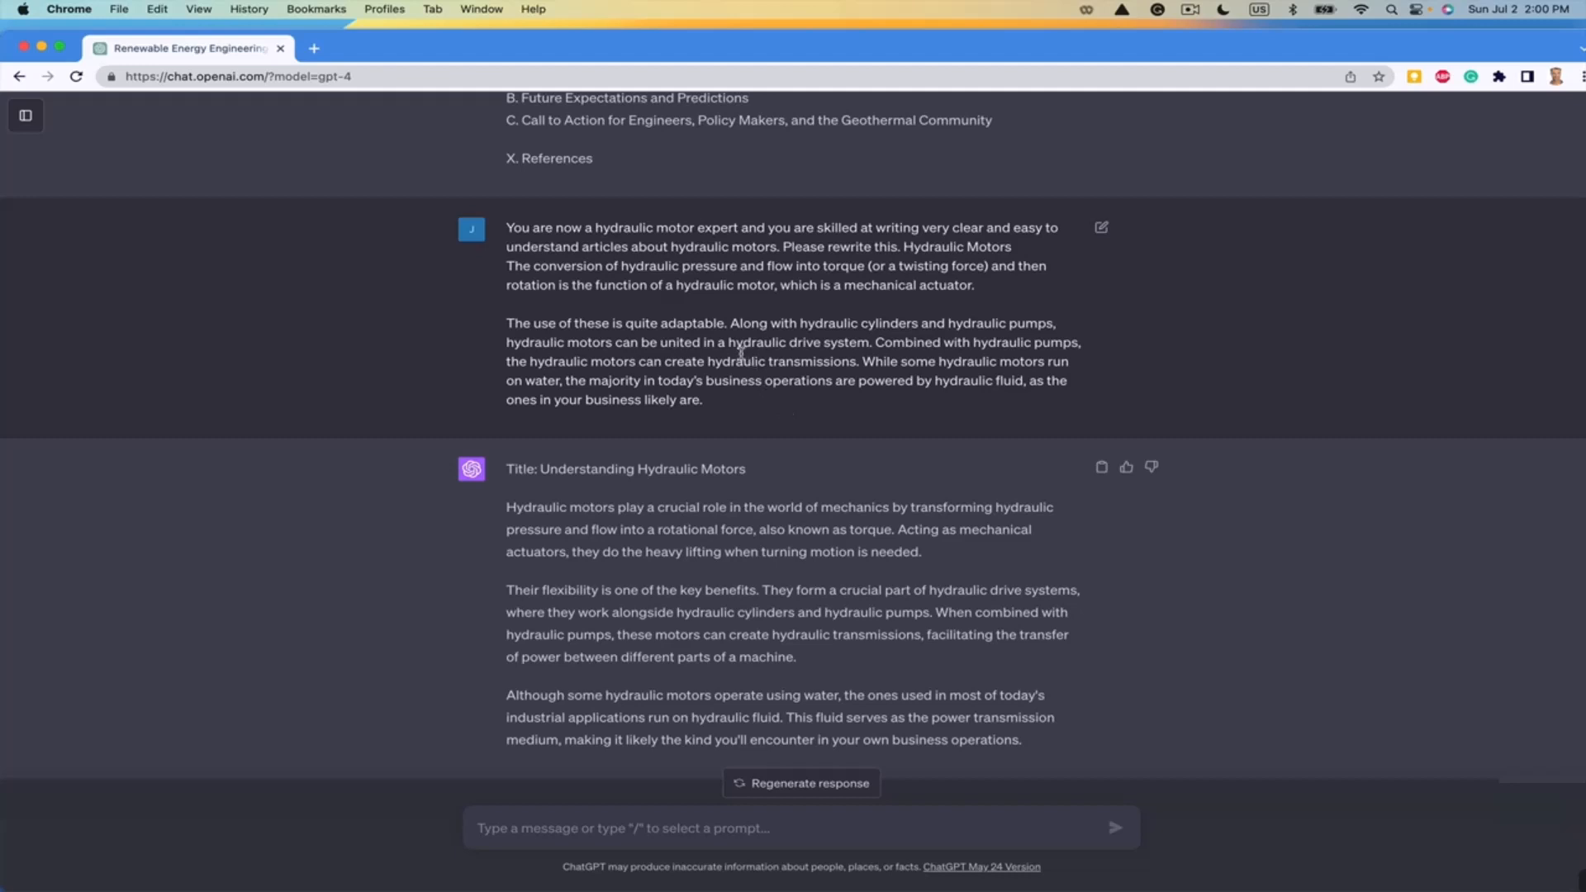
mouse_move(838, 343)
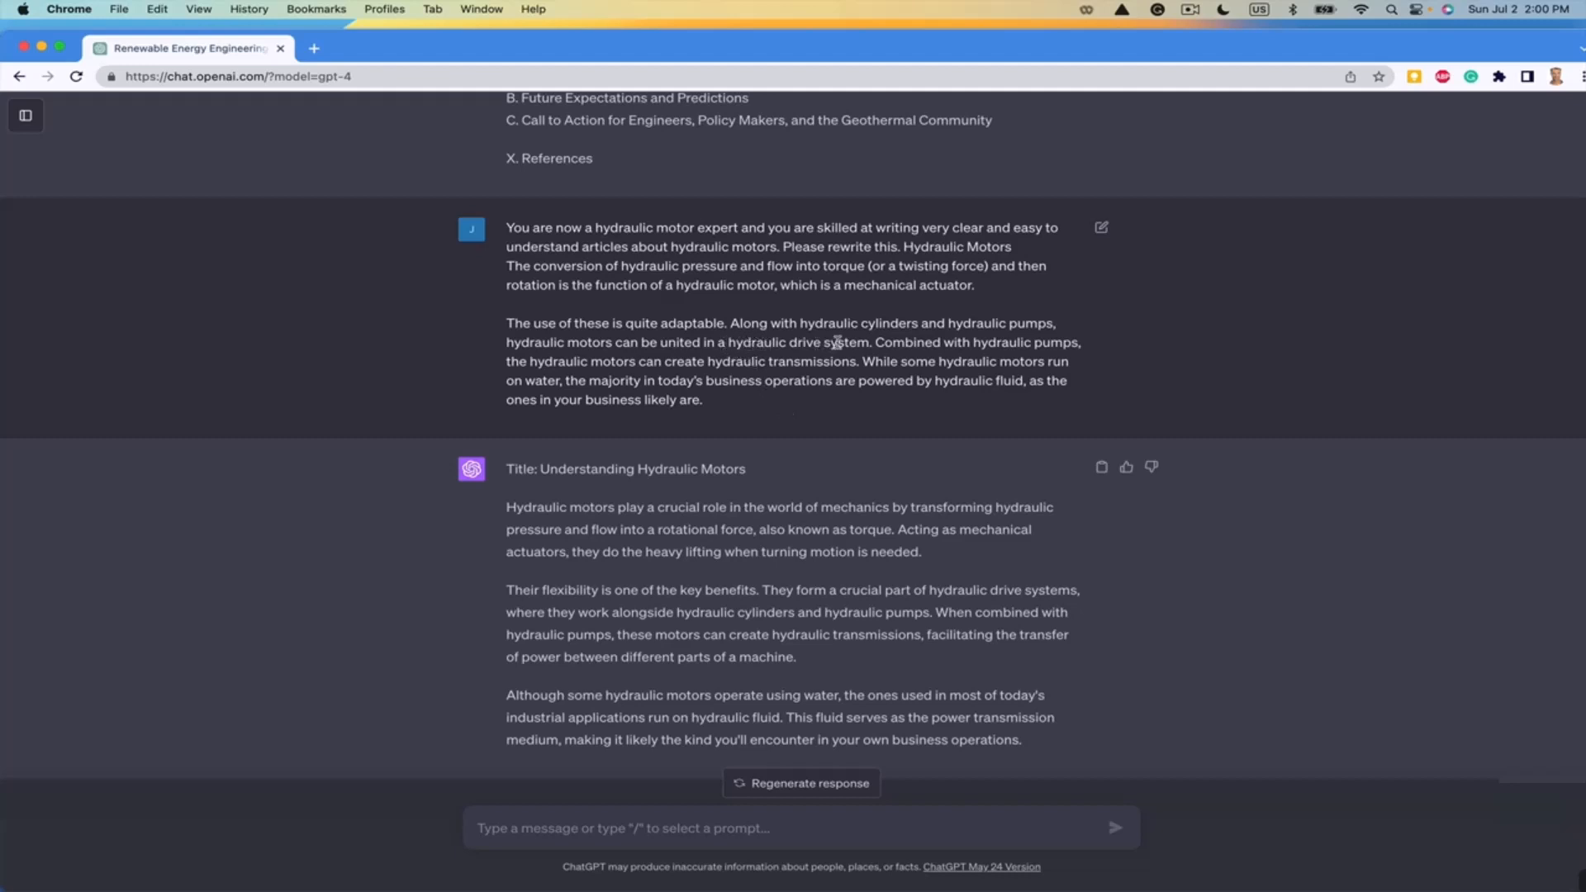
mouse_move(931, 342)
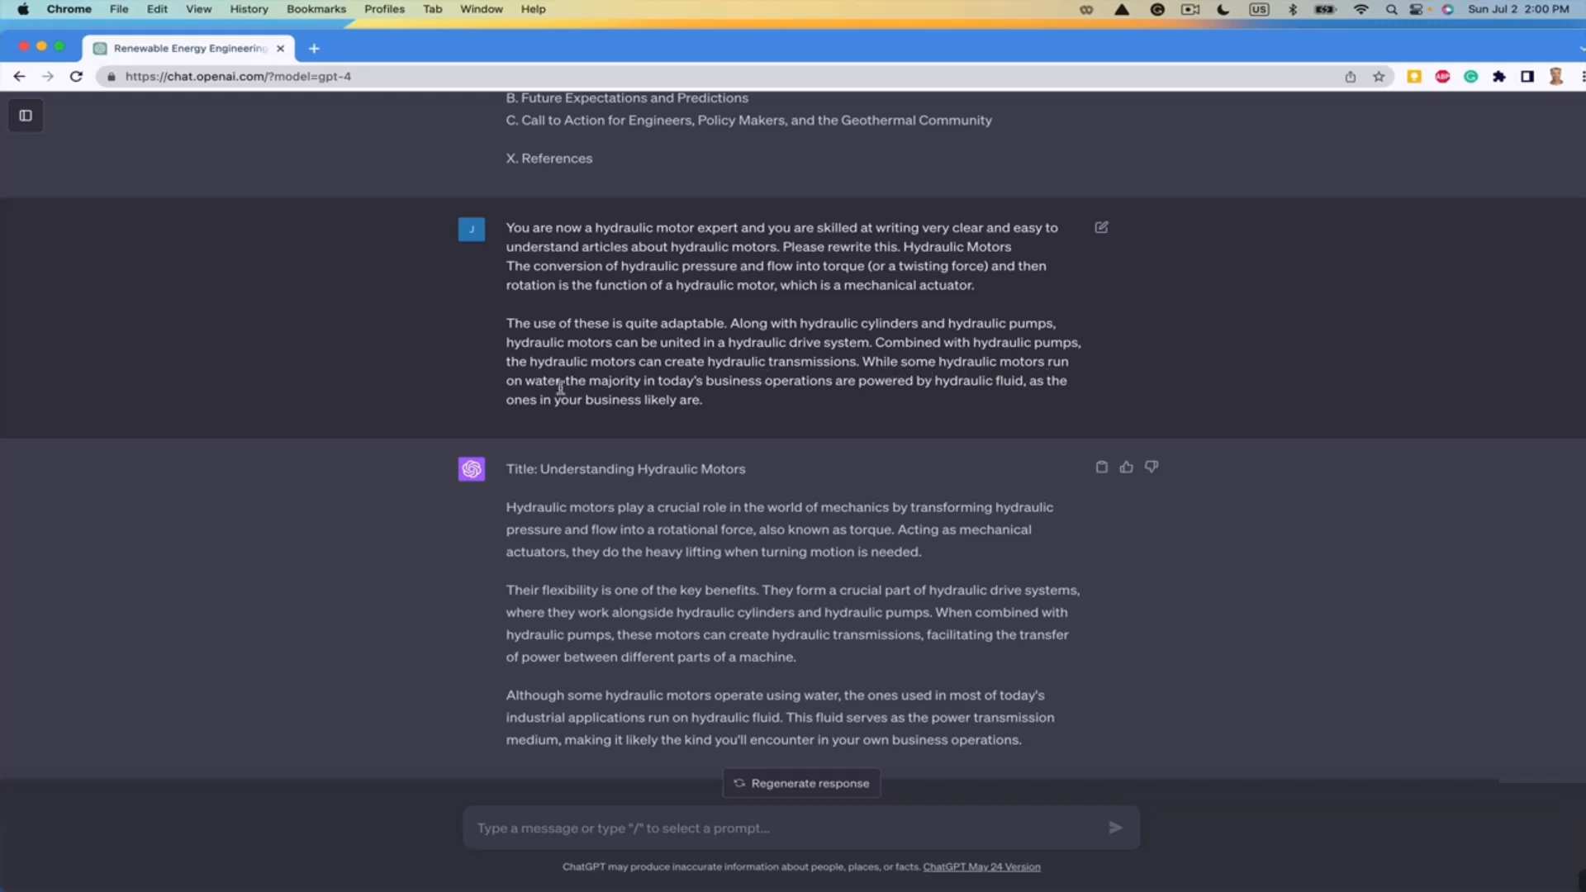
mouse_move(797, 395)
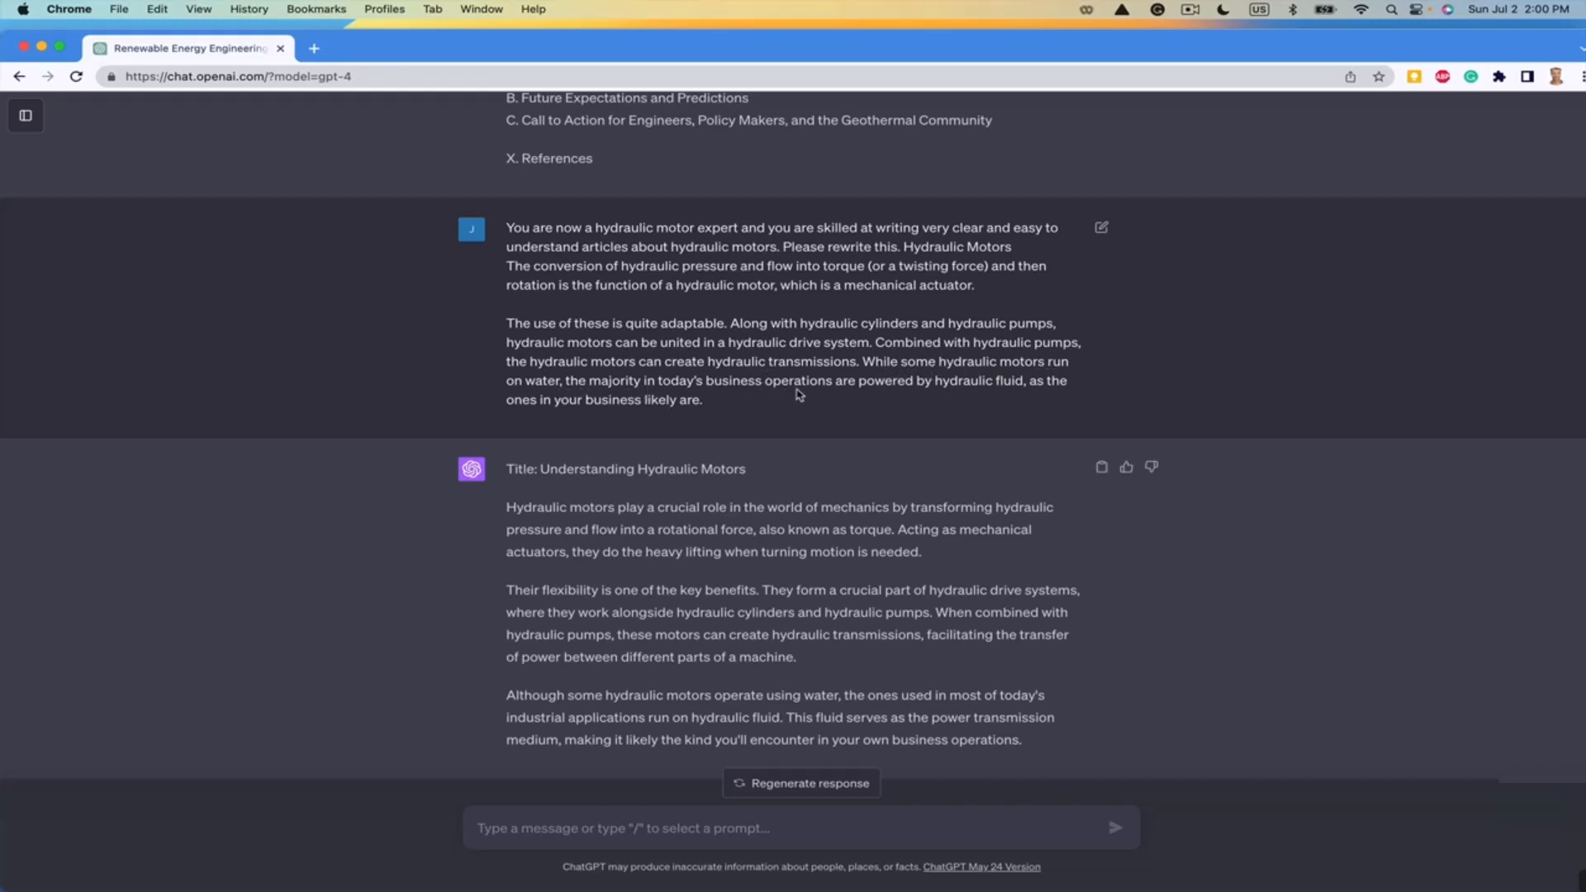
mouse_move(1030, 397)
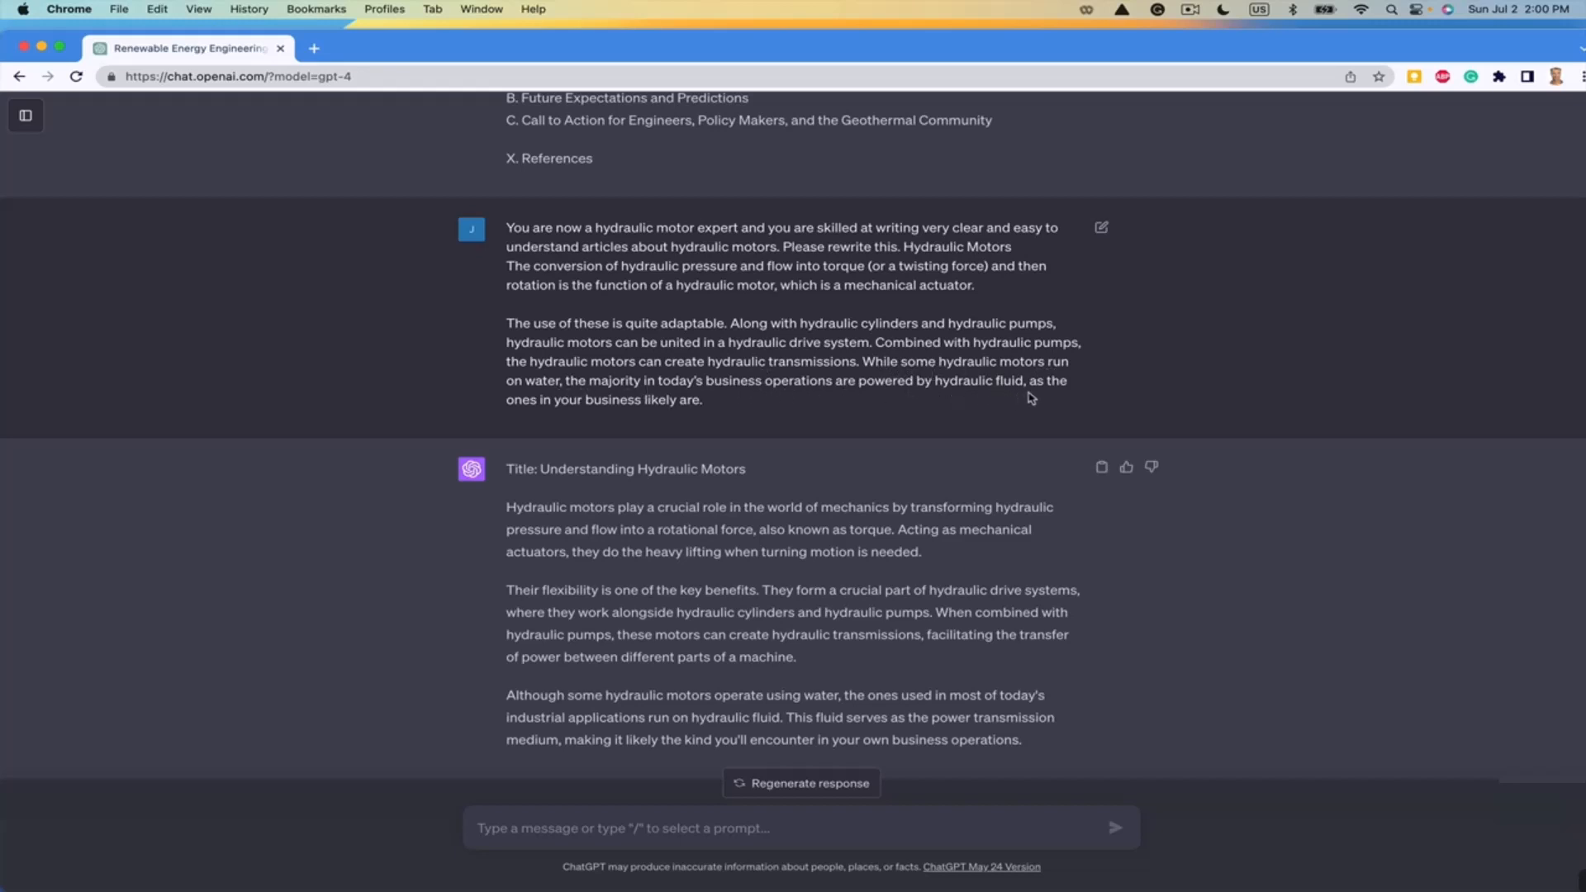
mouse_move(643, 422)
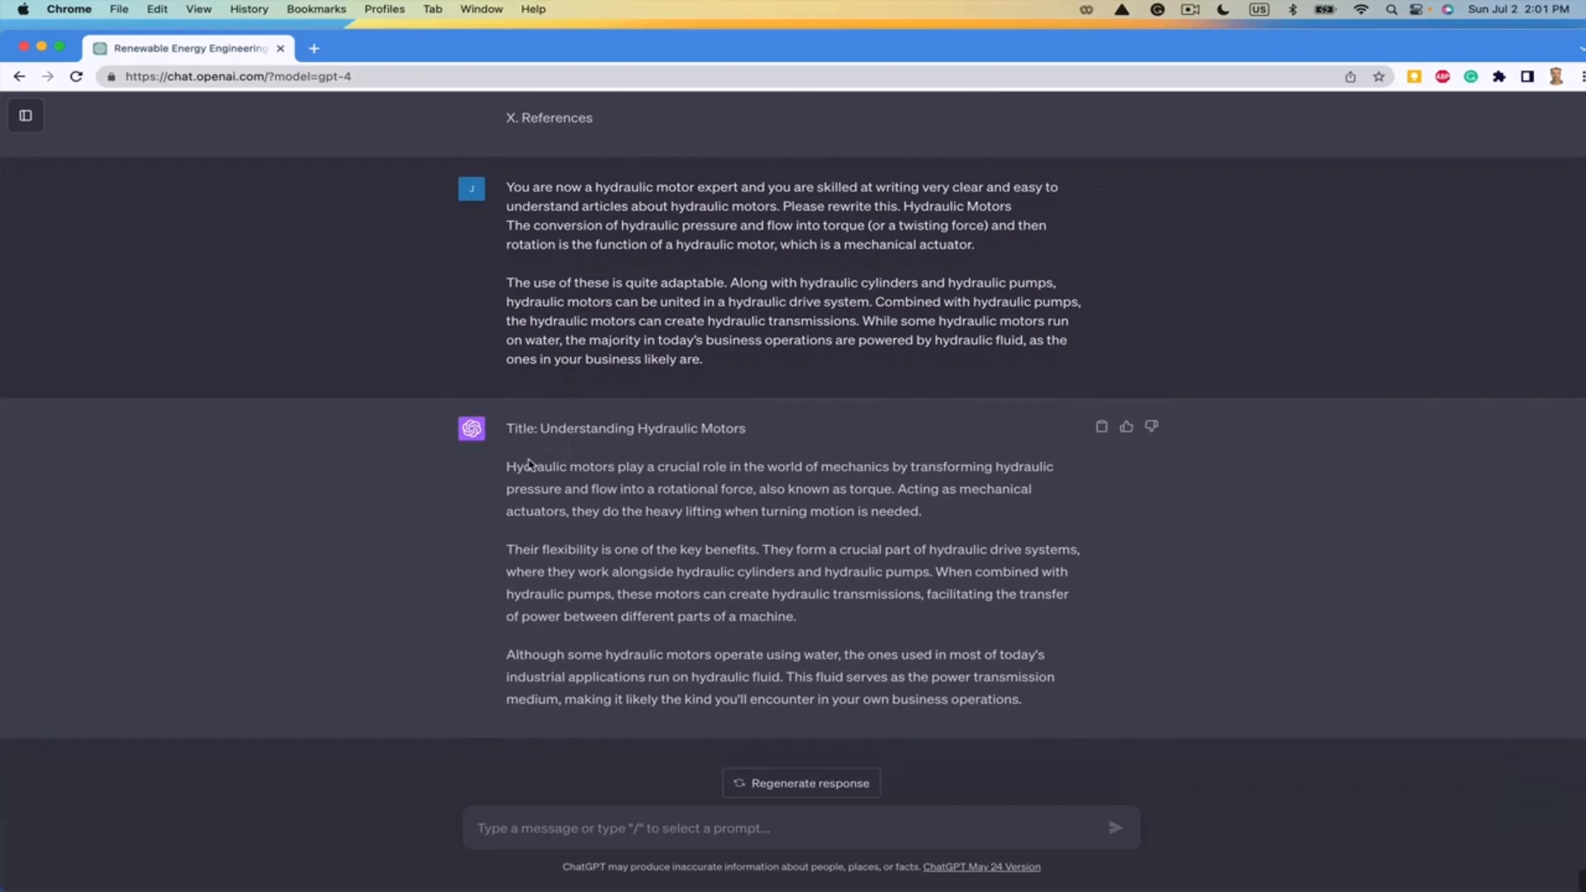
mouse_move(709, 481)
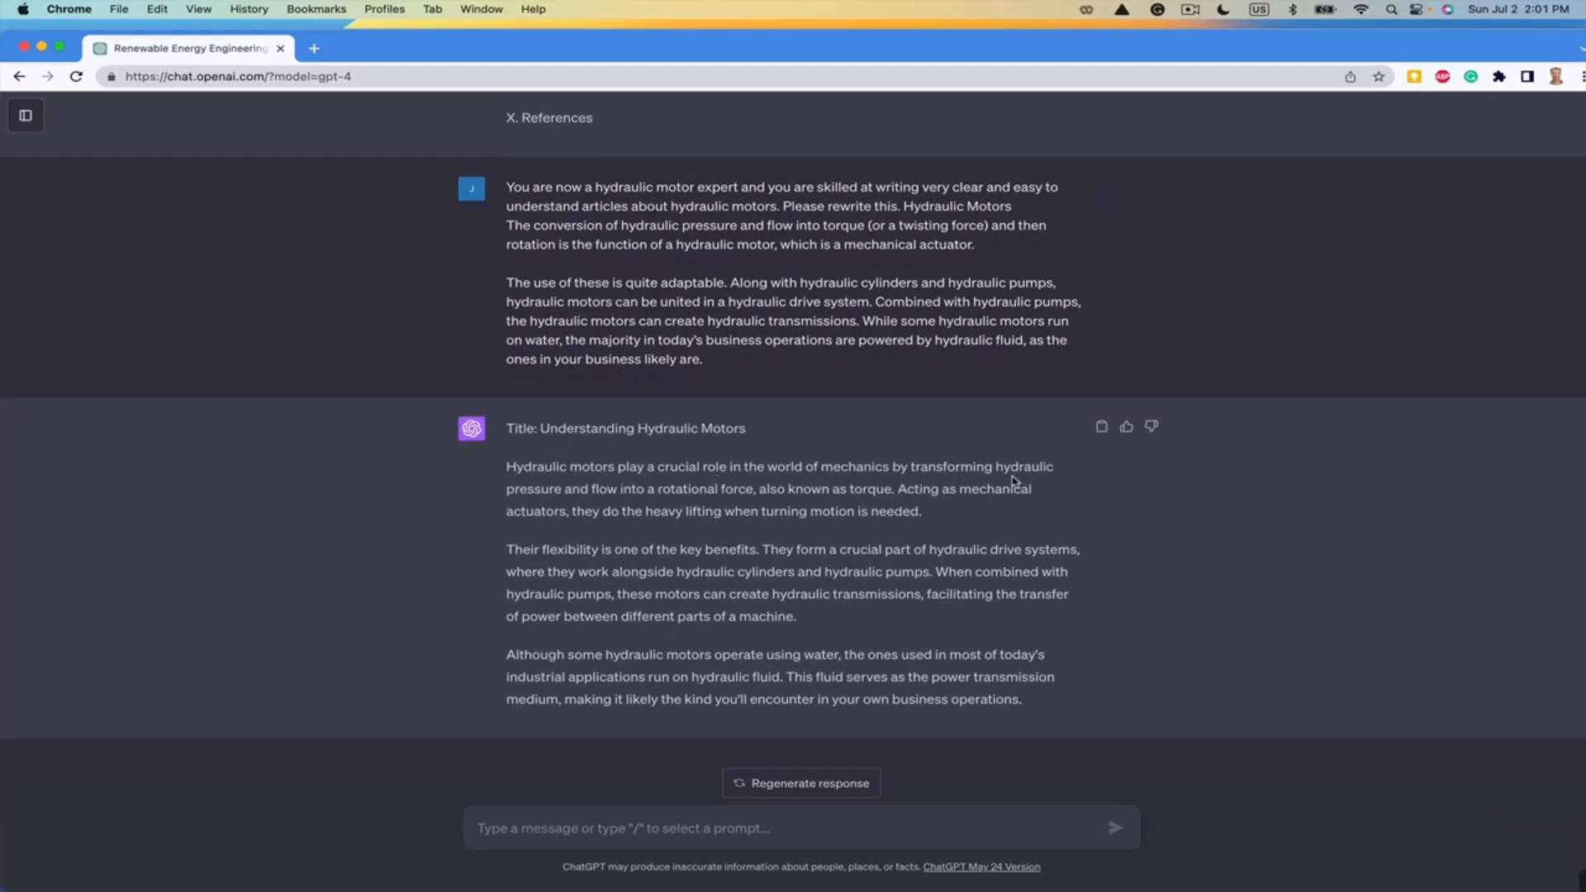
mouse_move(655, 505)
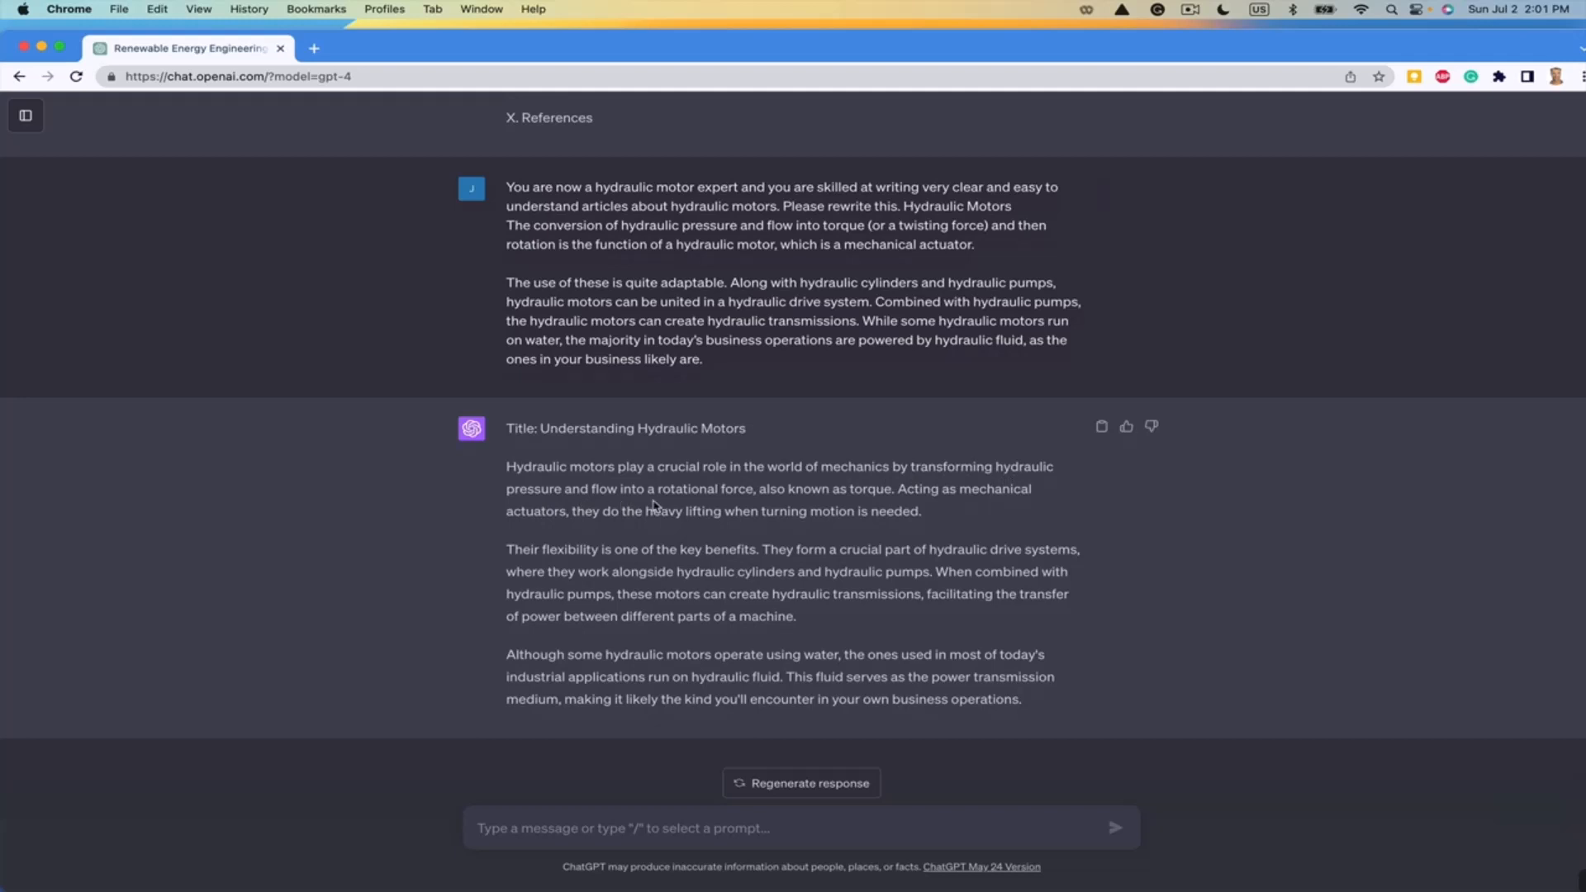
mouse_move(842, 508)
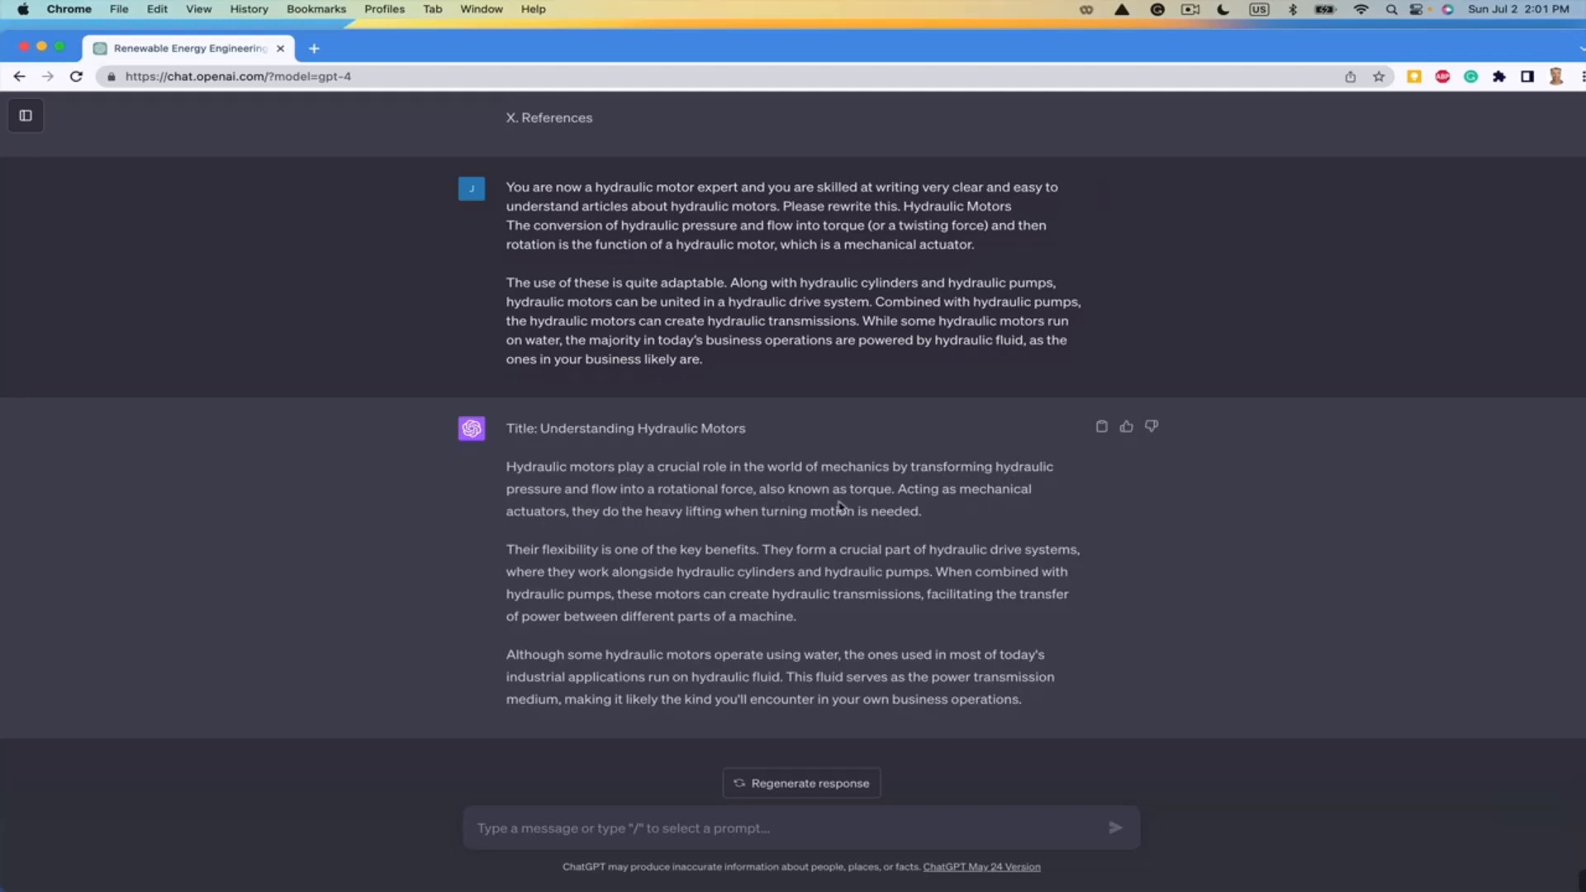
mouse_move(616, 513)
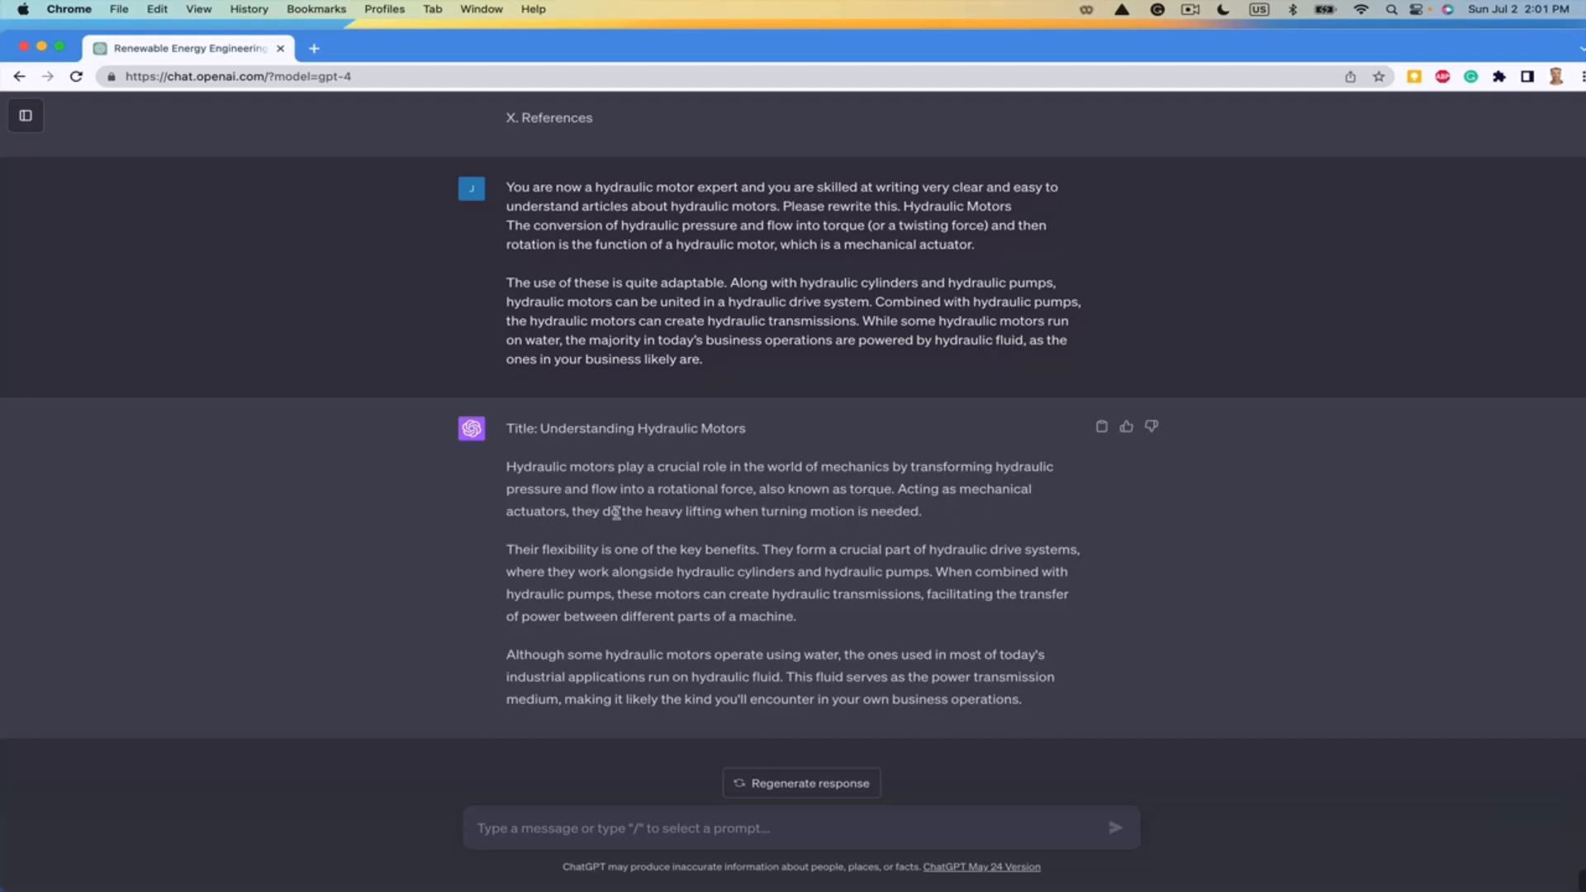
mouse_move(538, 529)
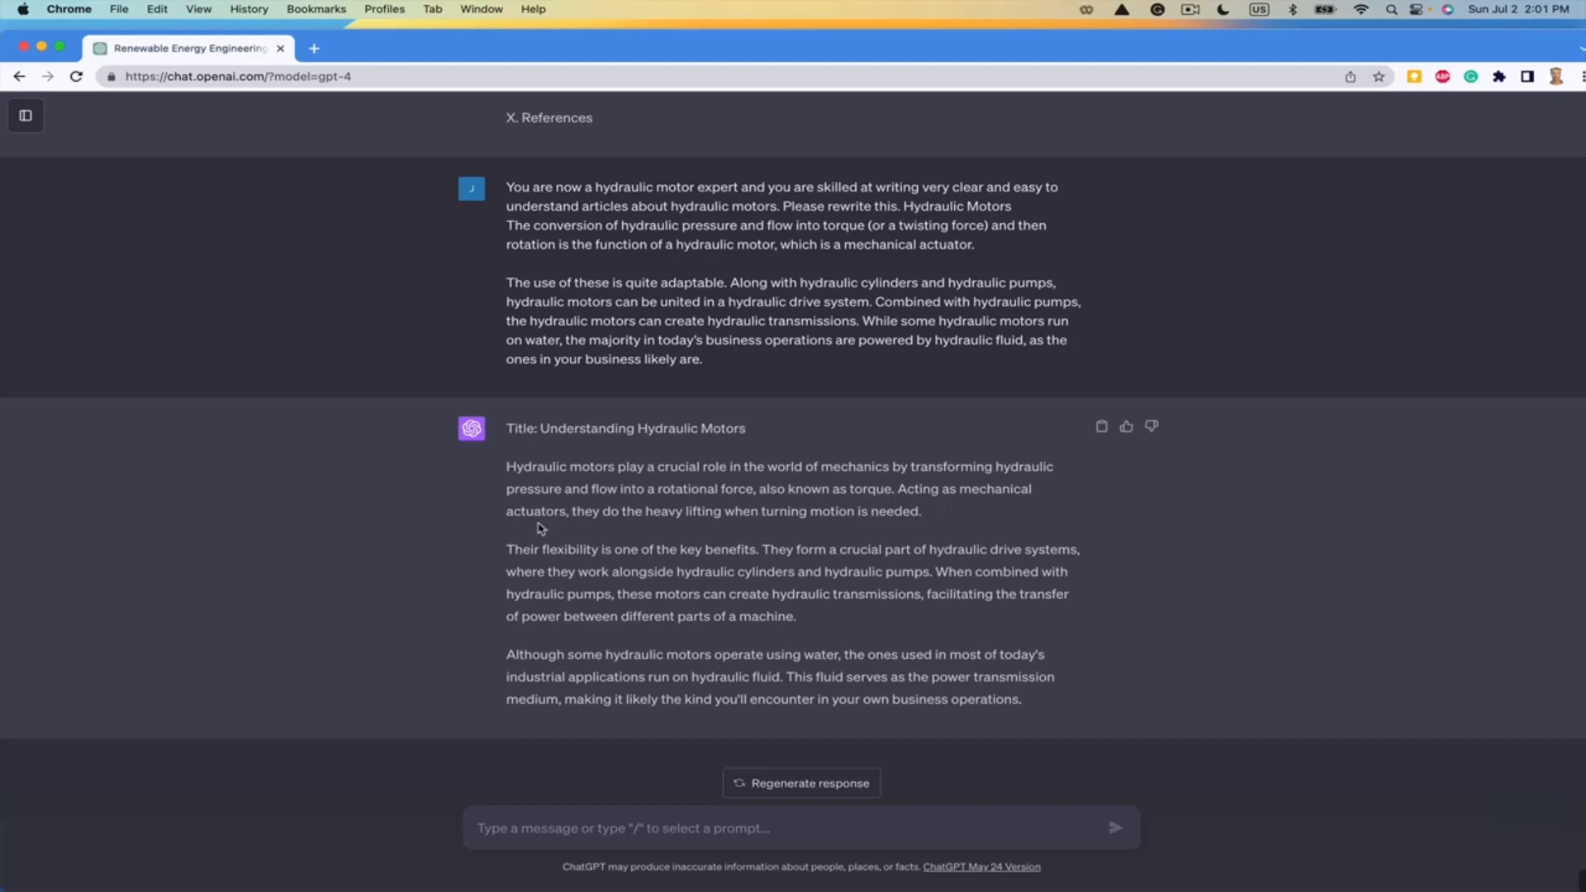
mouse_move(712, 531)
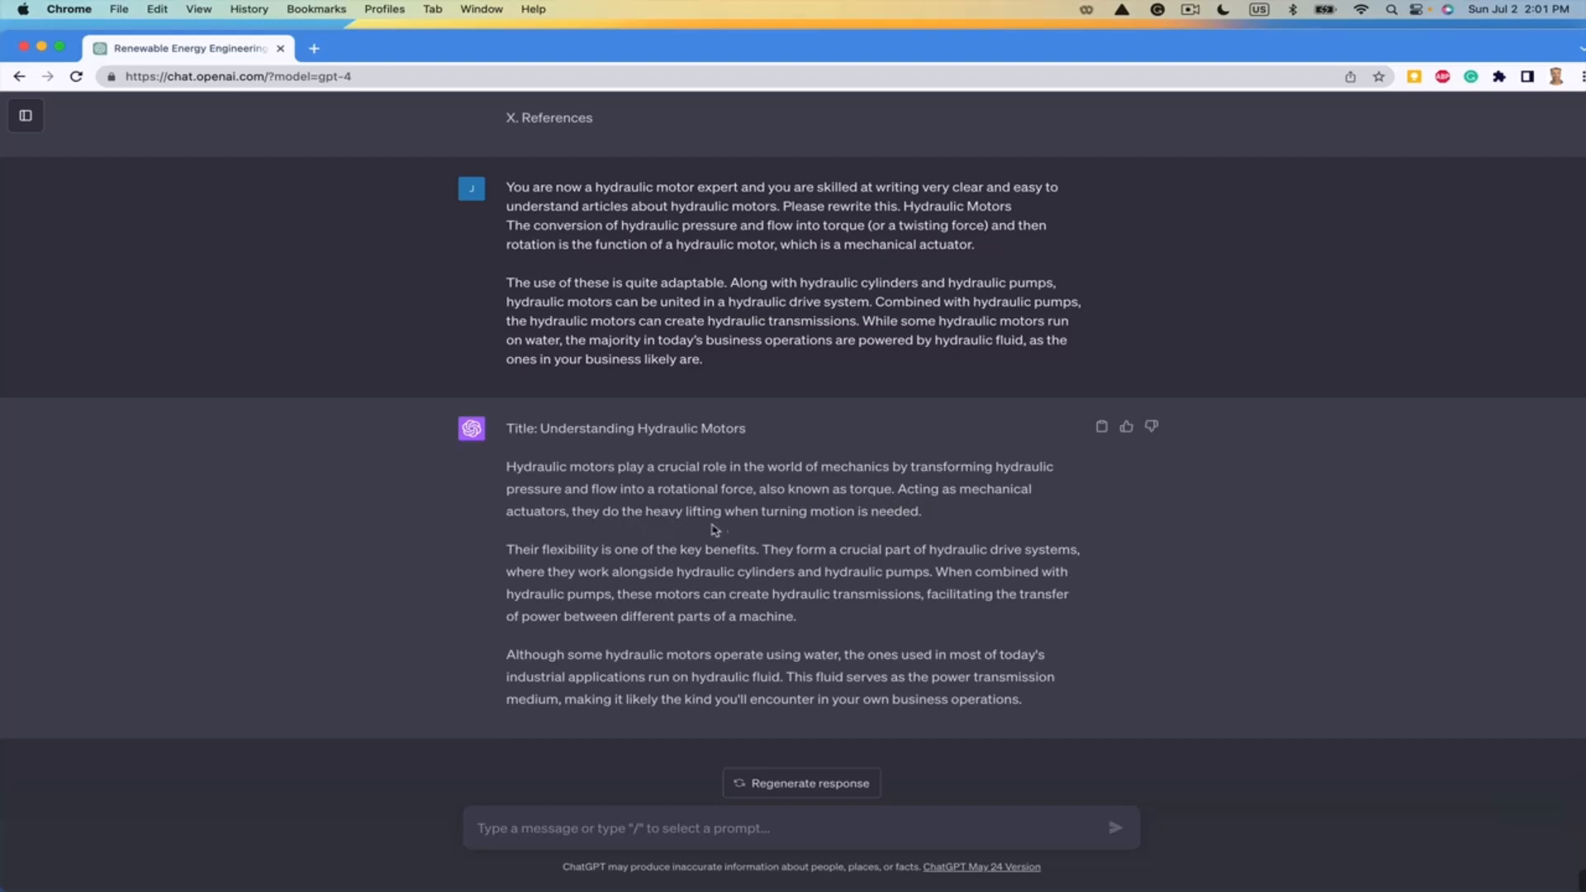
mouse_move(871, 531)
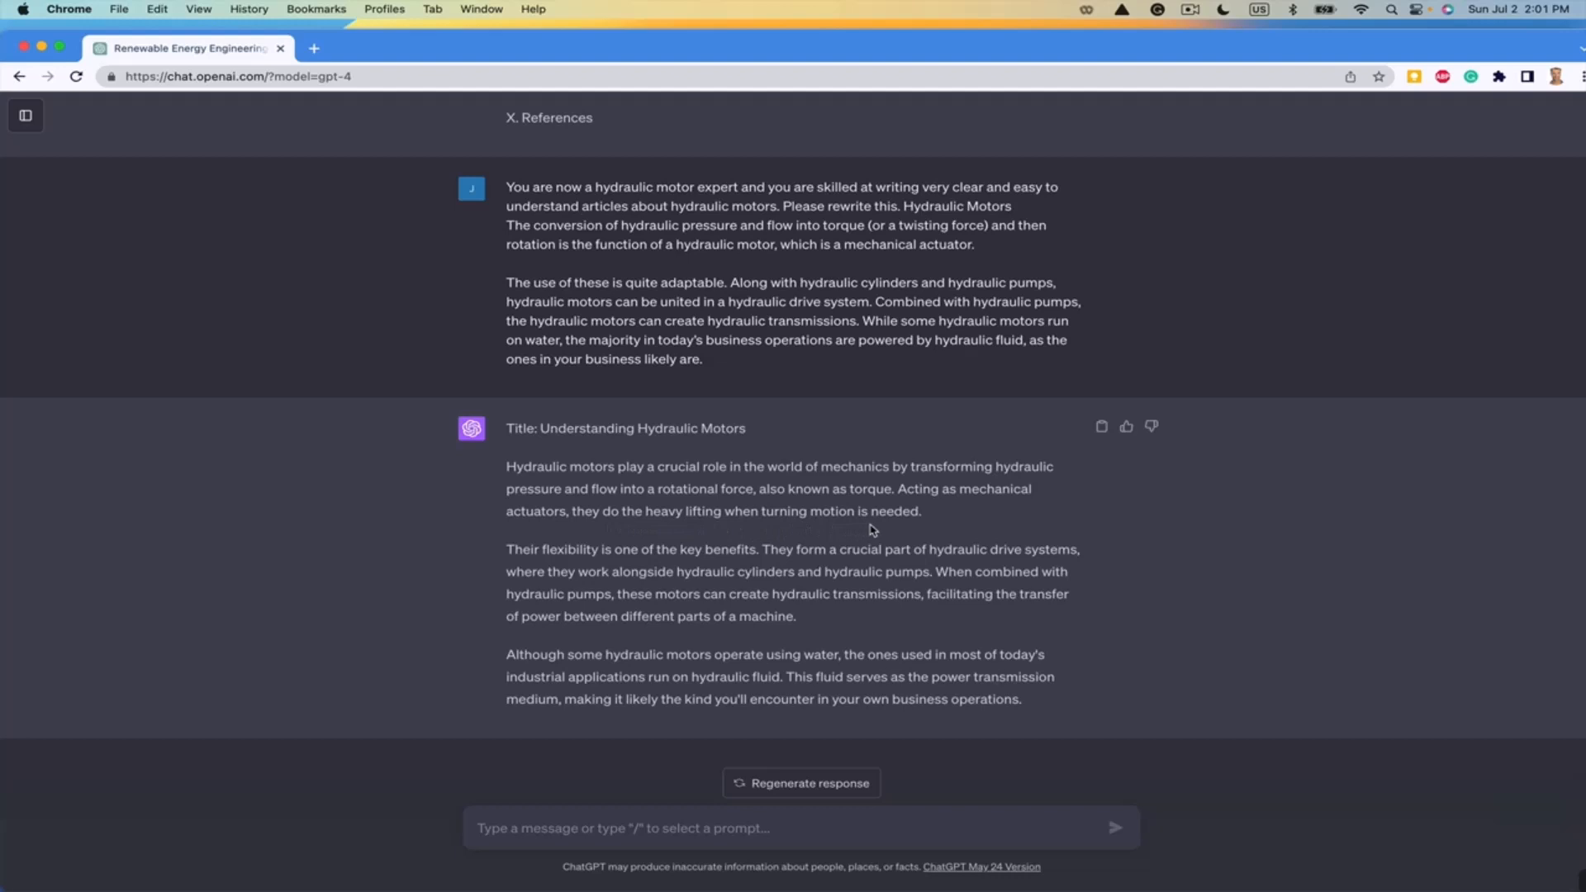
mouse_move(623, 567)
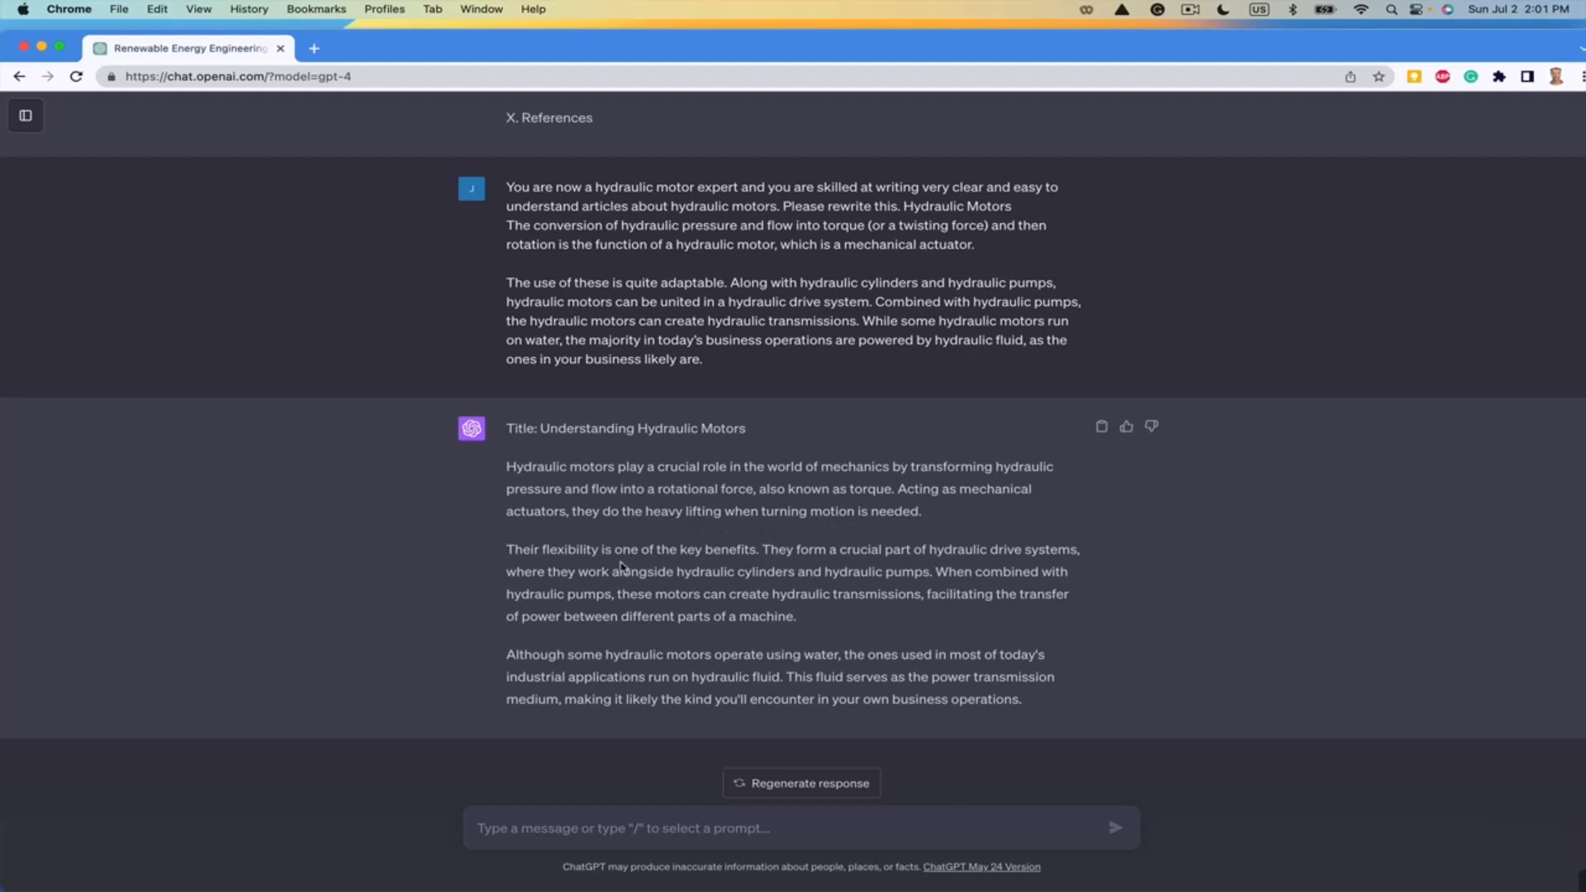
mouse_move(867, 567)
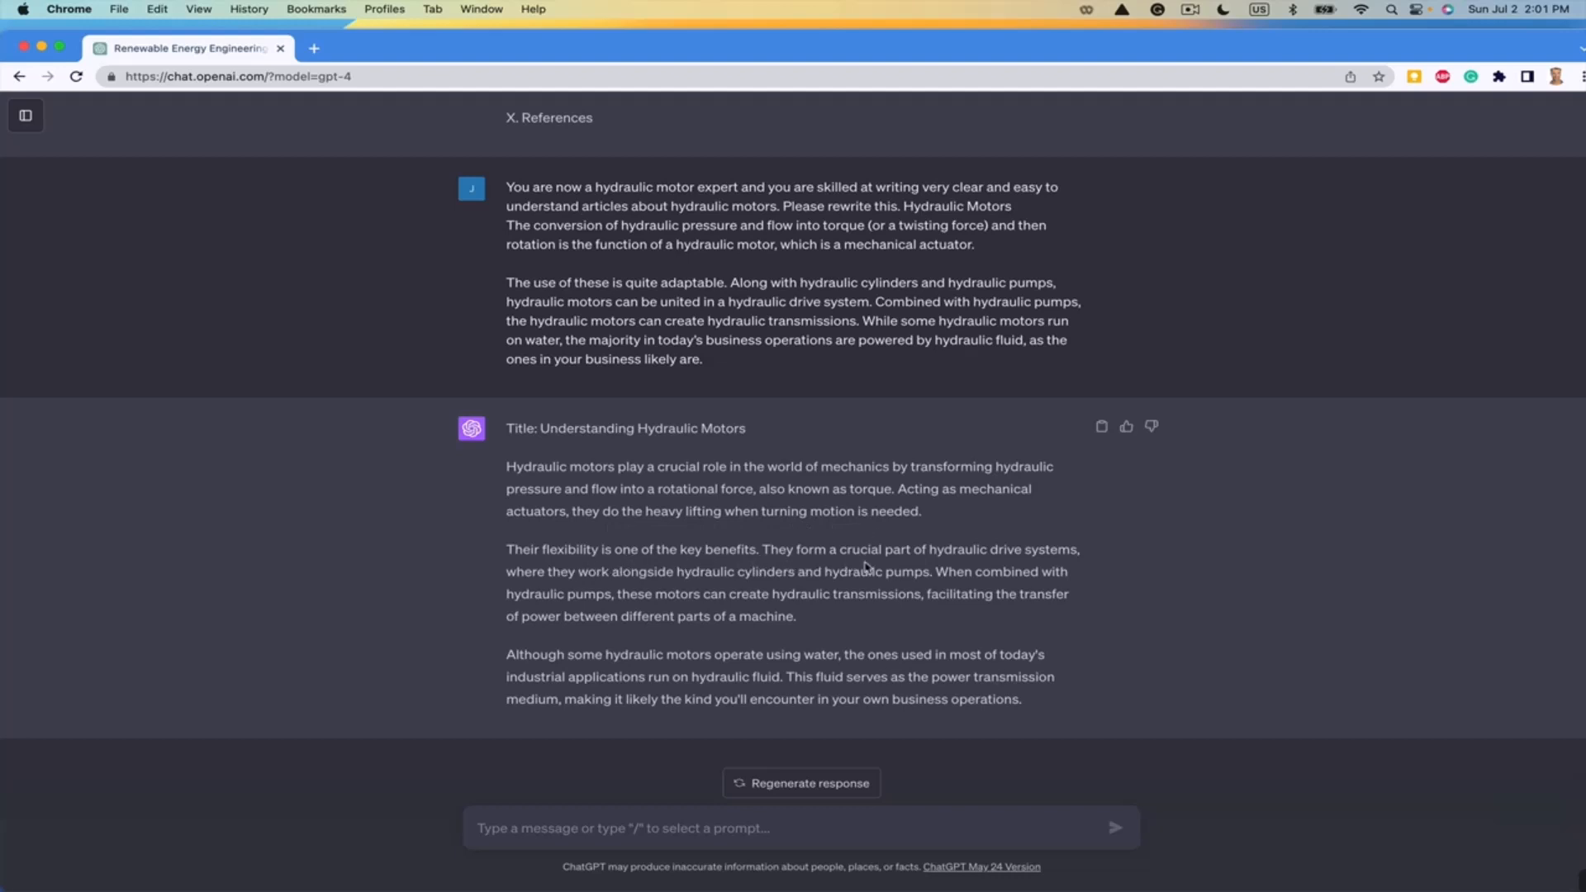
mouse_move(607, 590)
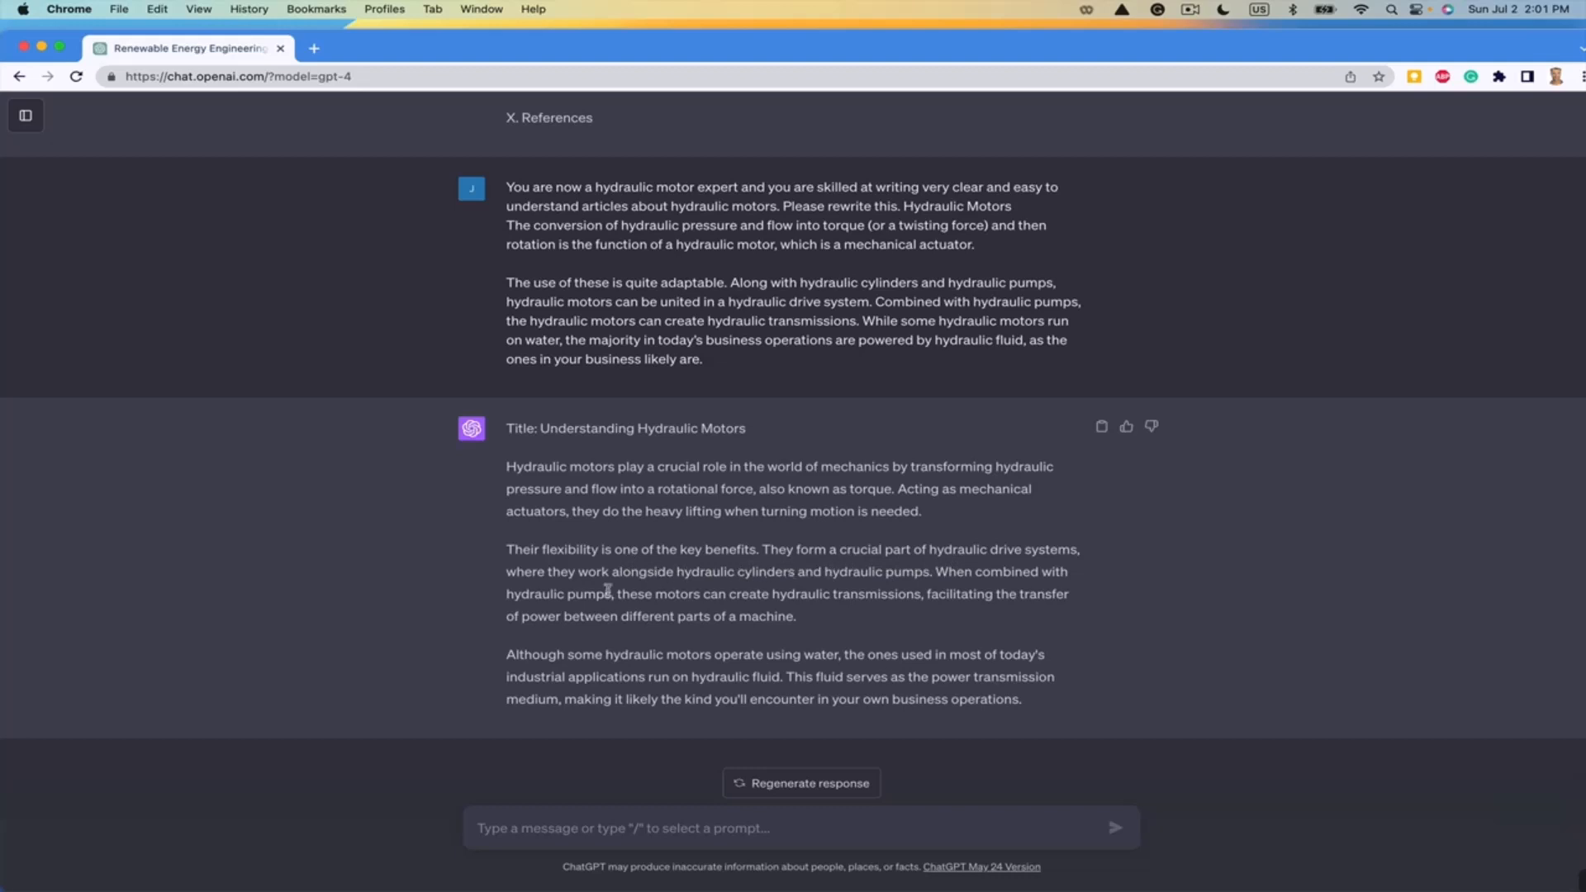
mouse_move(798, 595)
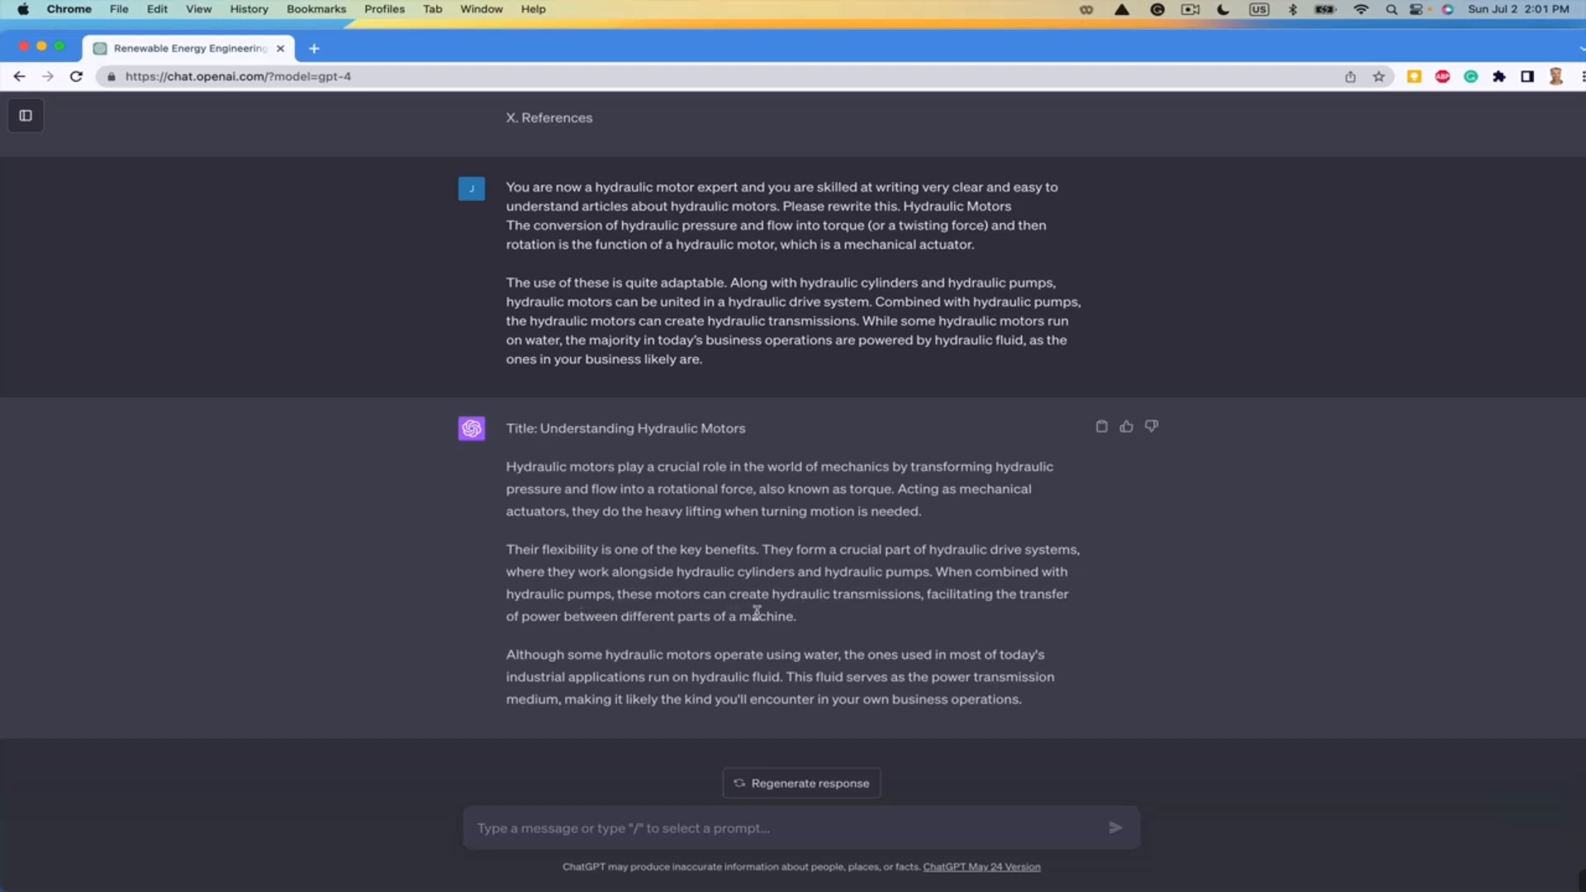
mouse_move(888, 617)
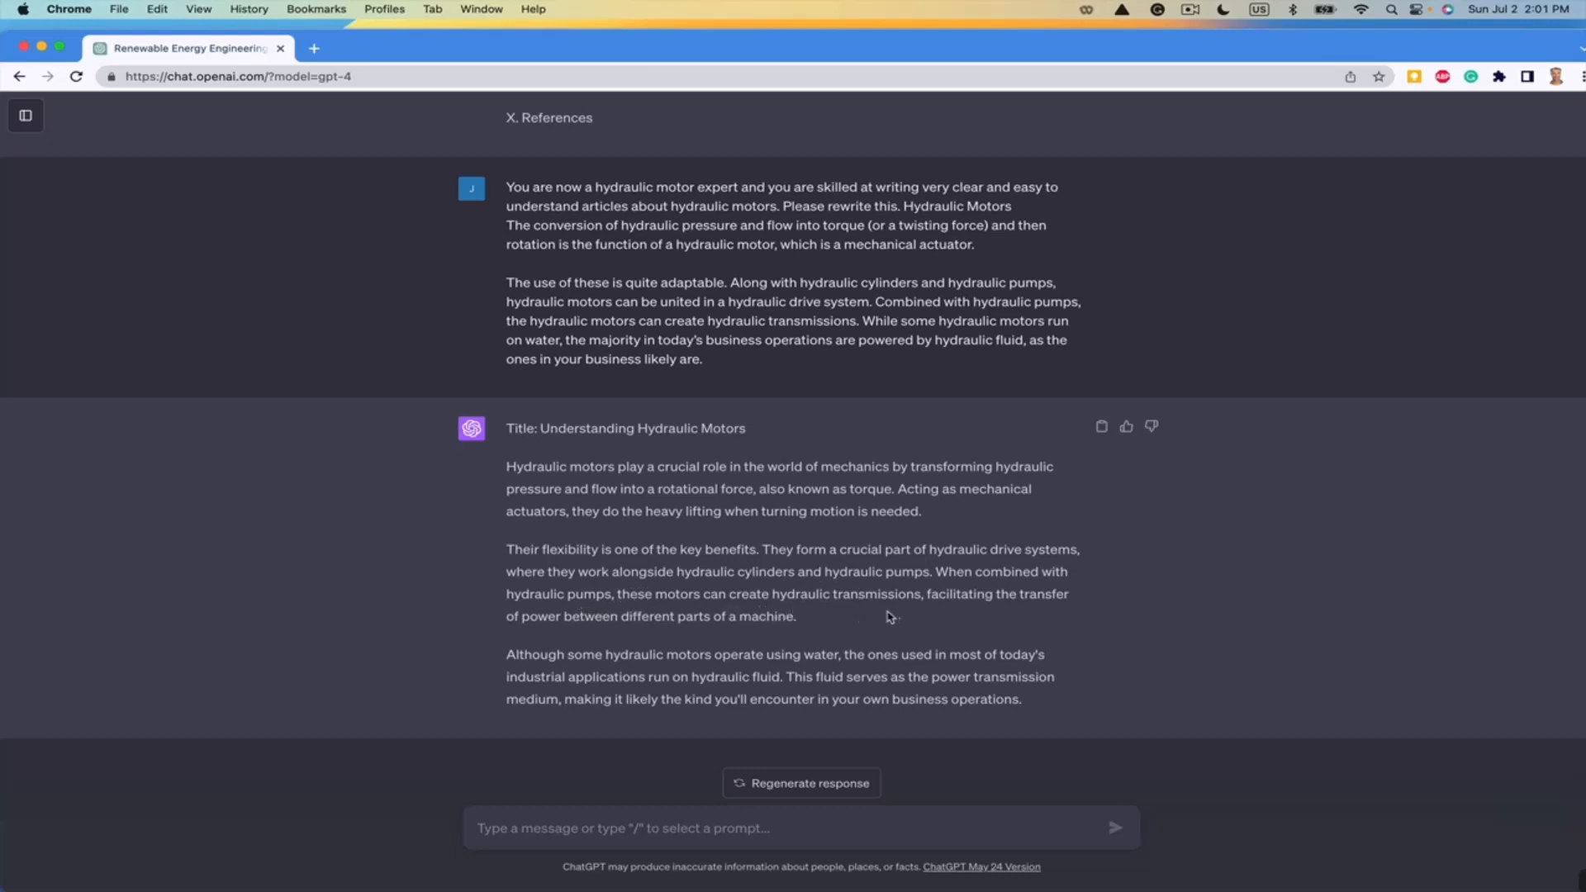
mouse_move(610, 638)
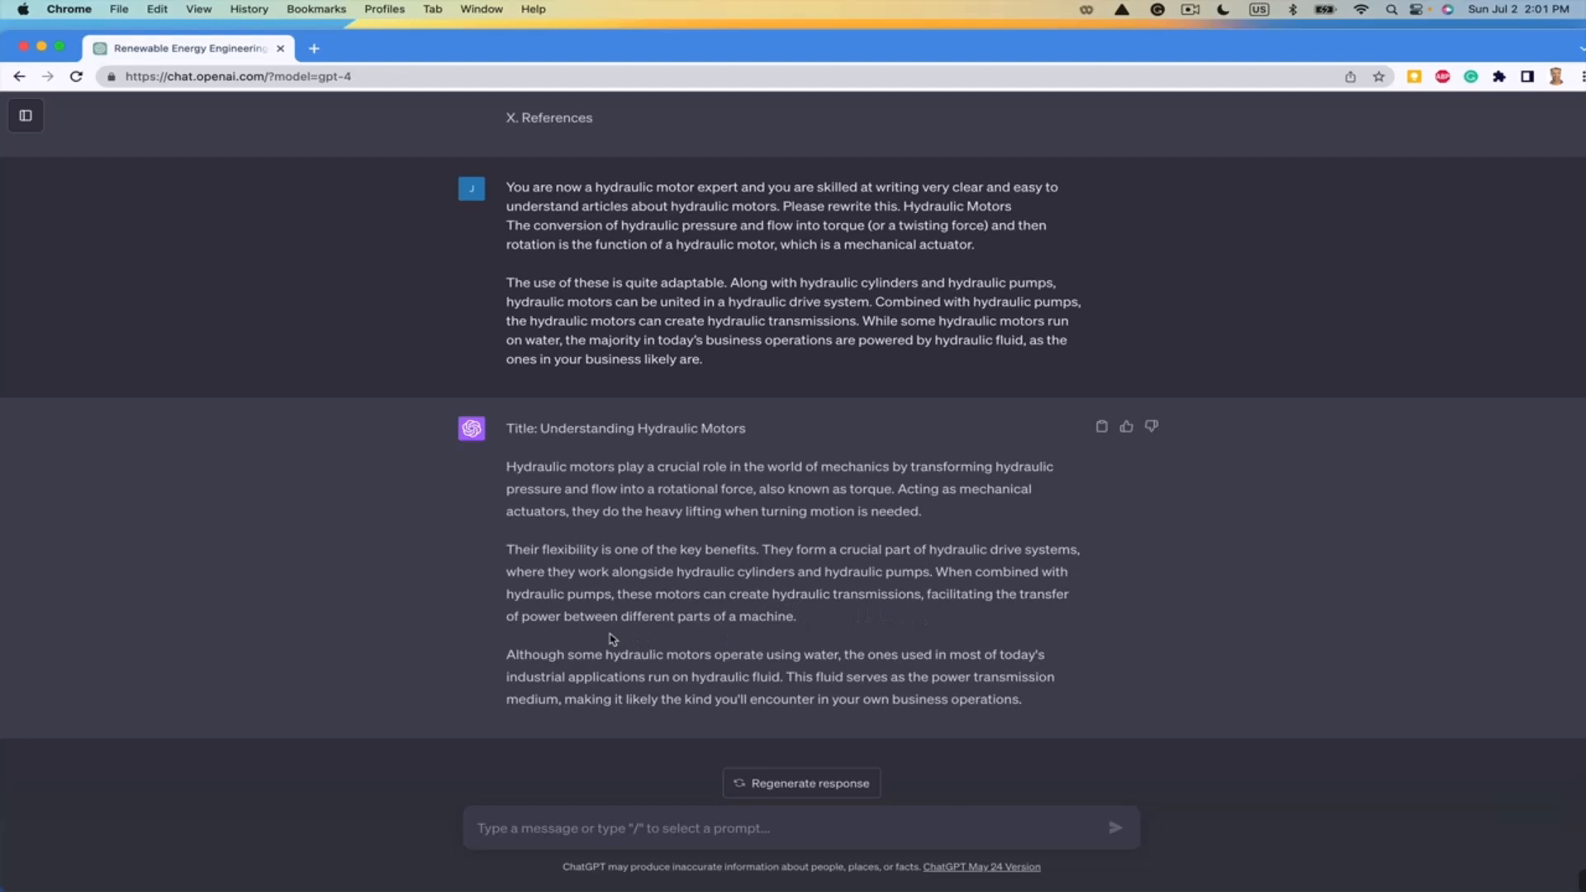
mouse_move(470, 644)
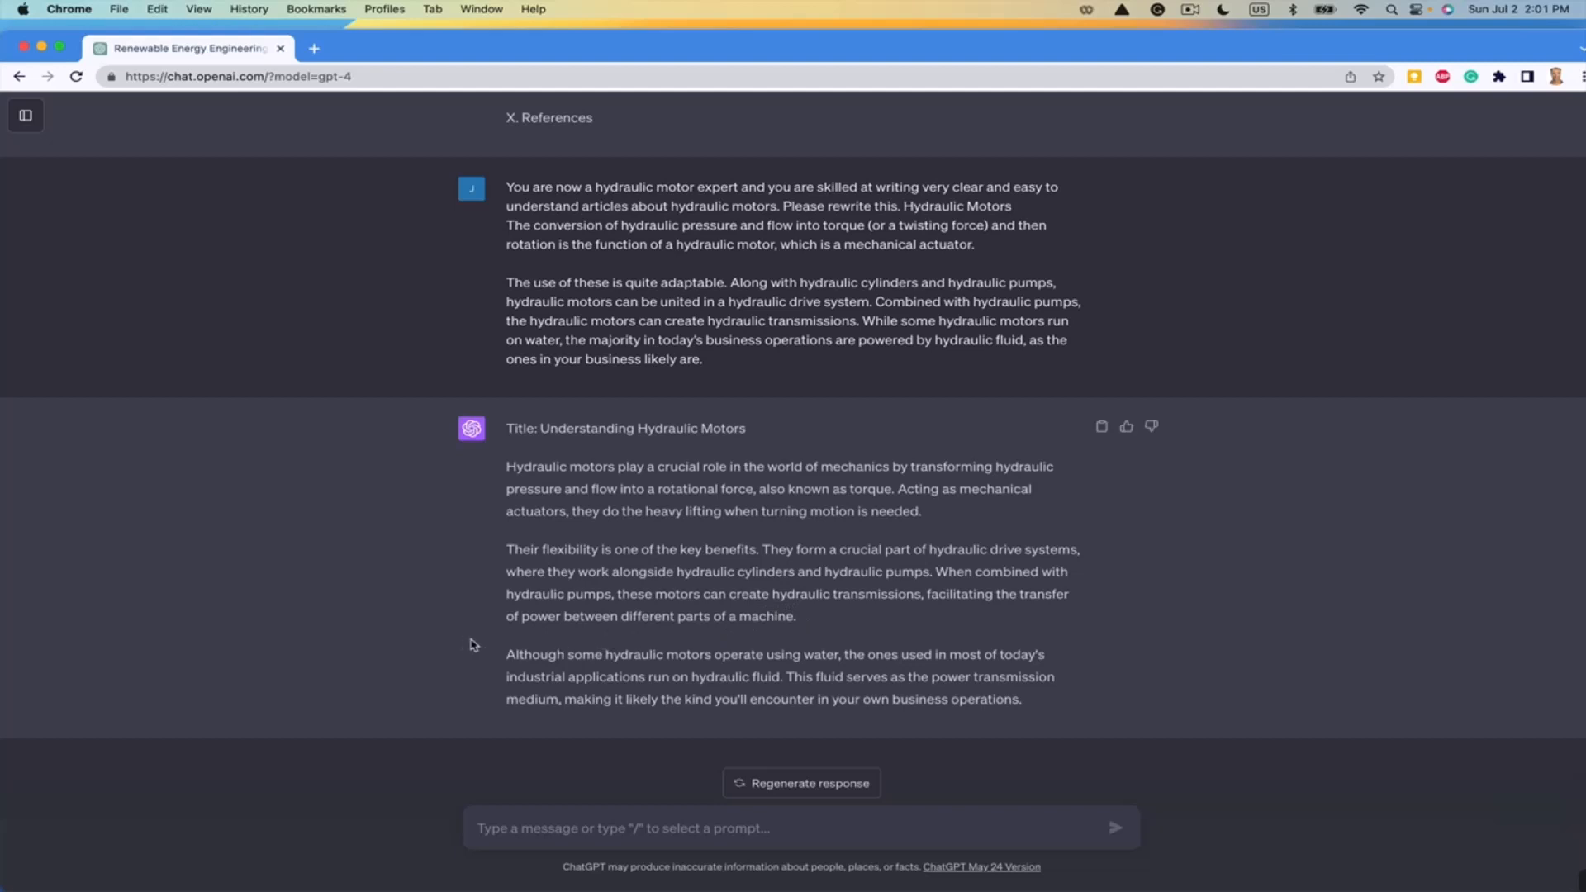
mouse_move(514, 652)
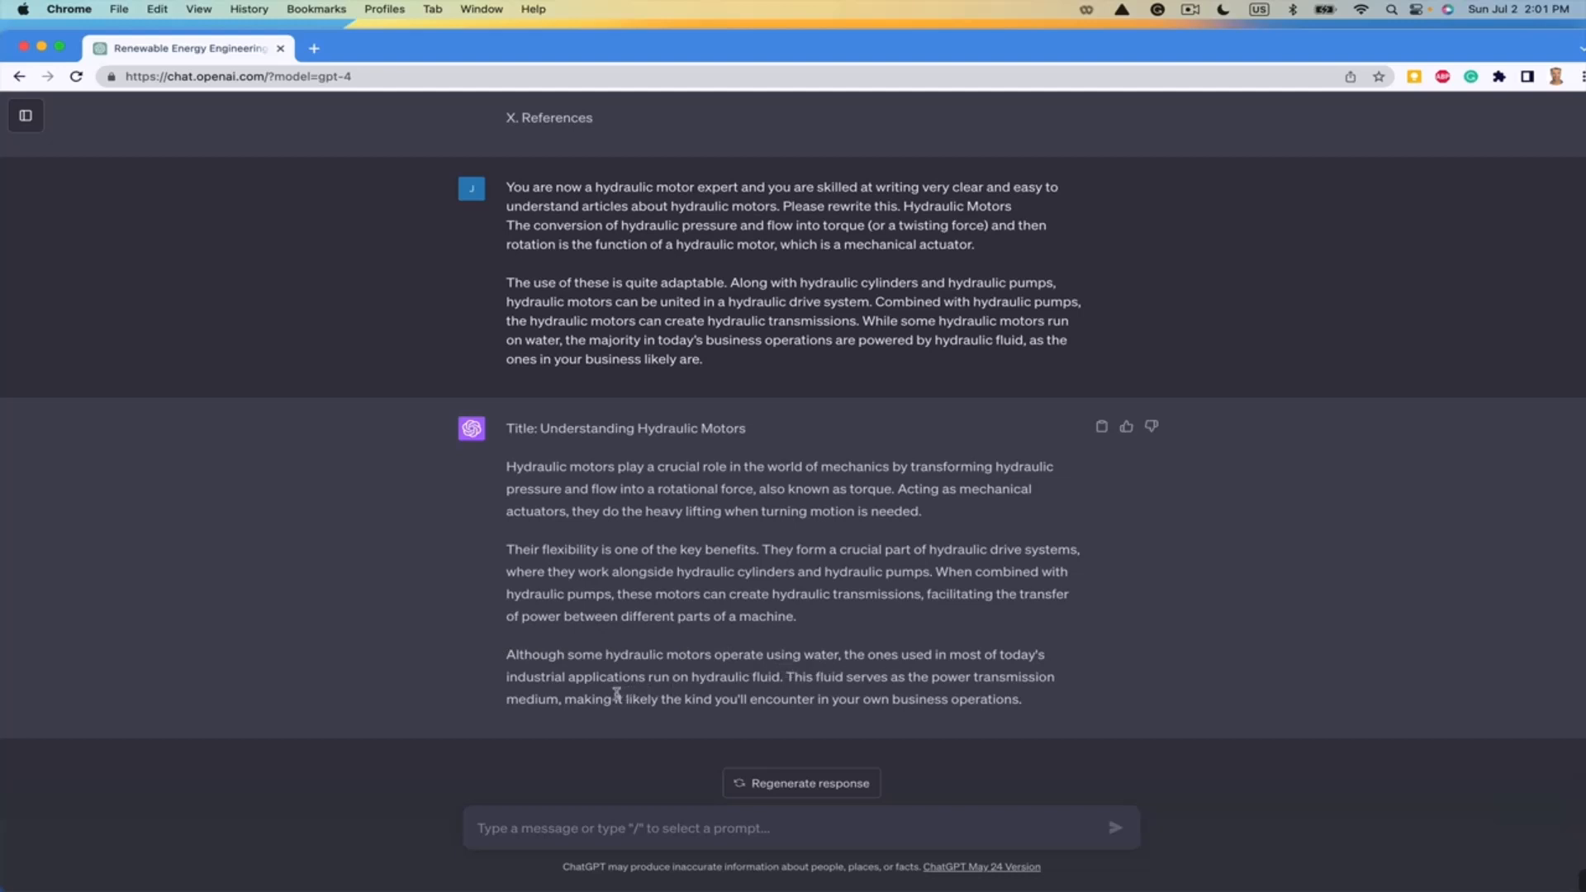
mouse_move(720, 692)
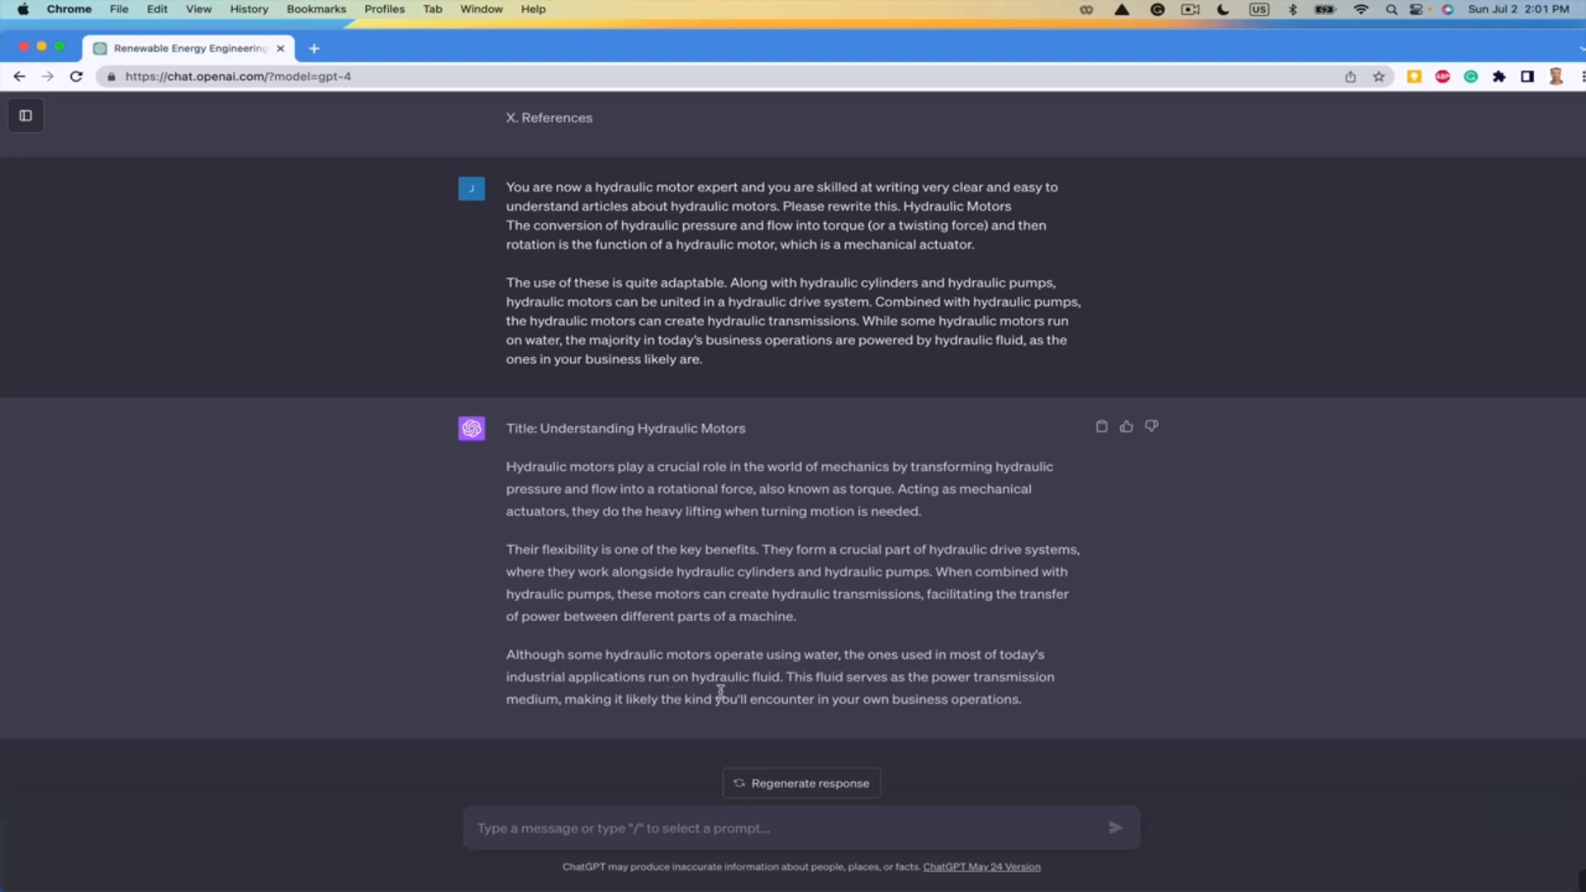
mouse_move(798, 694)
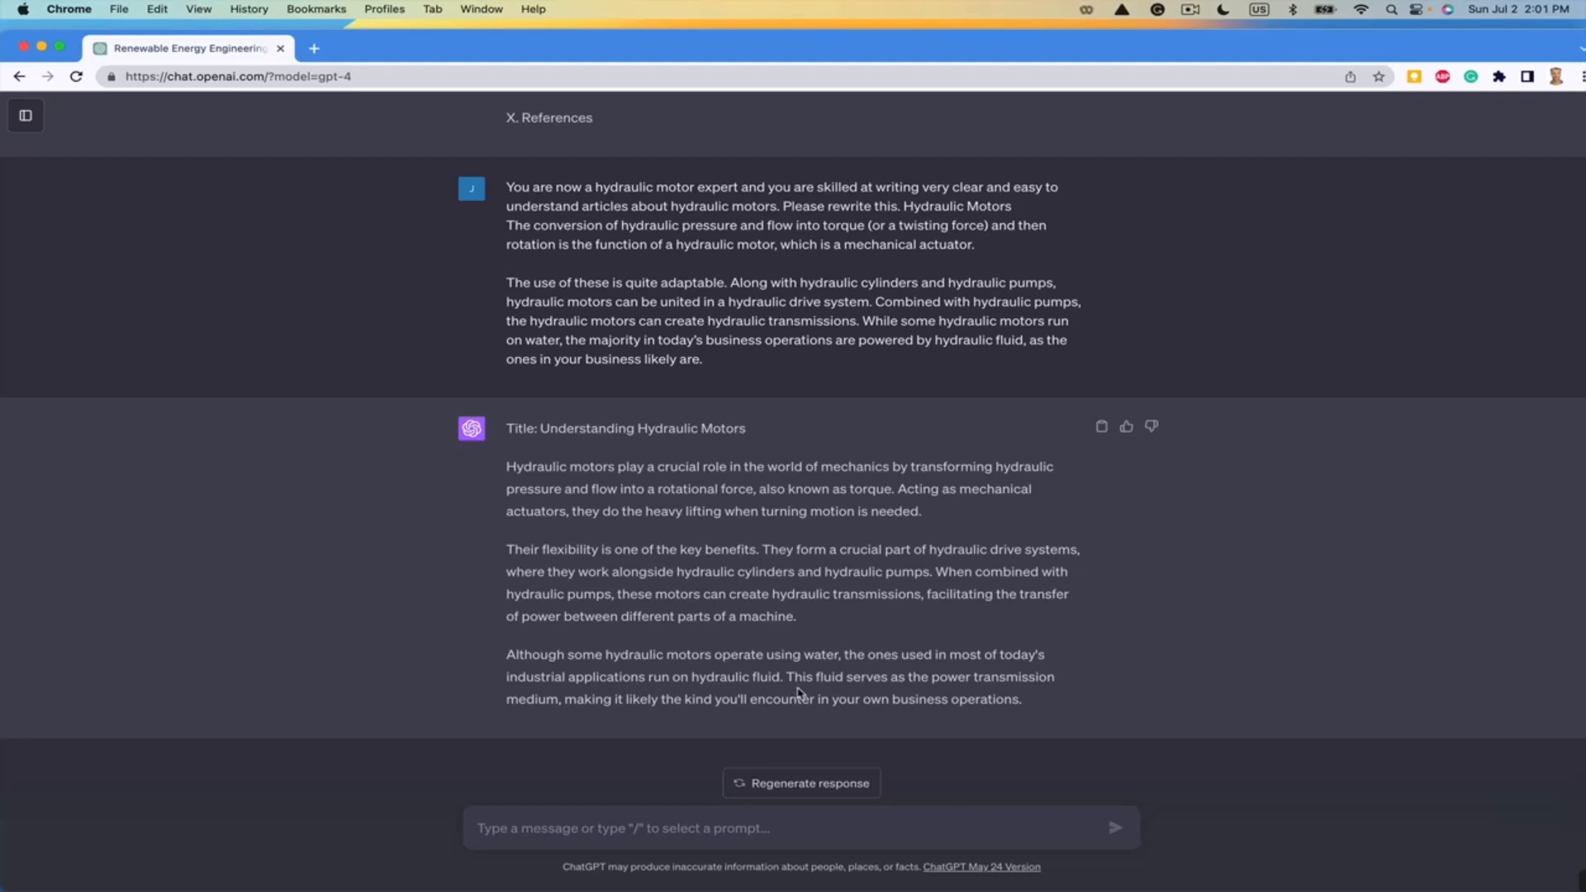
mouse_move(656, 729)
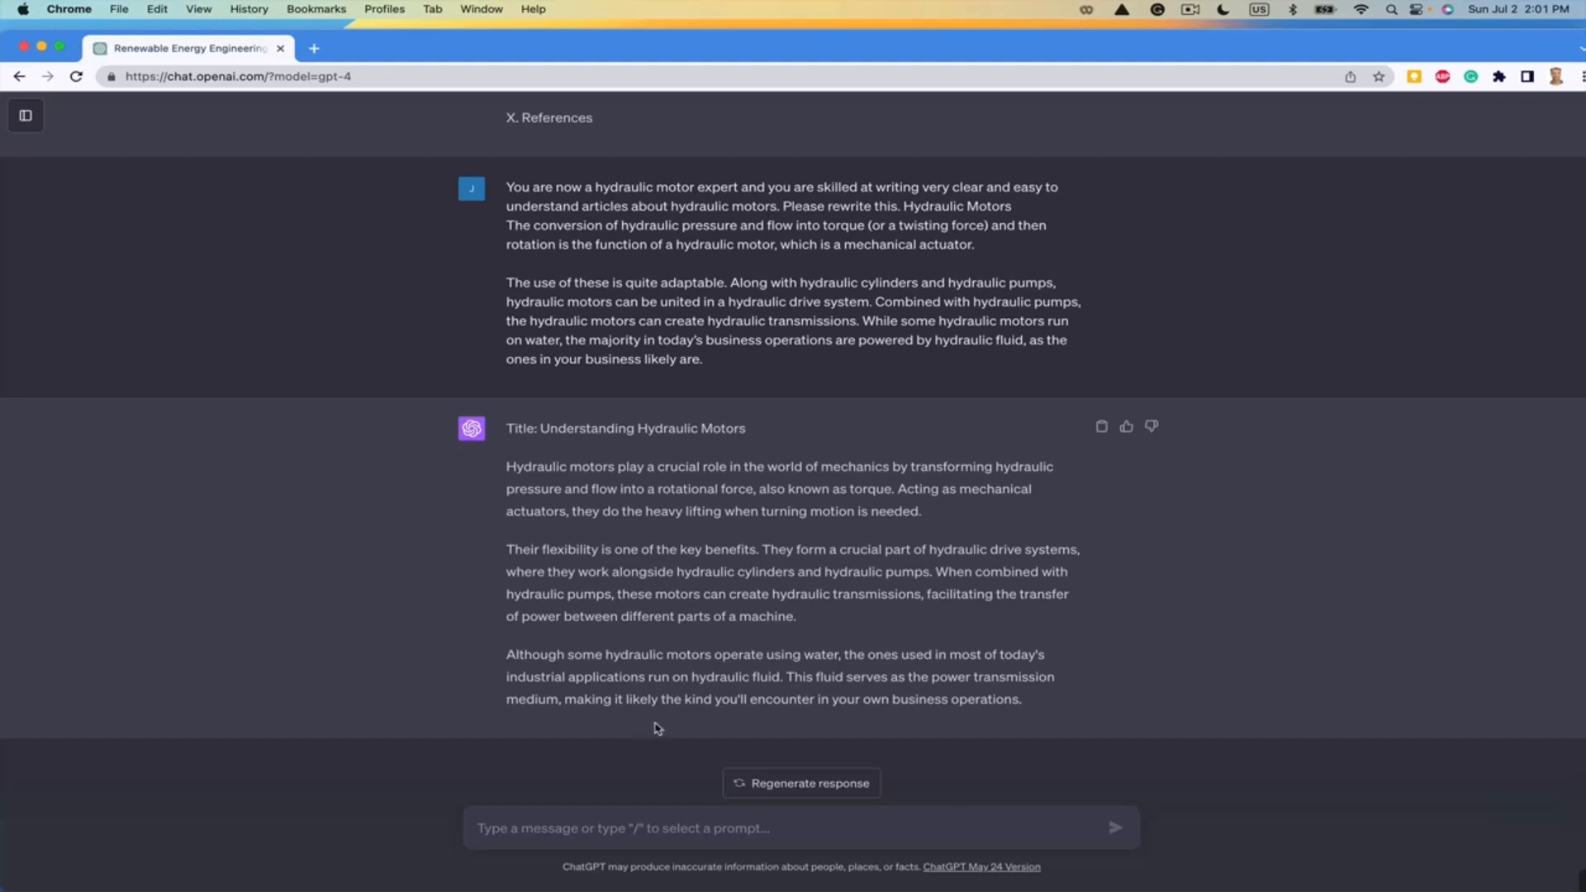
mouse_move(851, 720)
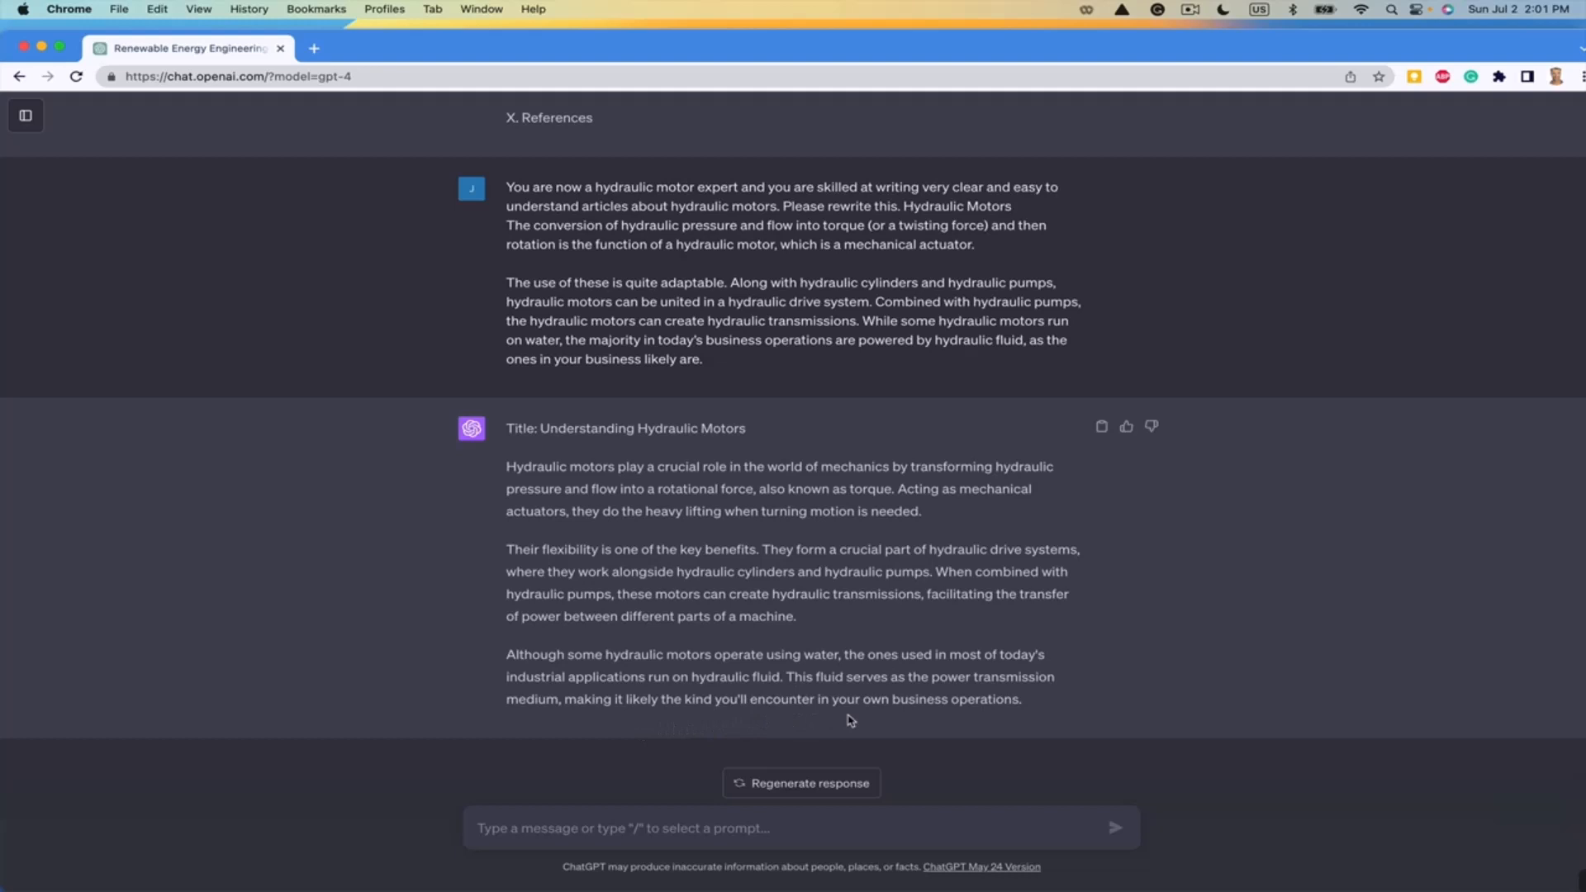
mouse_move(912, 676)
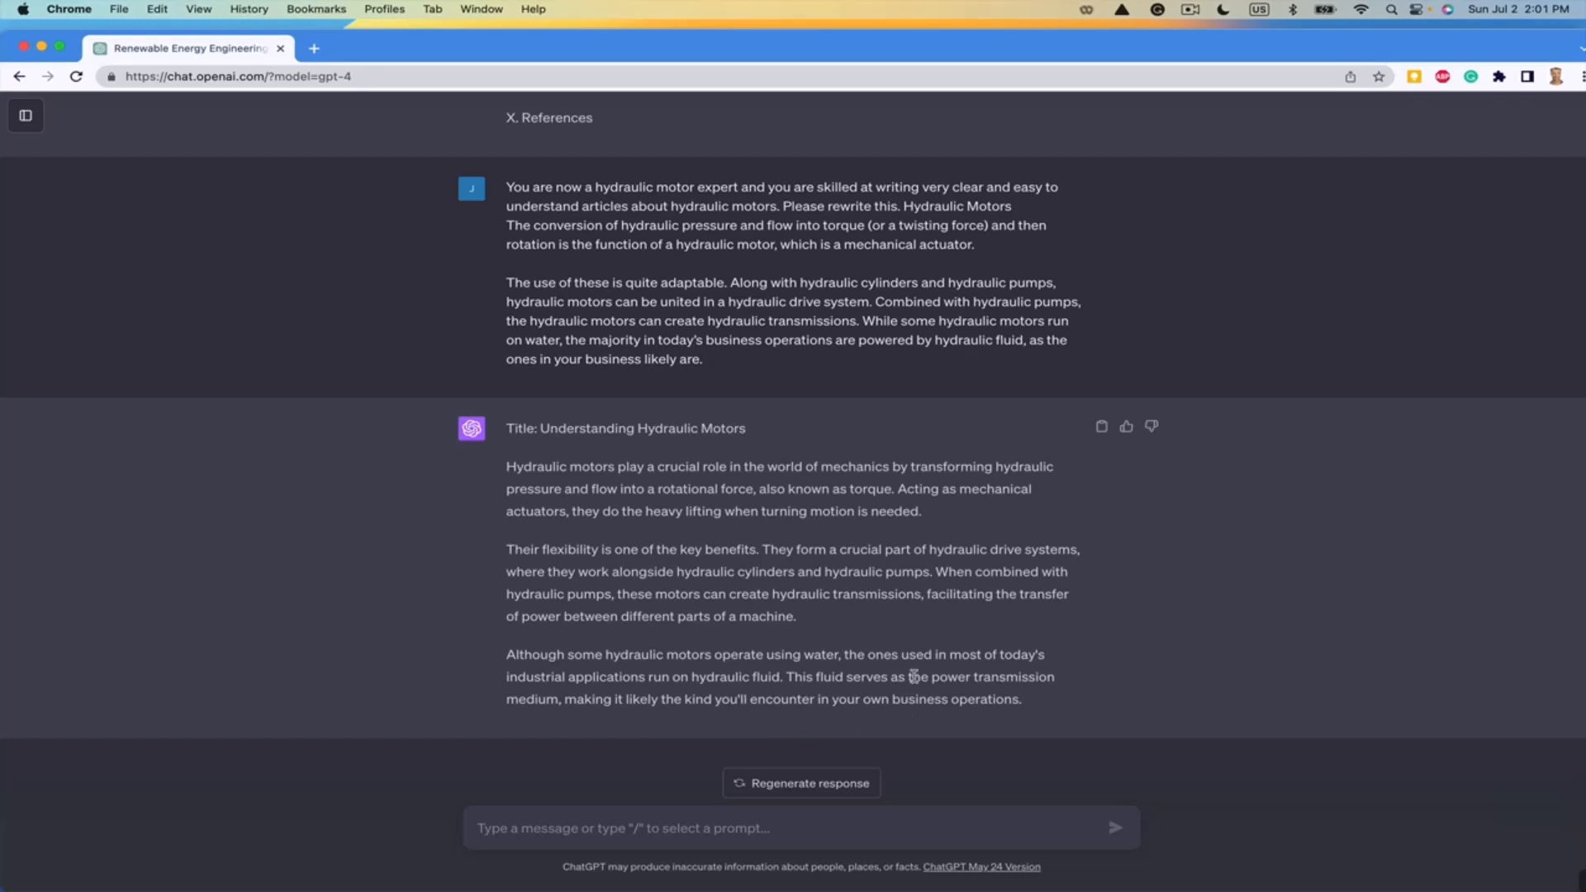
scroll("up", 3)
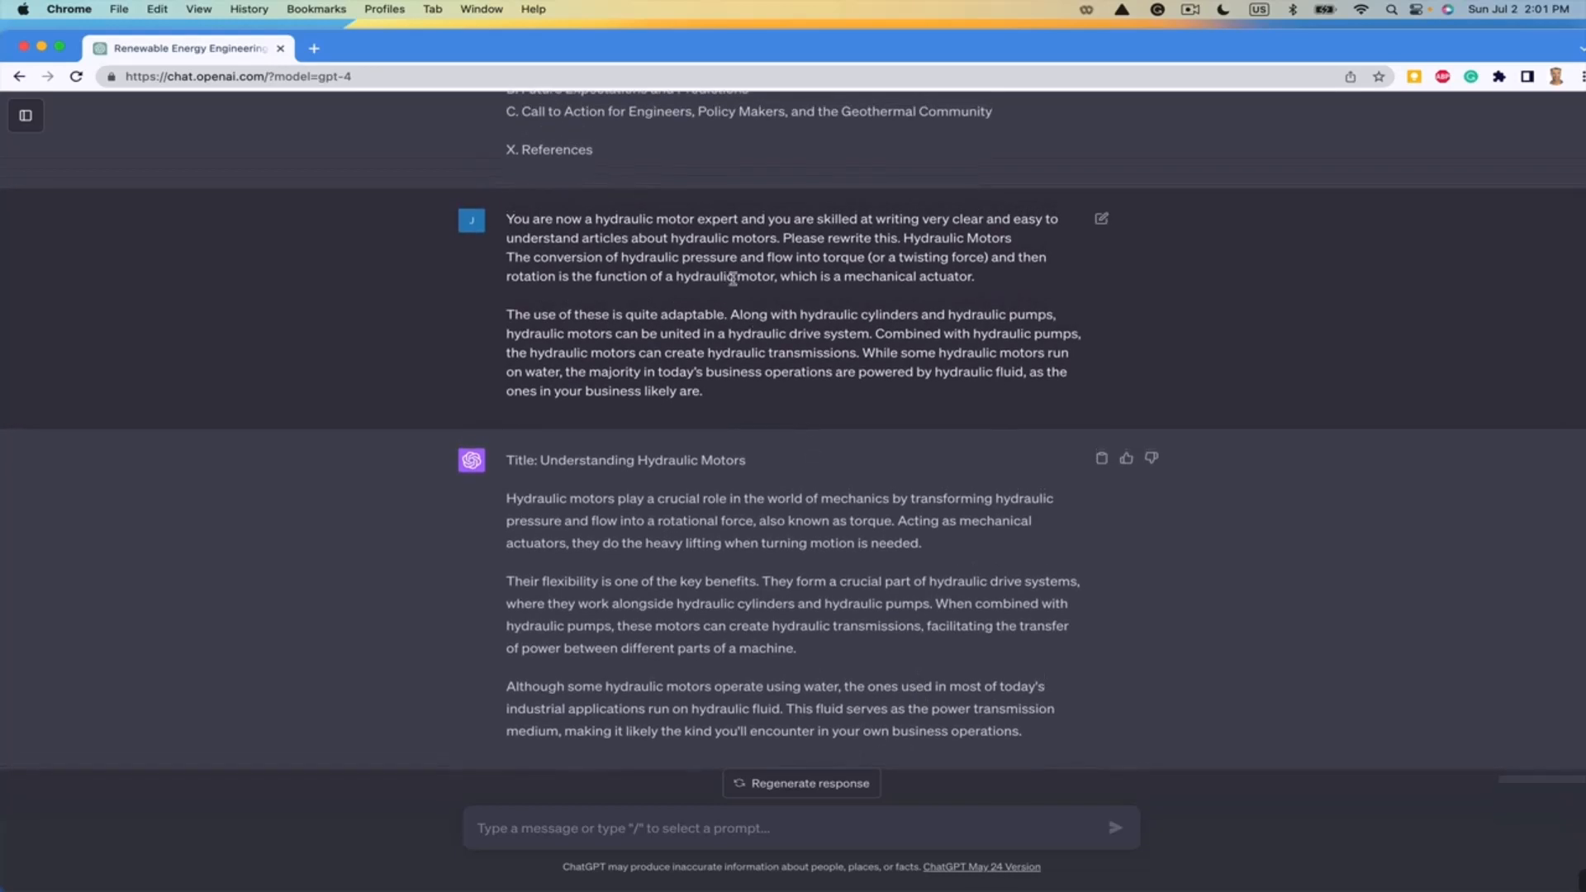
mouse_move(876, 424)
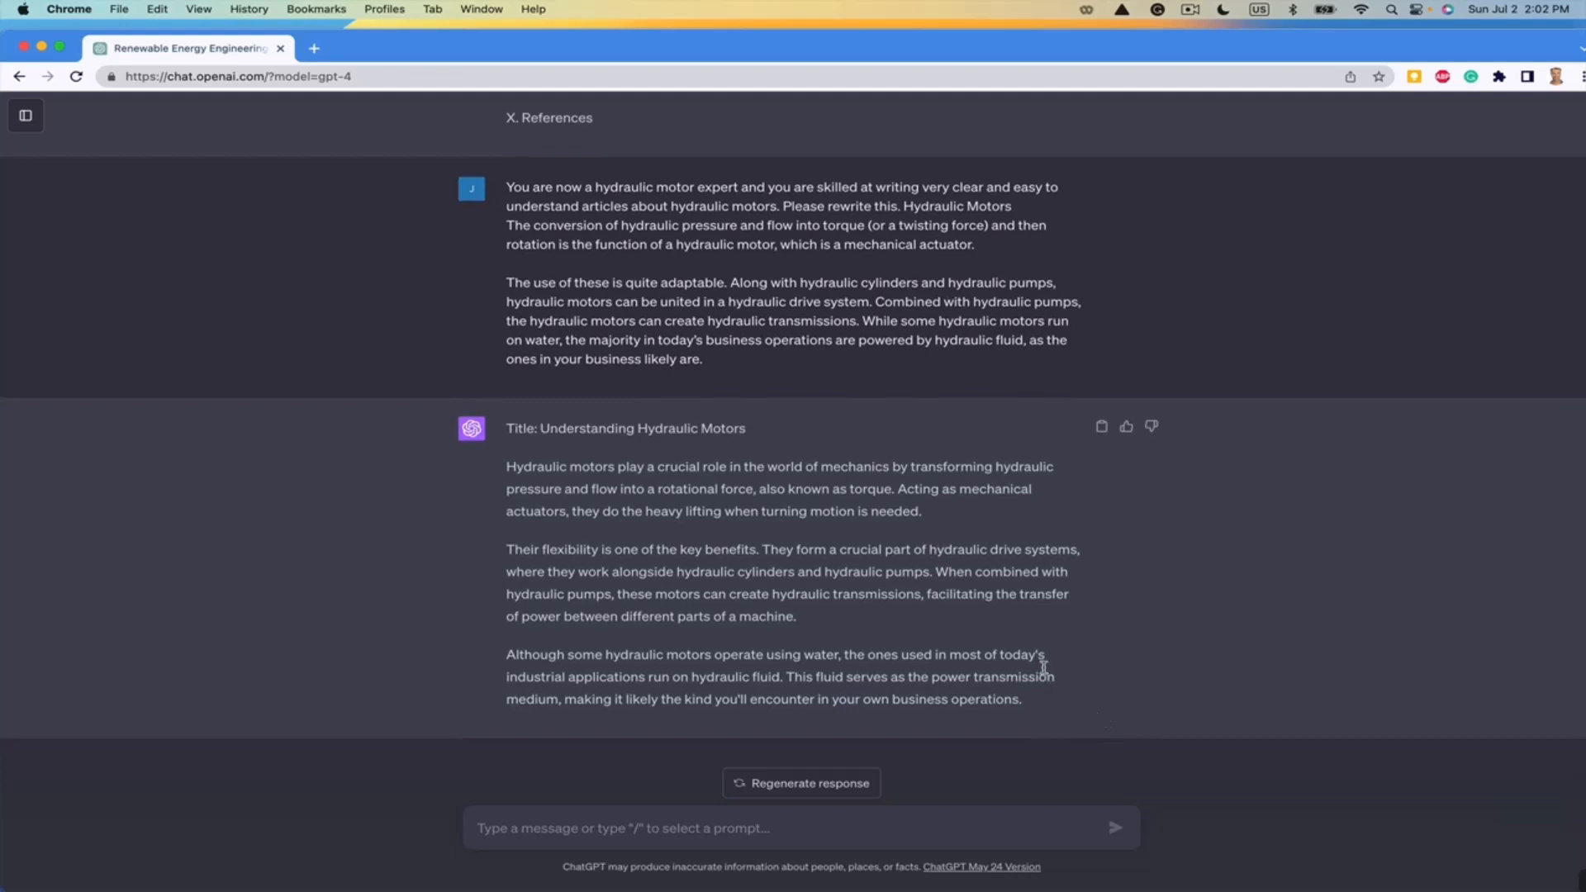
mouse_move(1029, 660)
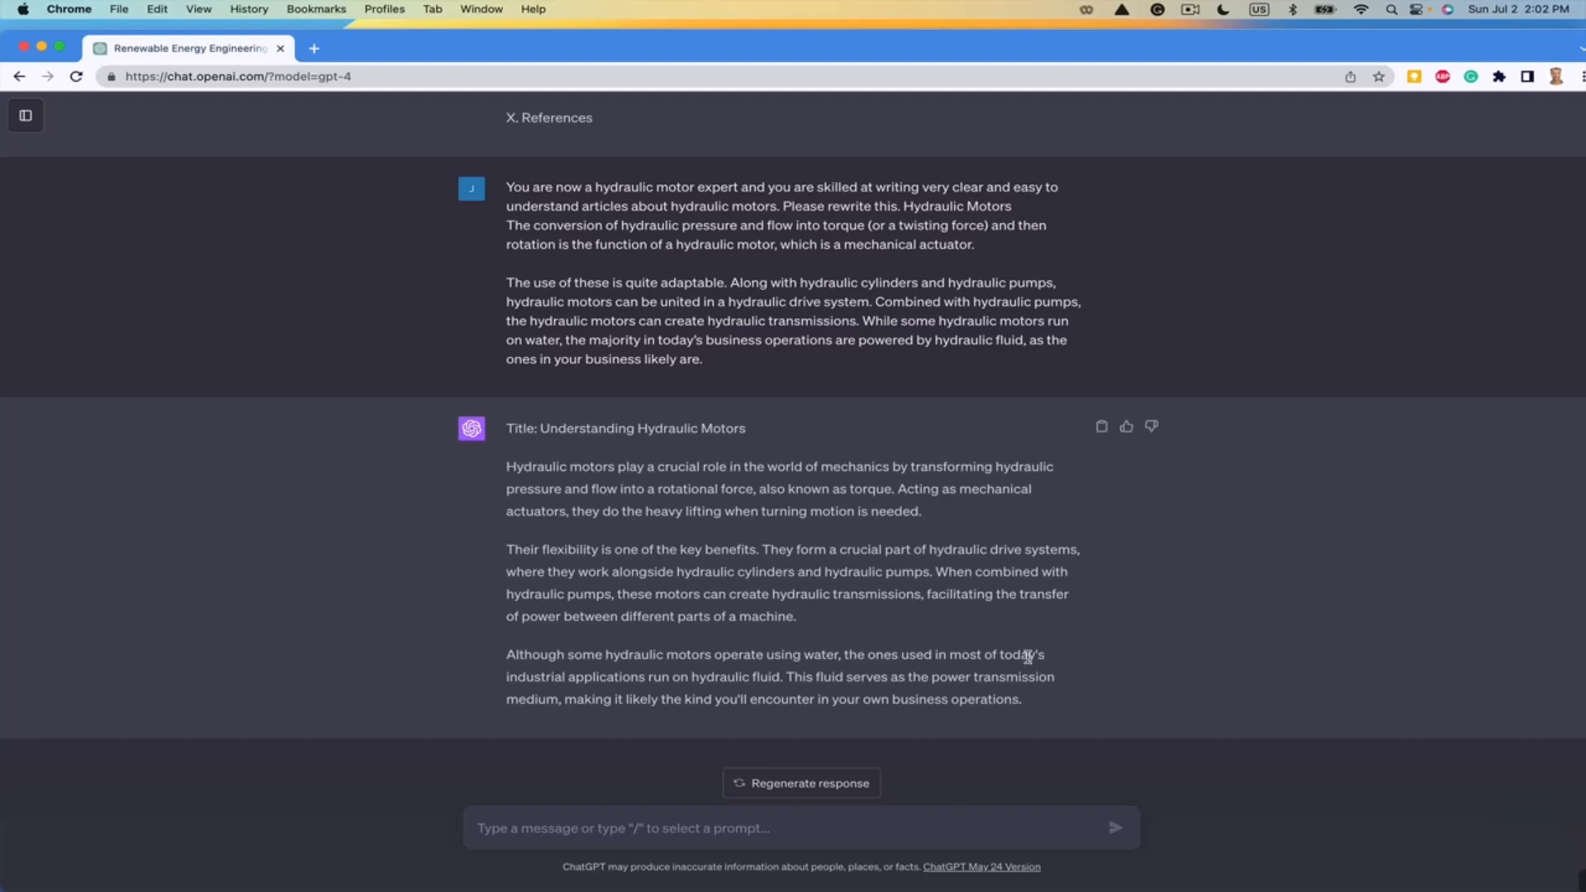
mouse_move(781, 612)
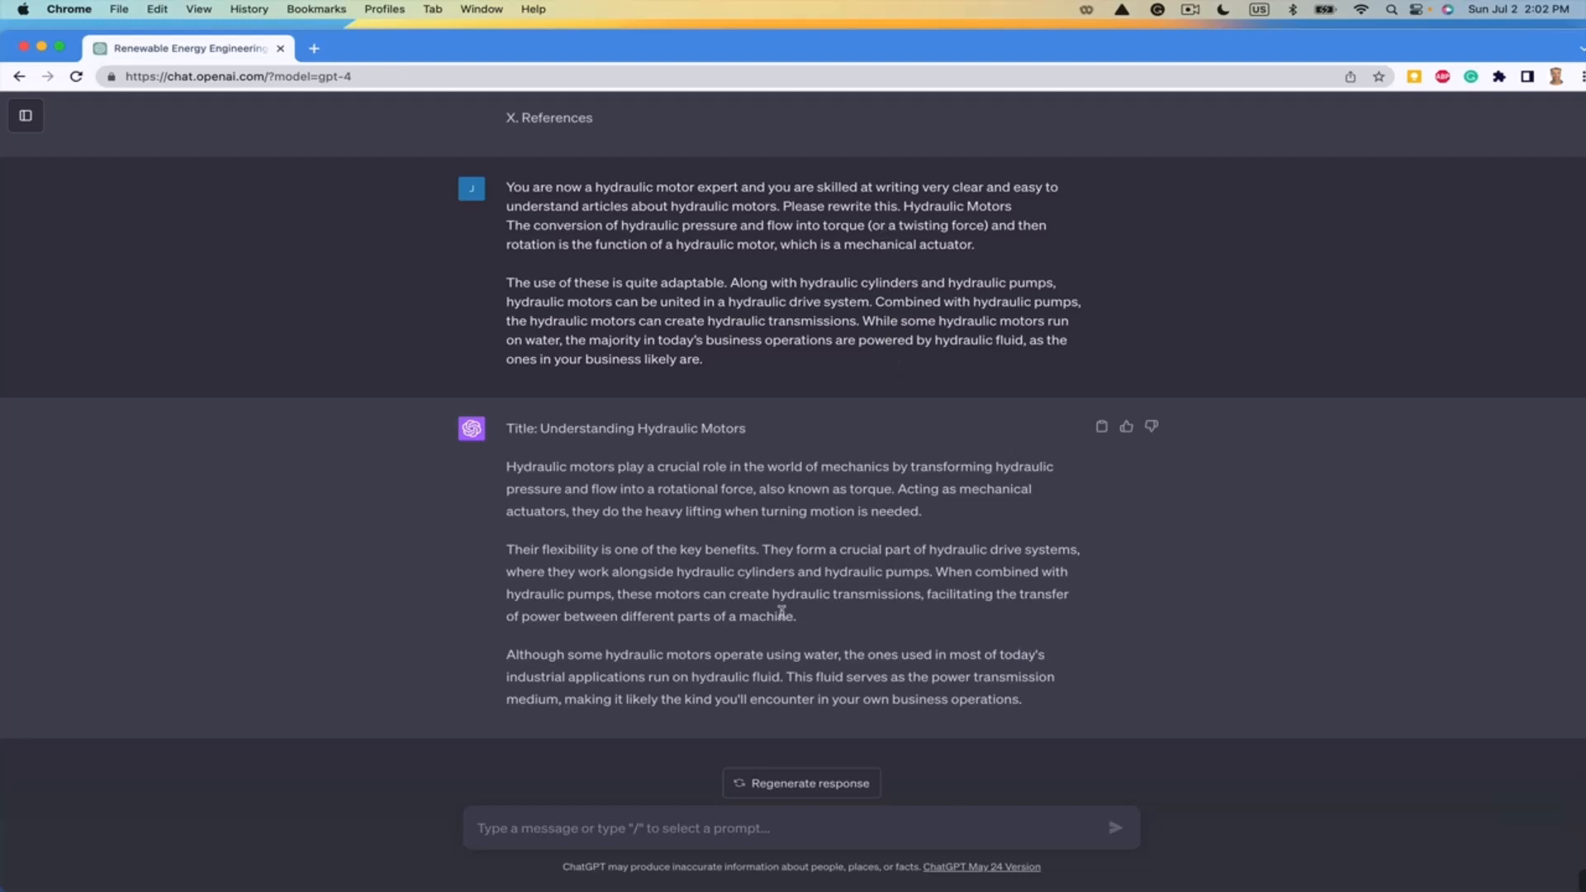
mouse_move(654, 522)
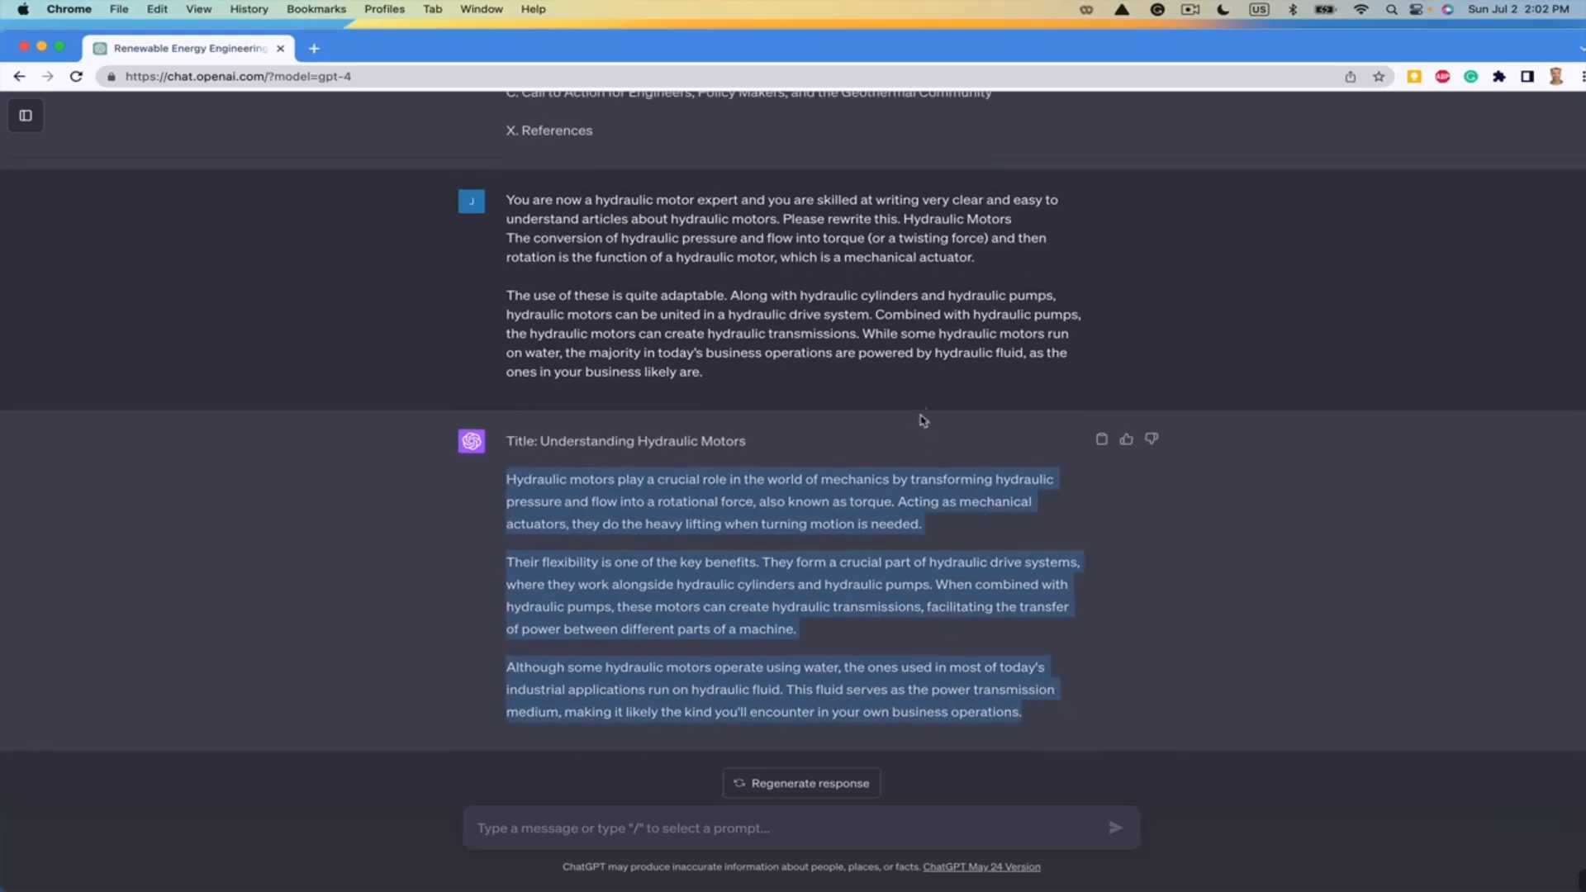
mouse_move(615, 226)
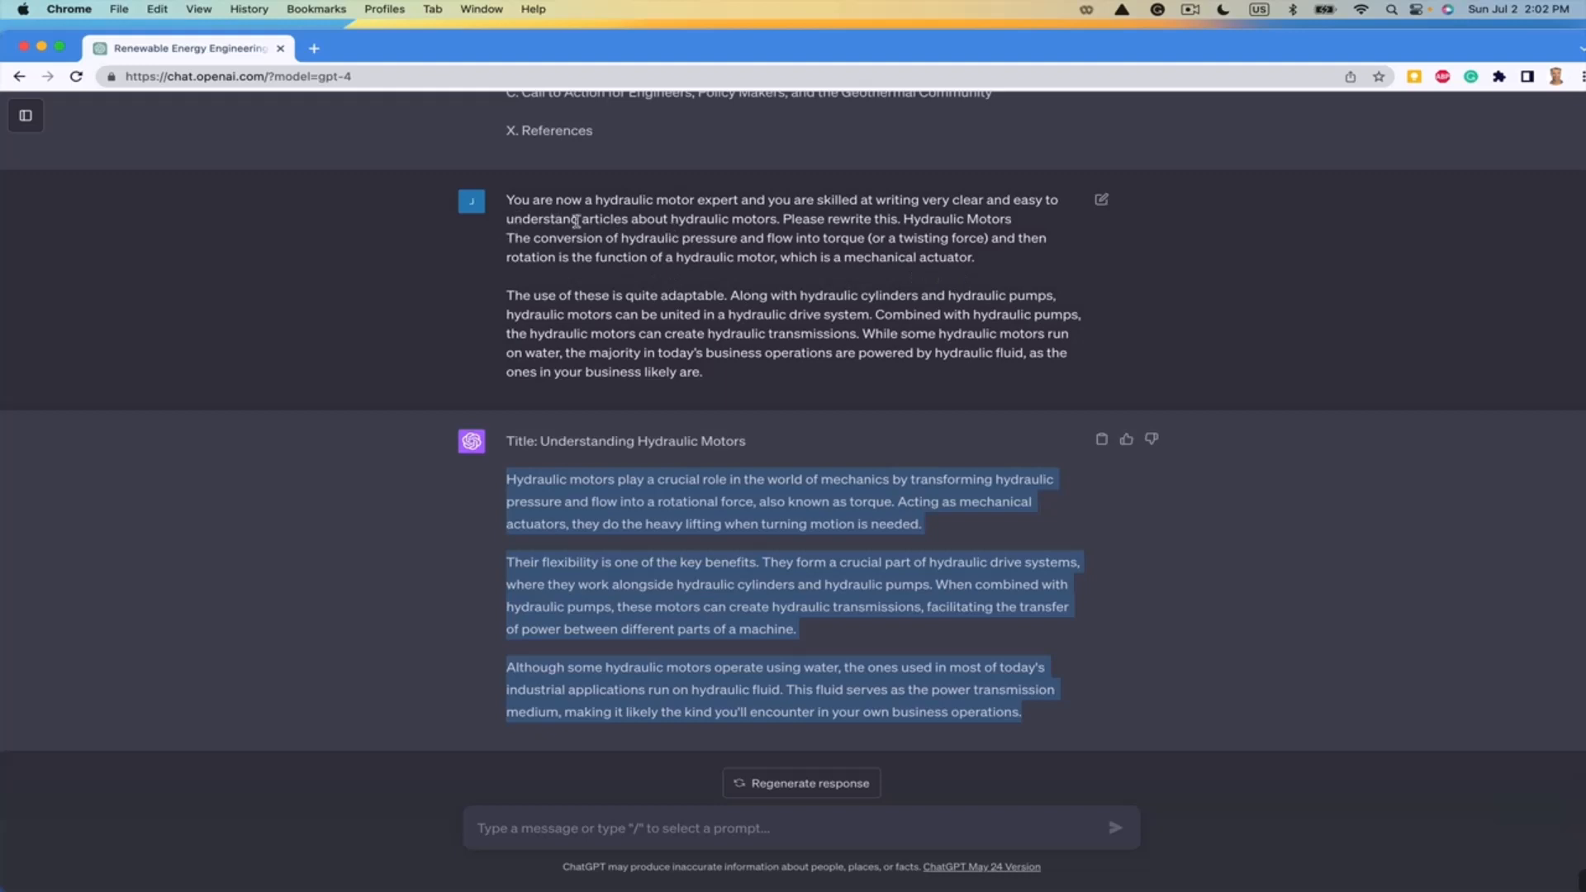
left_click(929, 774)
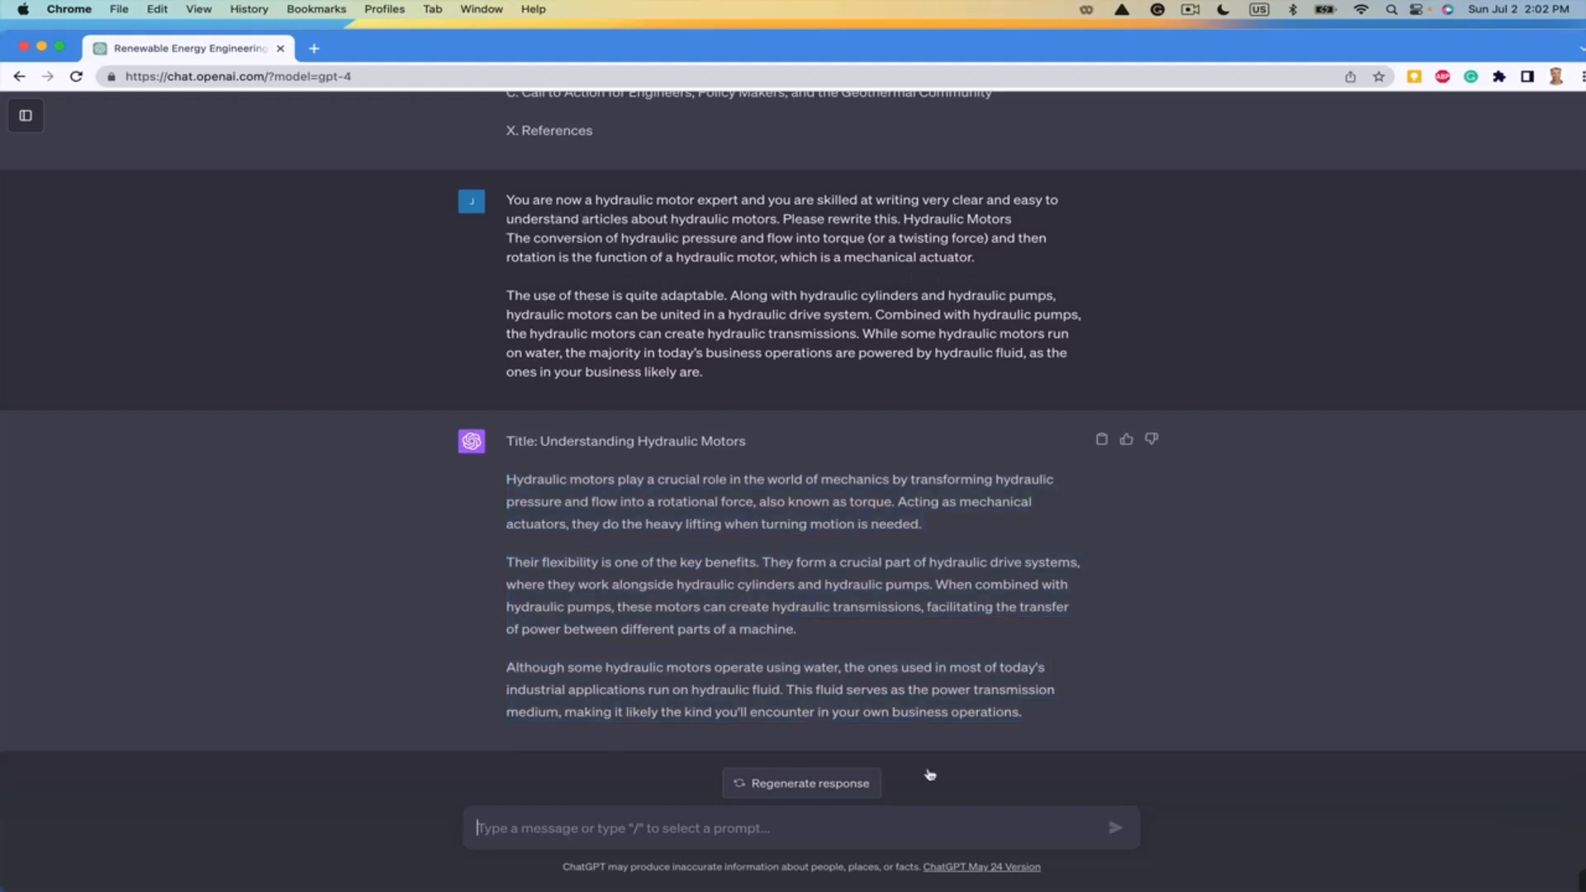
scroll("up", 3)
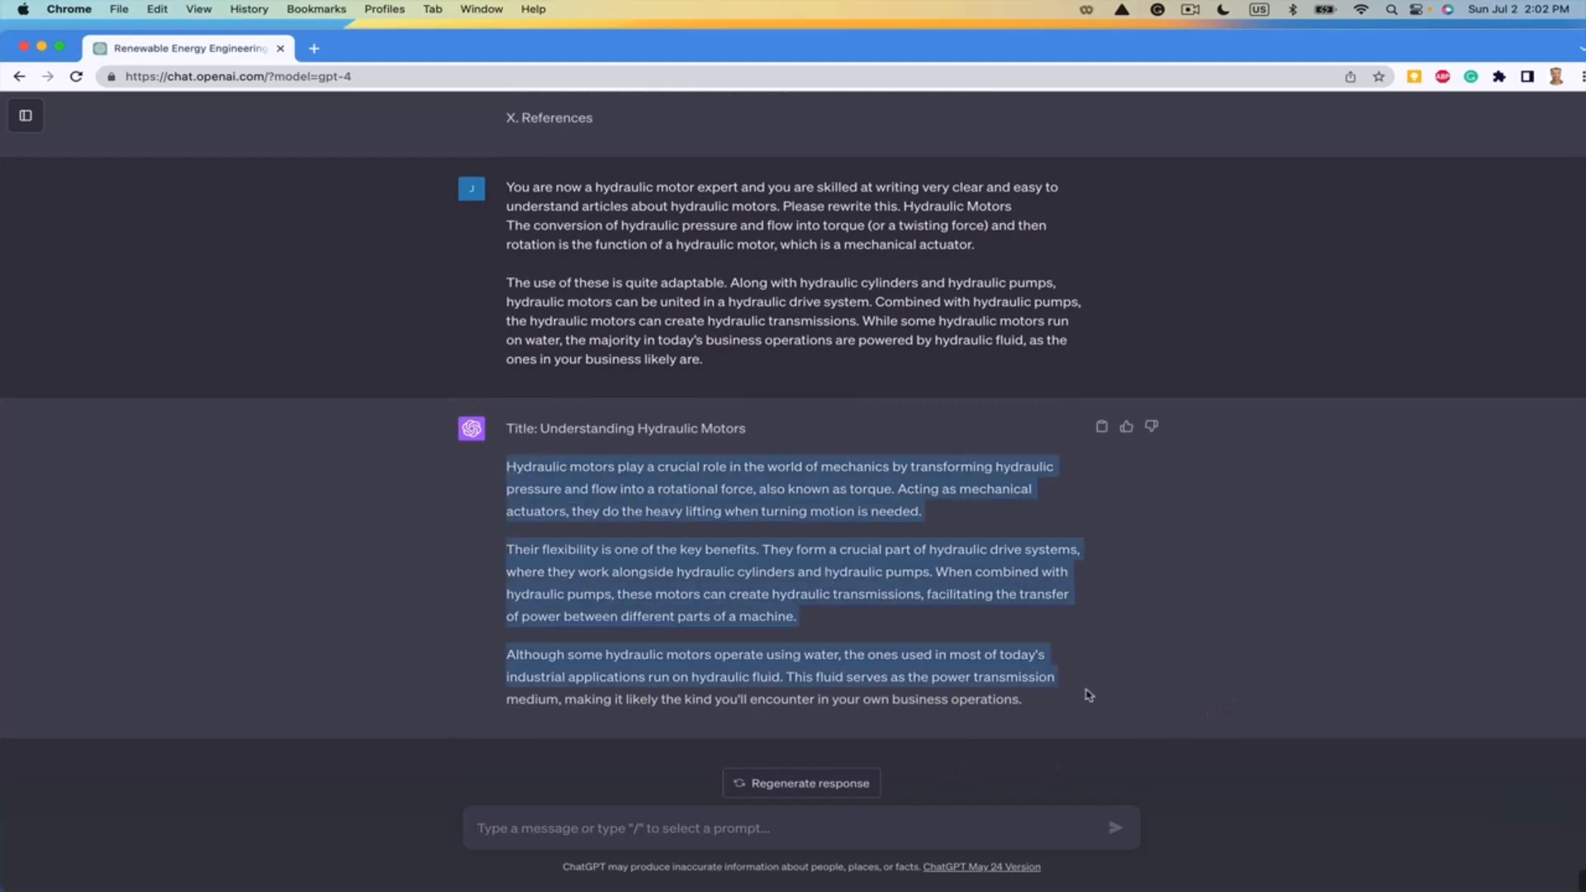
- Send 'Great job, now make your revision to the original article shorter.'
type("great, thanks. Good")
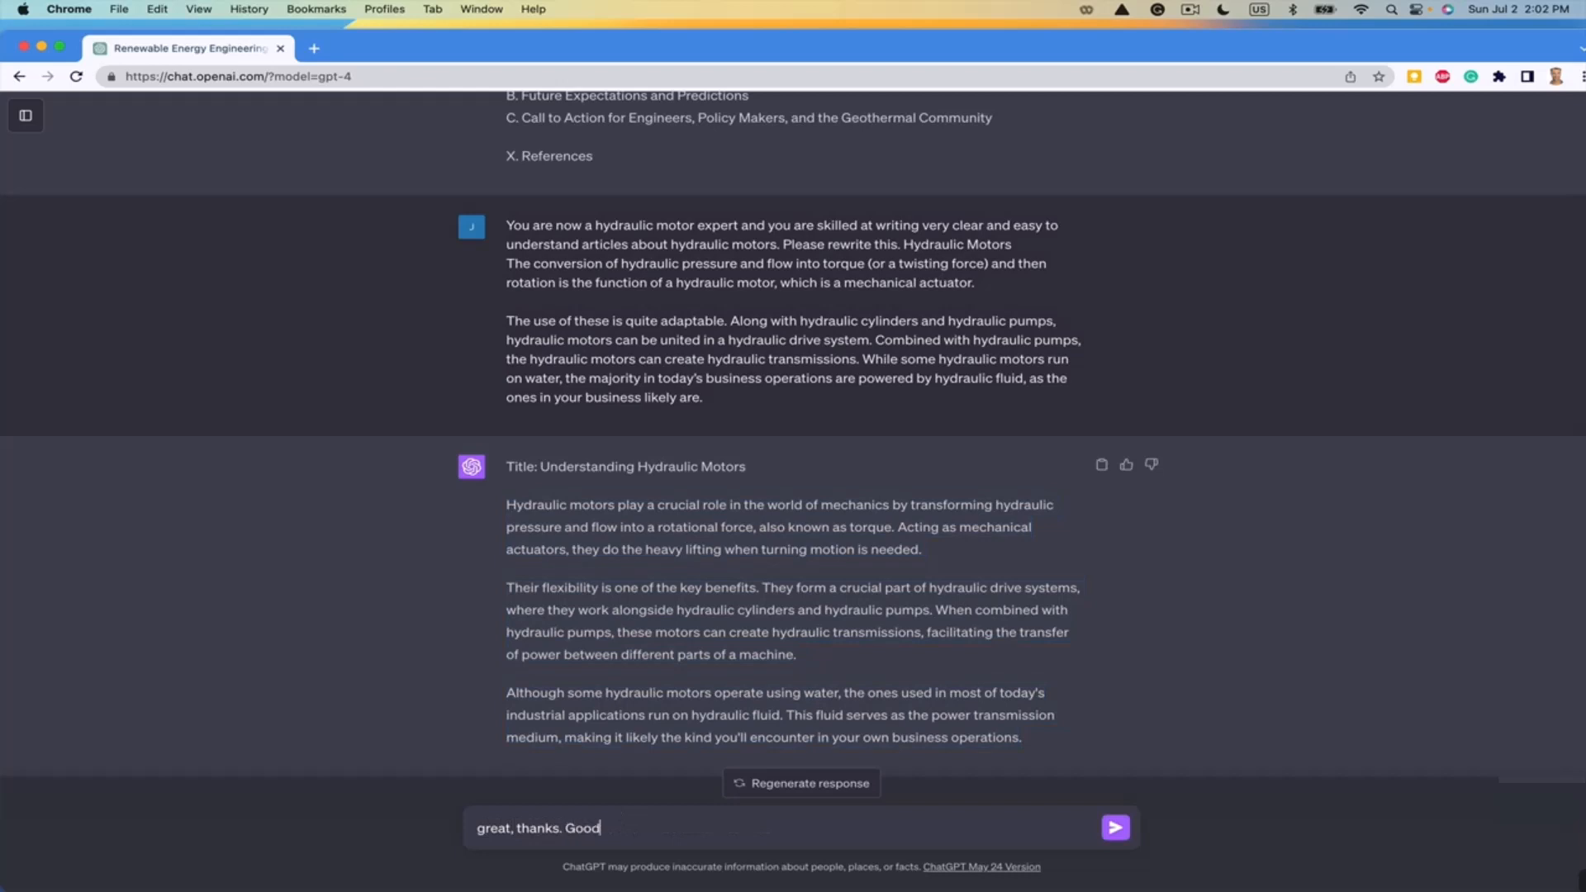
type("job,")
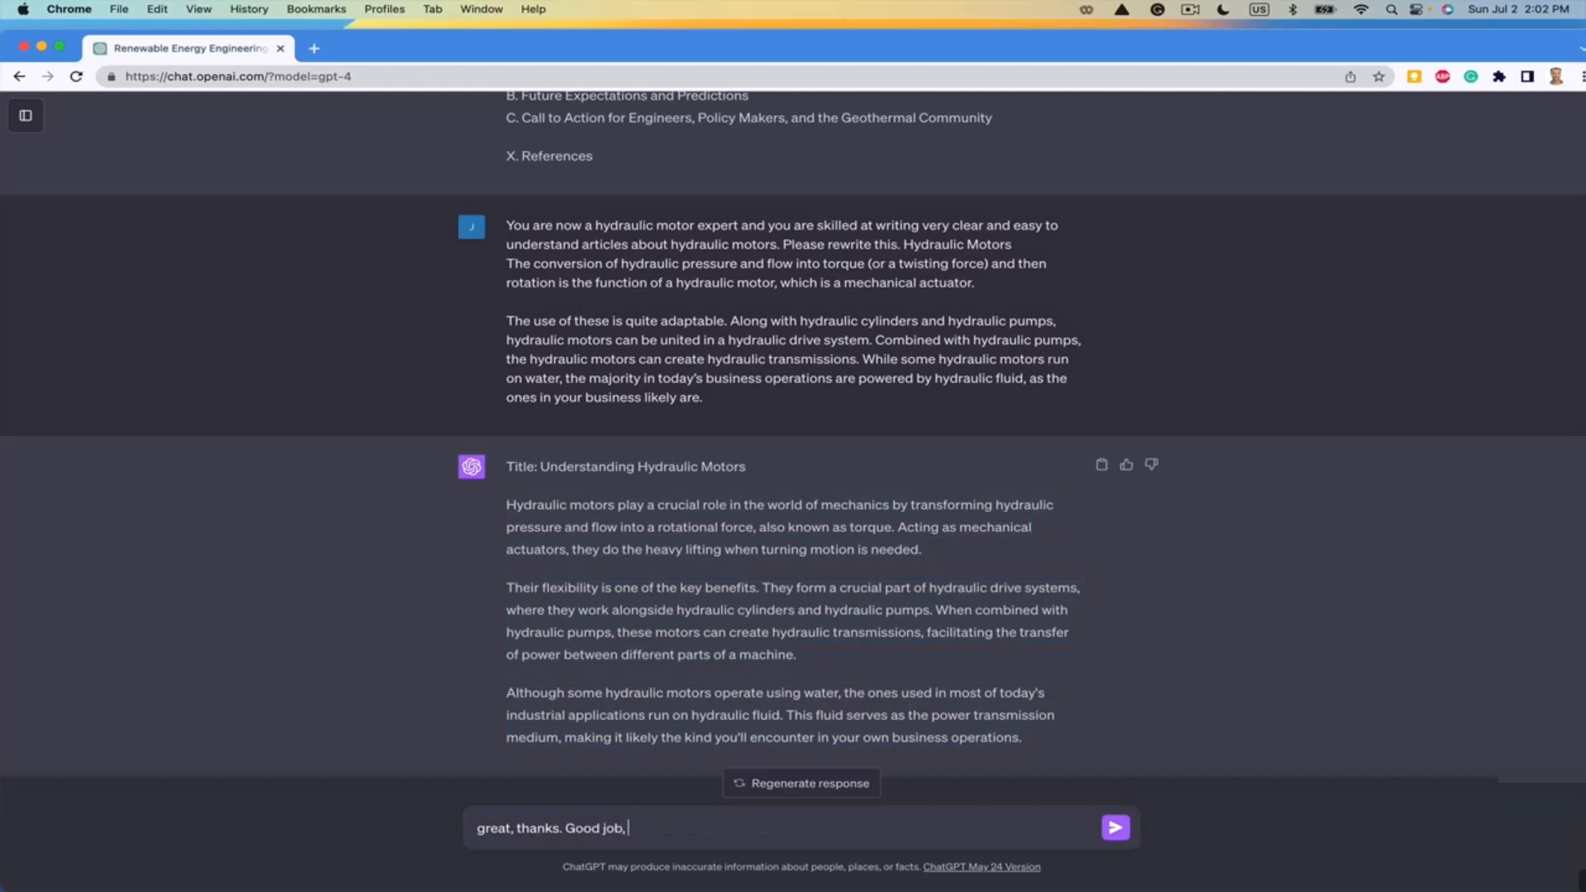
type("now make your")
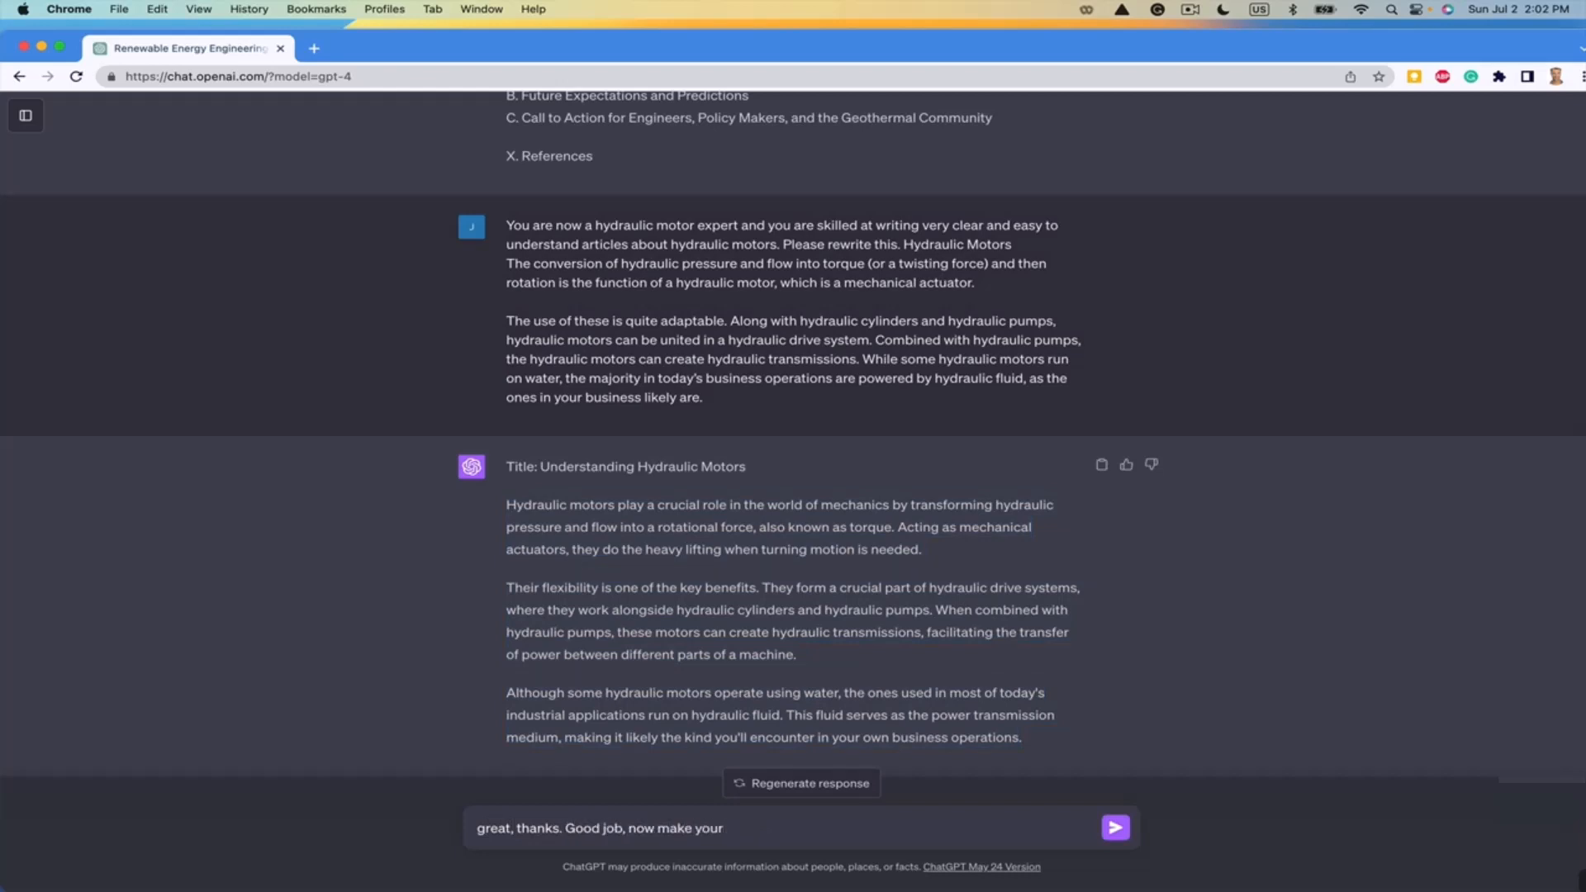
type("revision to the")
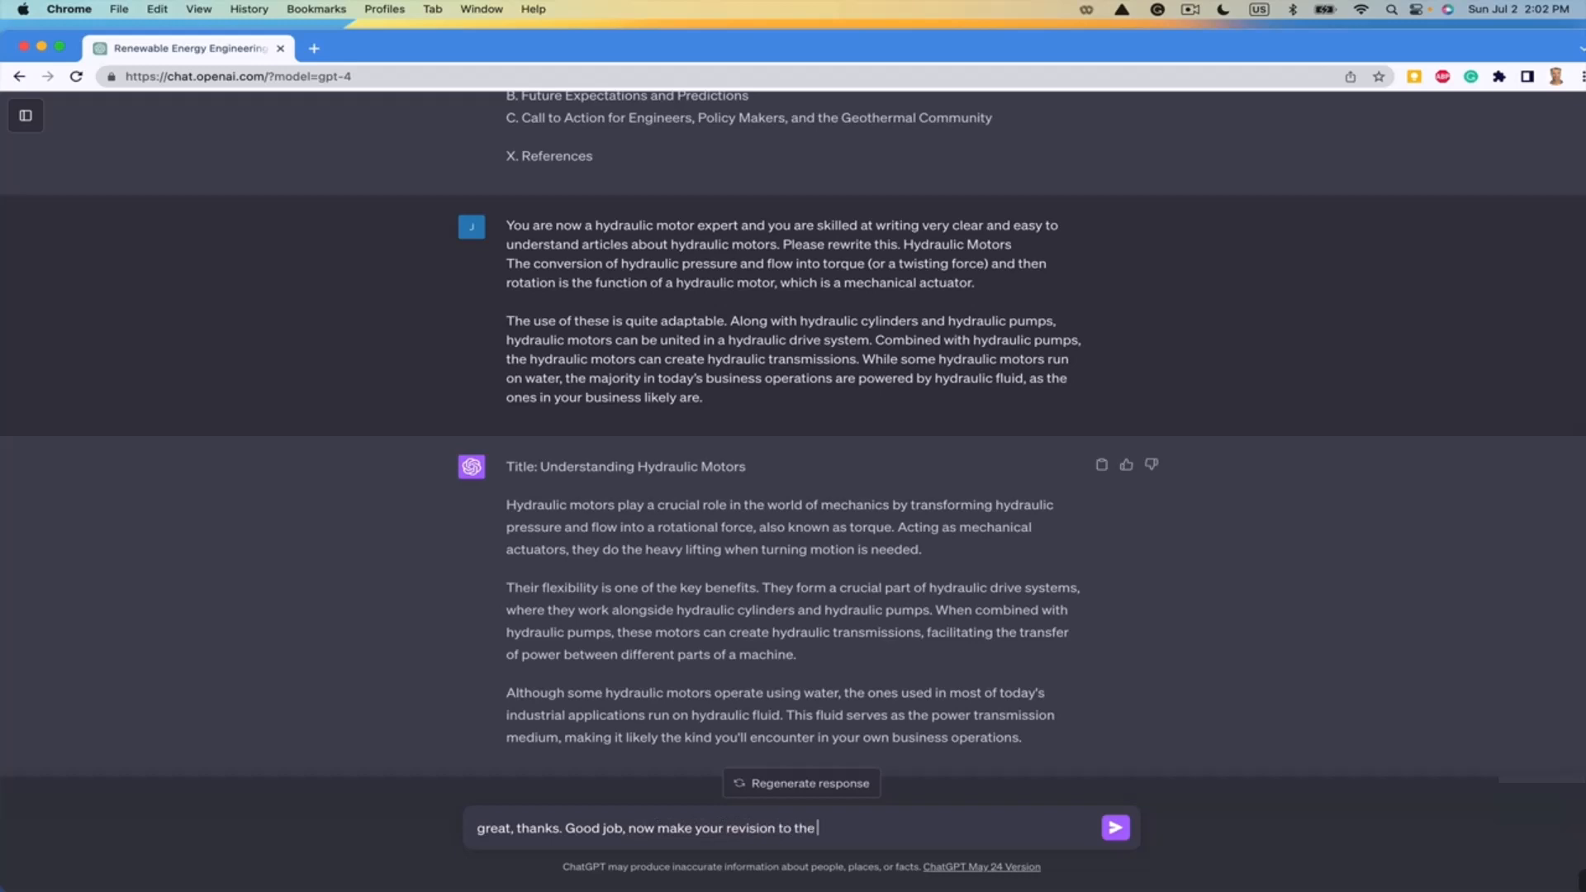
type("original article")
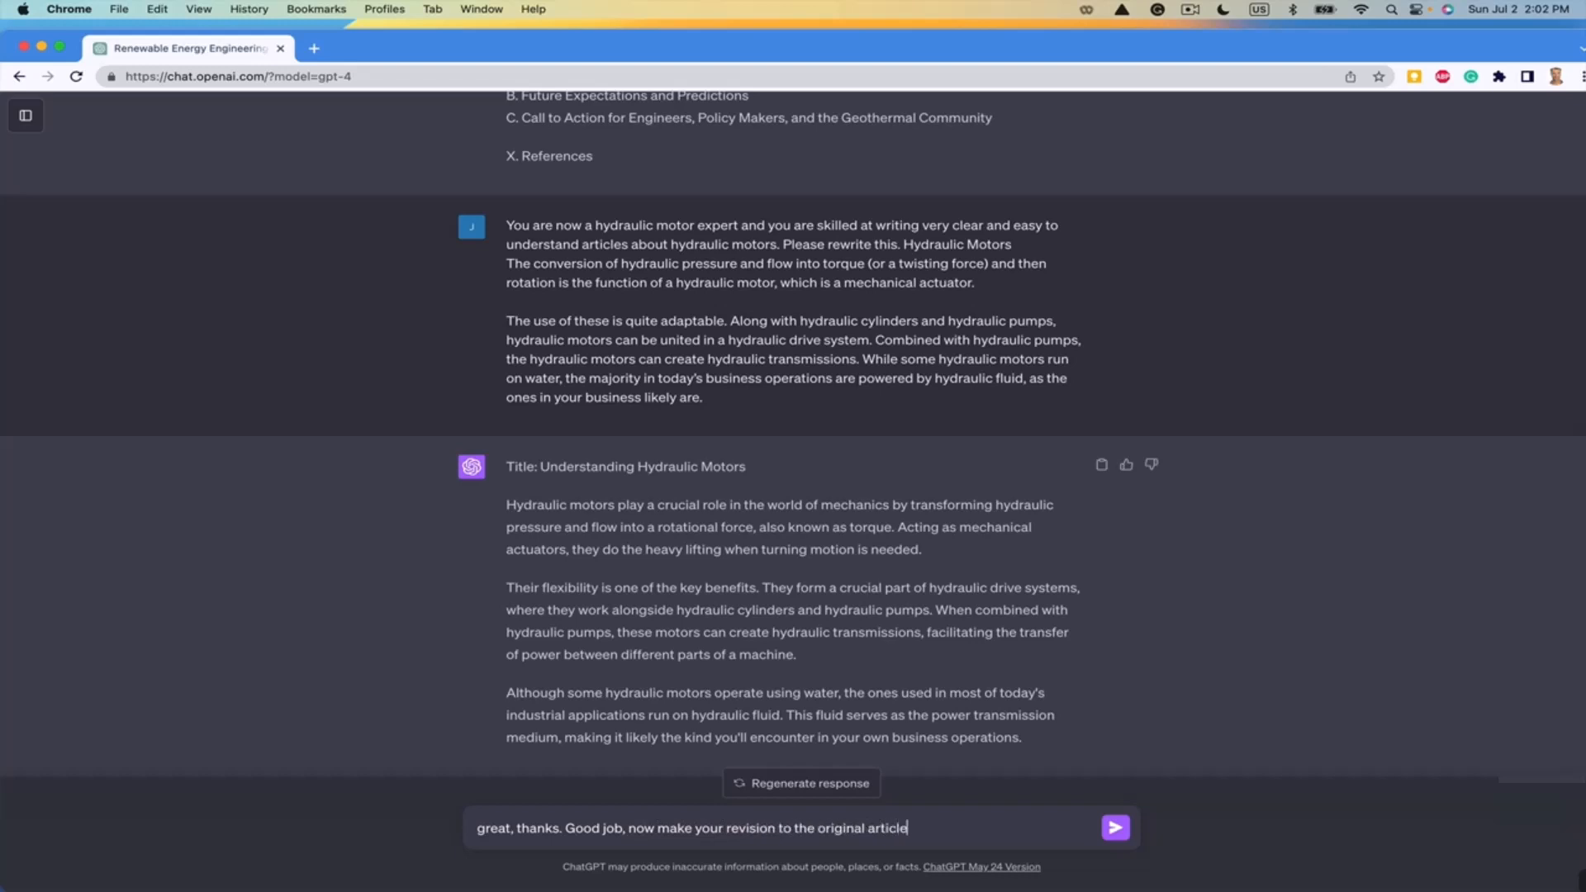
type("shorter")
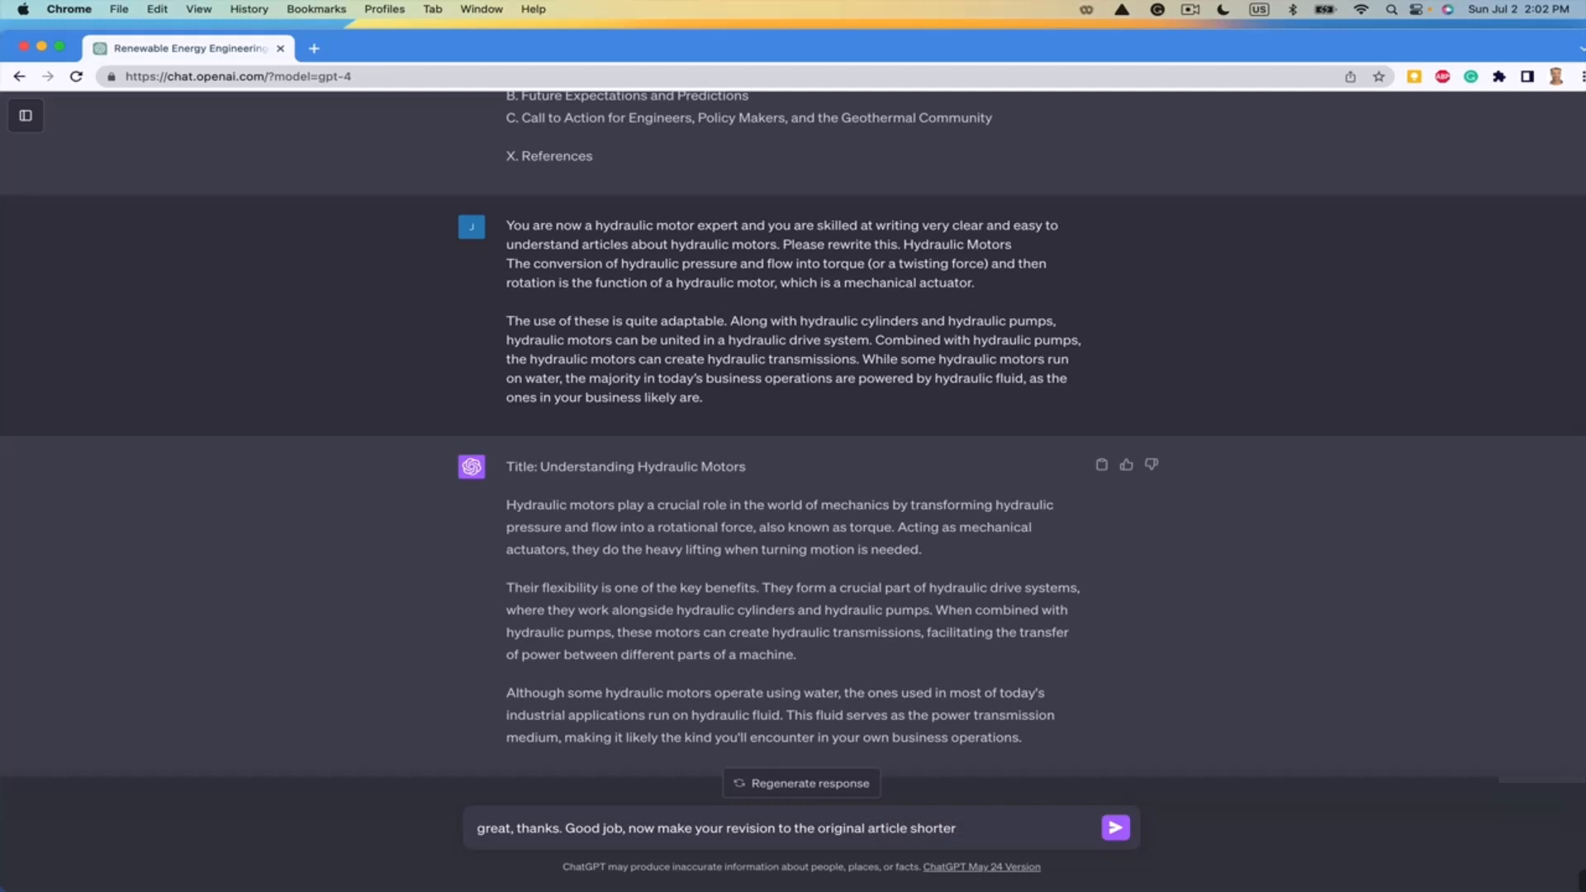
left_click(1114, 828)
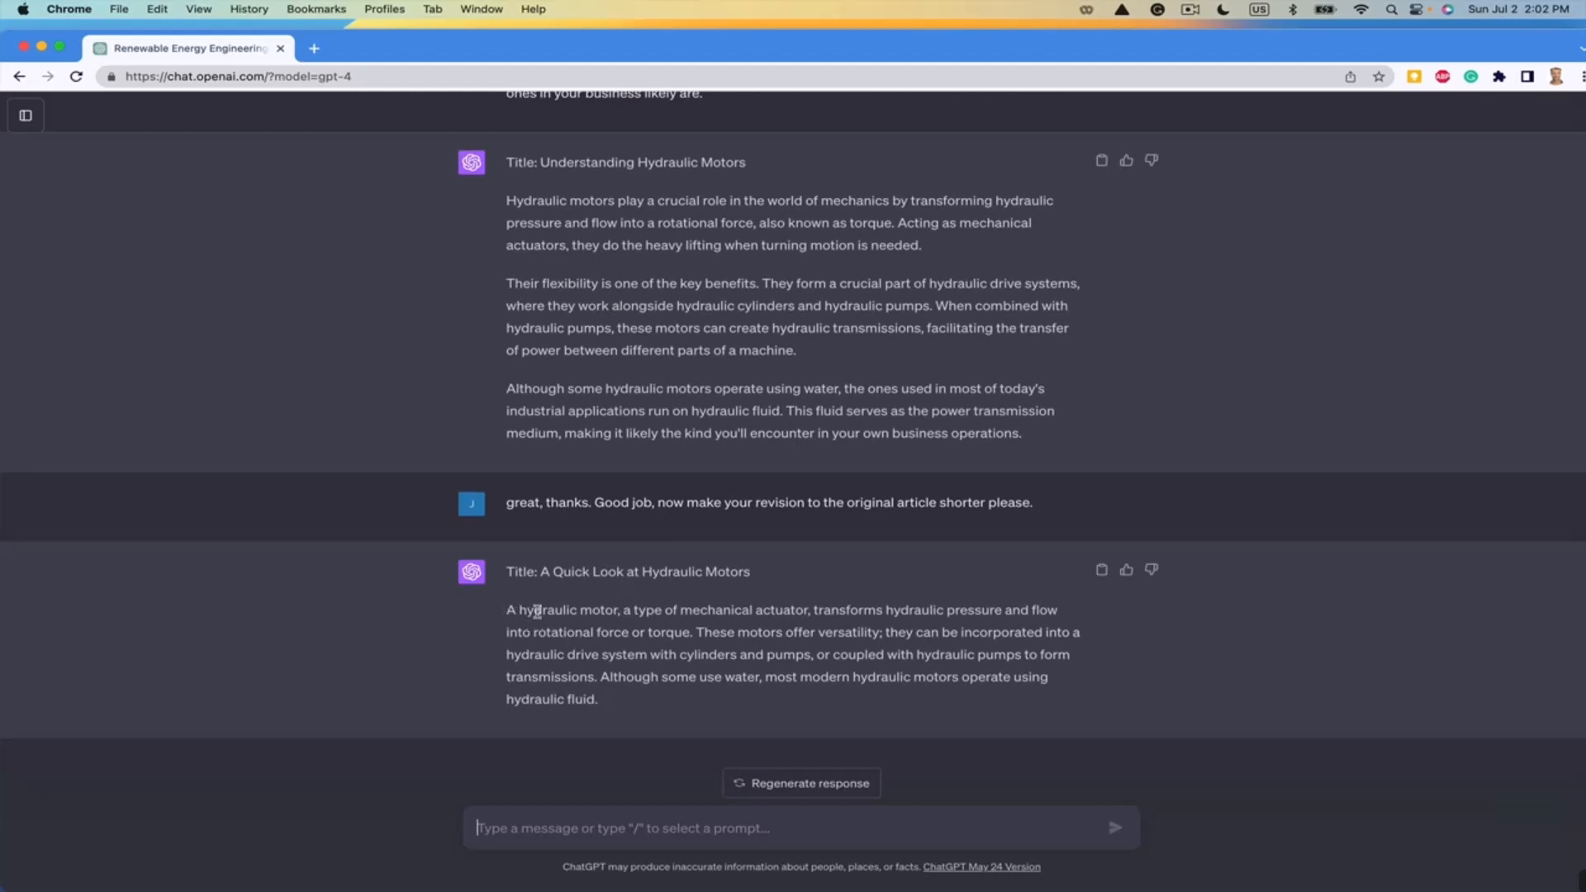
mouse_move(698, 627)
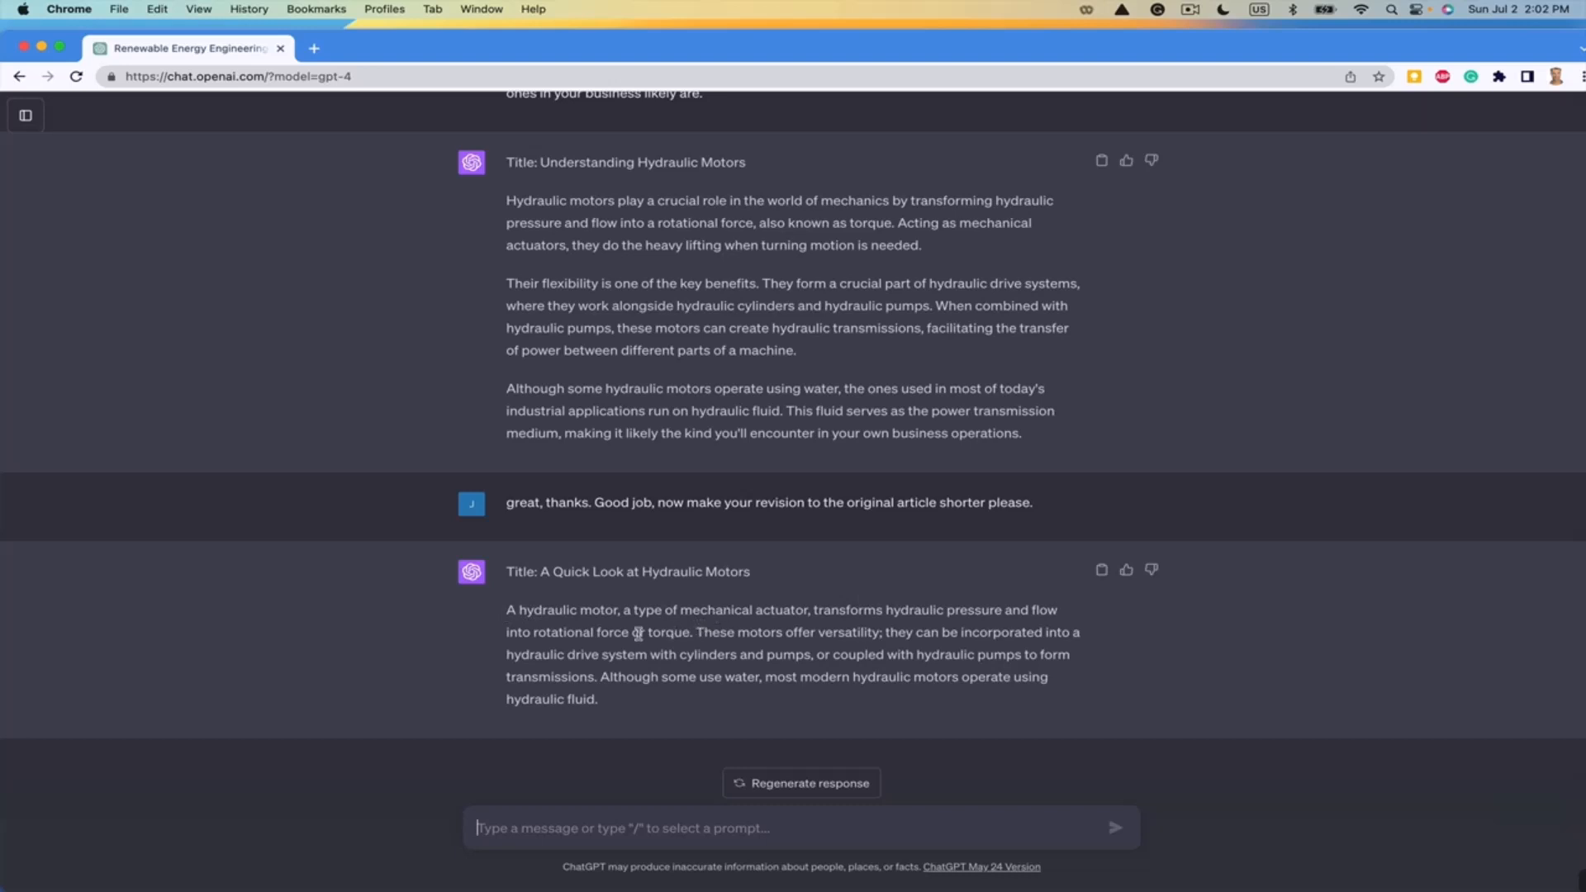
mouse_move(736, 645)
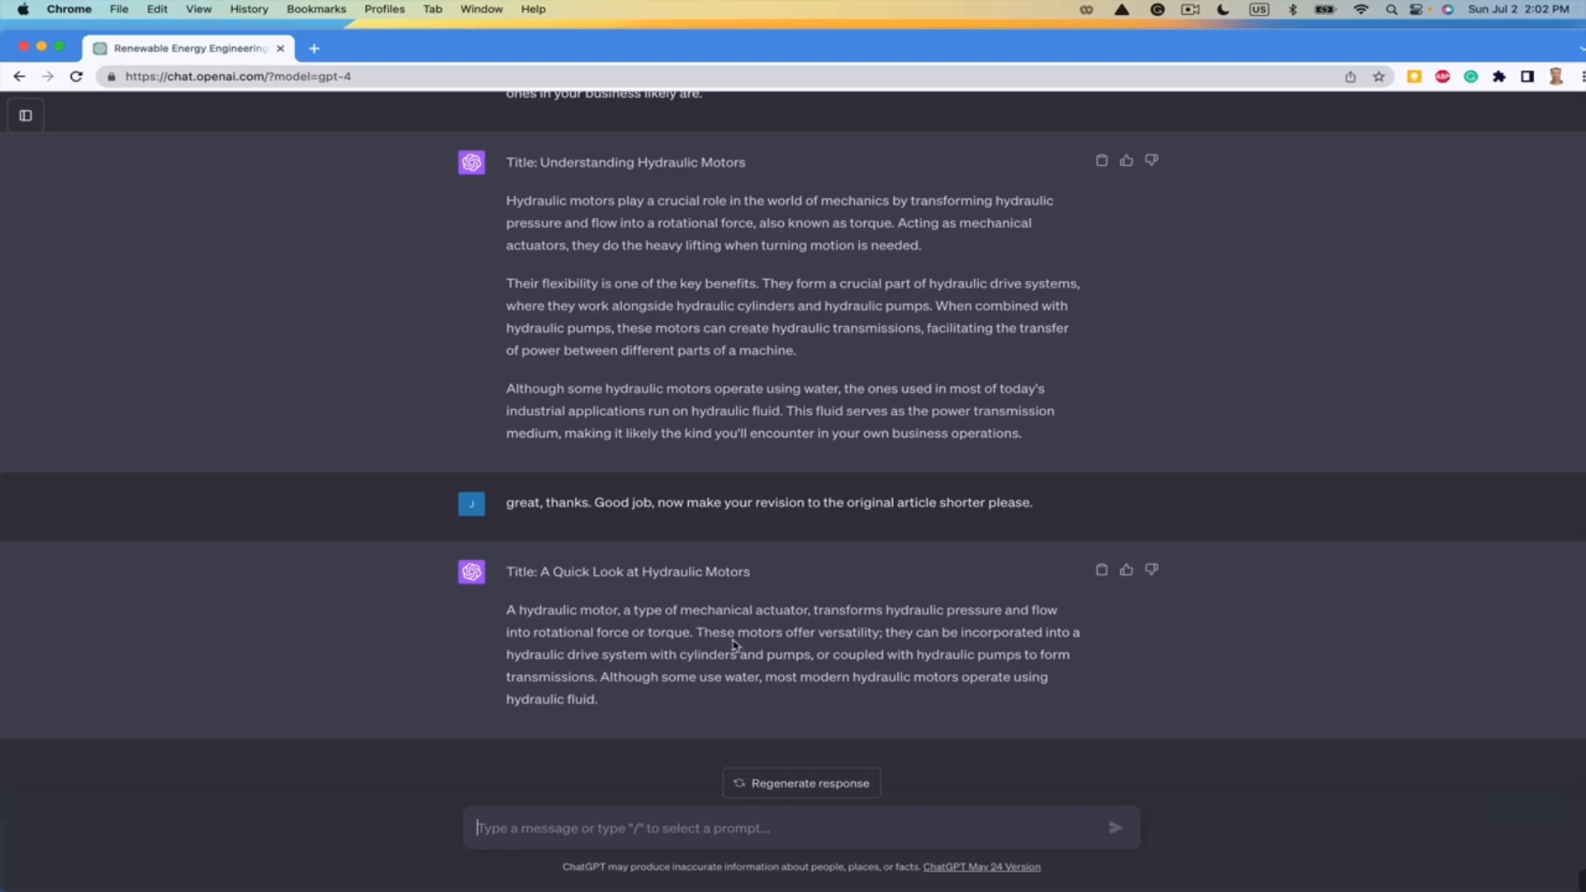
mouse_move(938, 648)
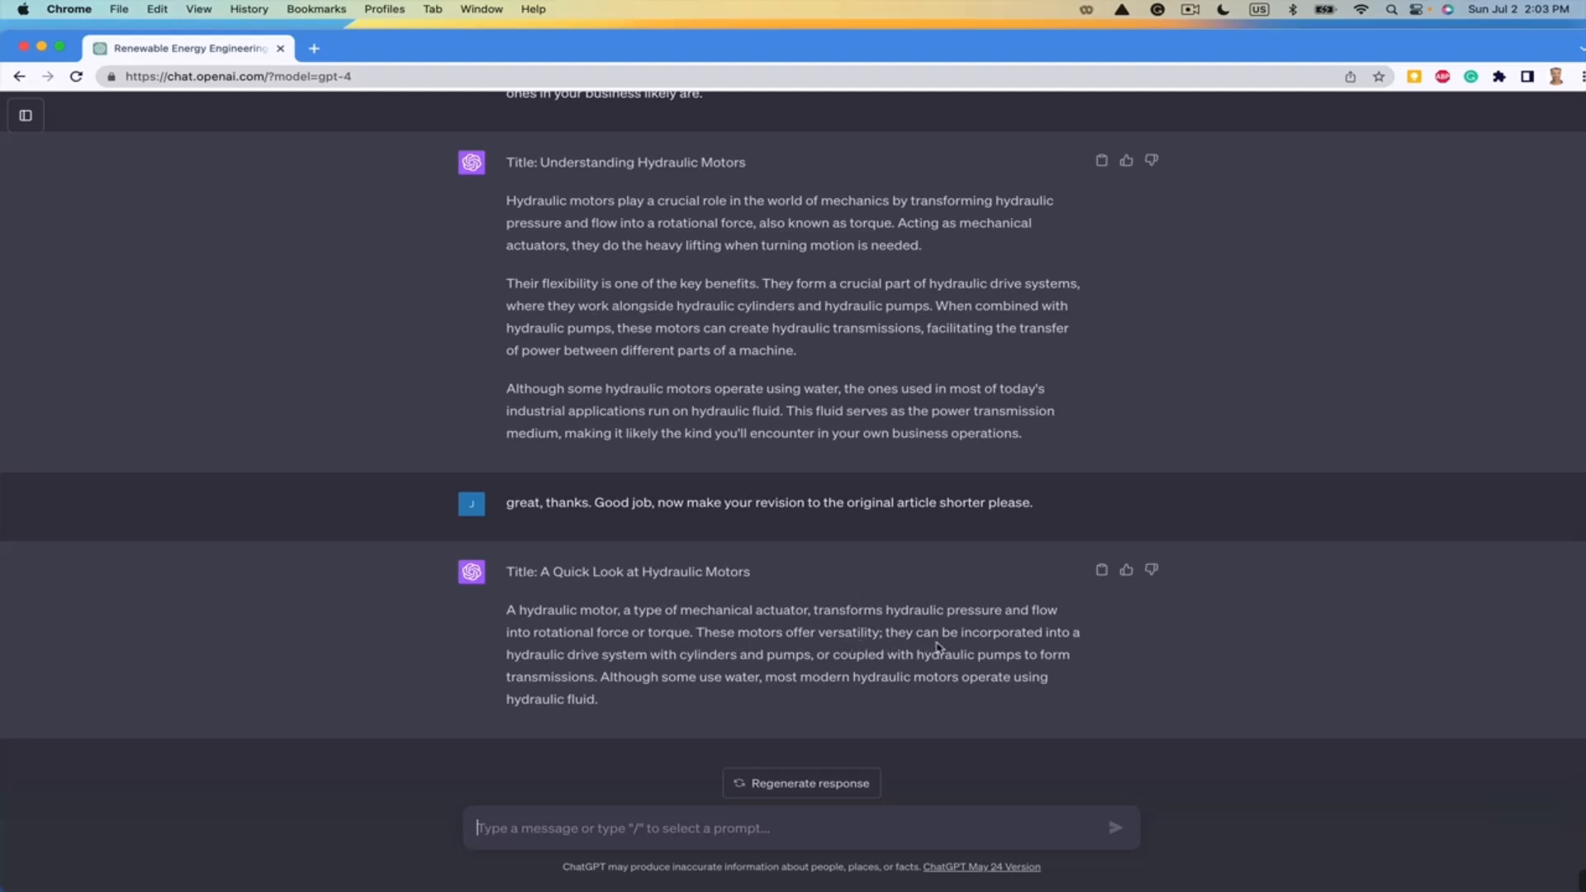
mouse_move(637, 671)
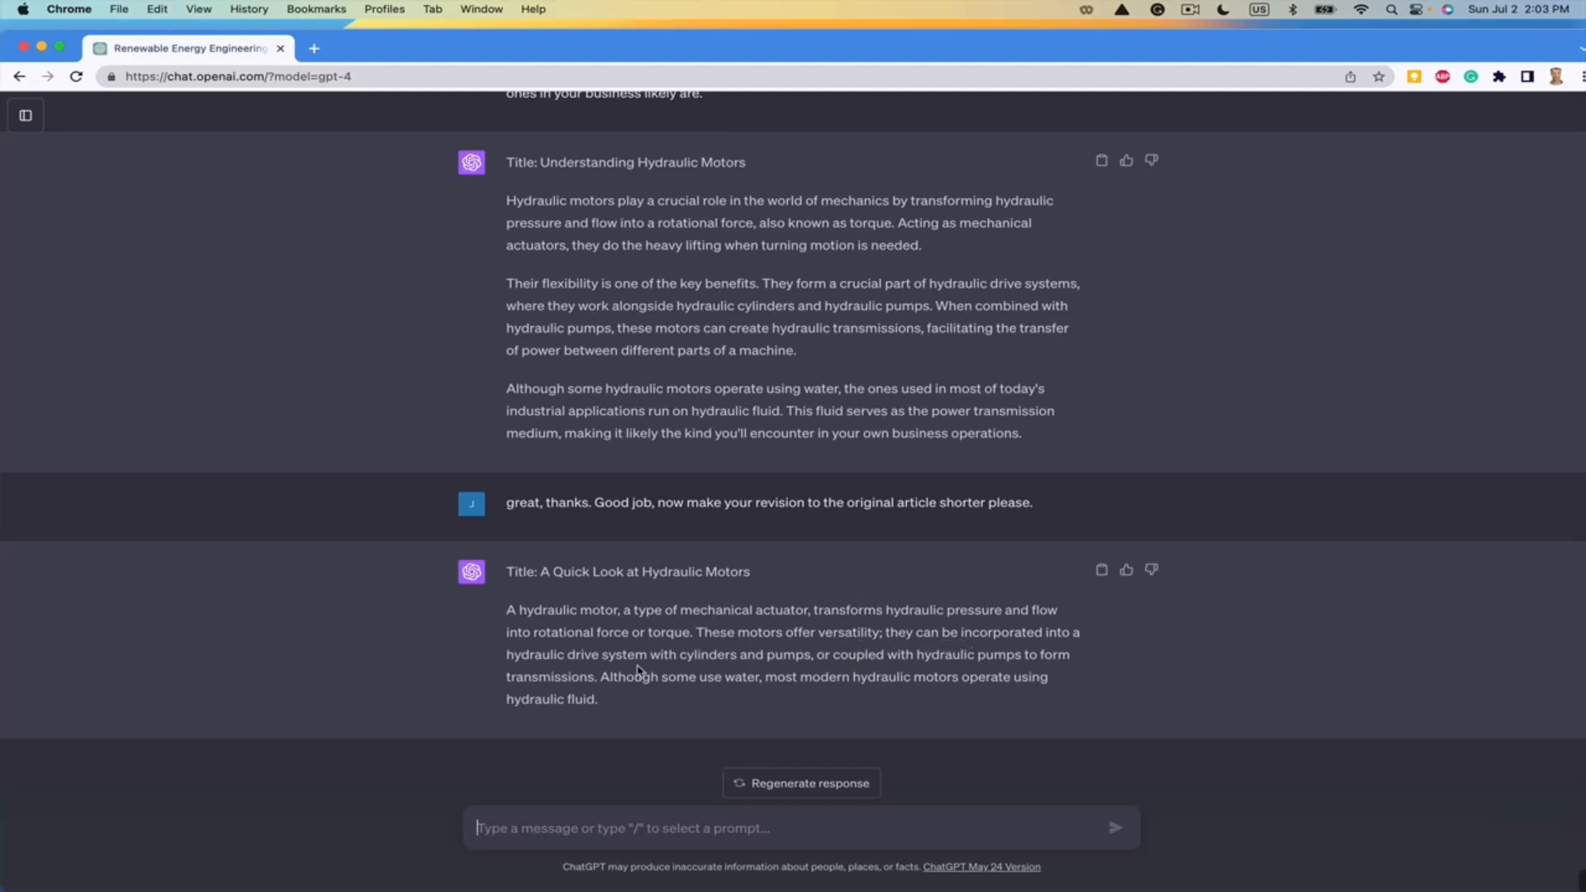
mouse_move(766, 668)
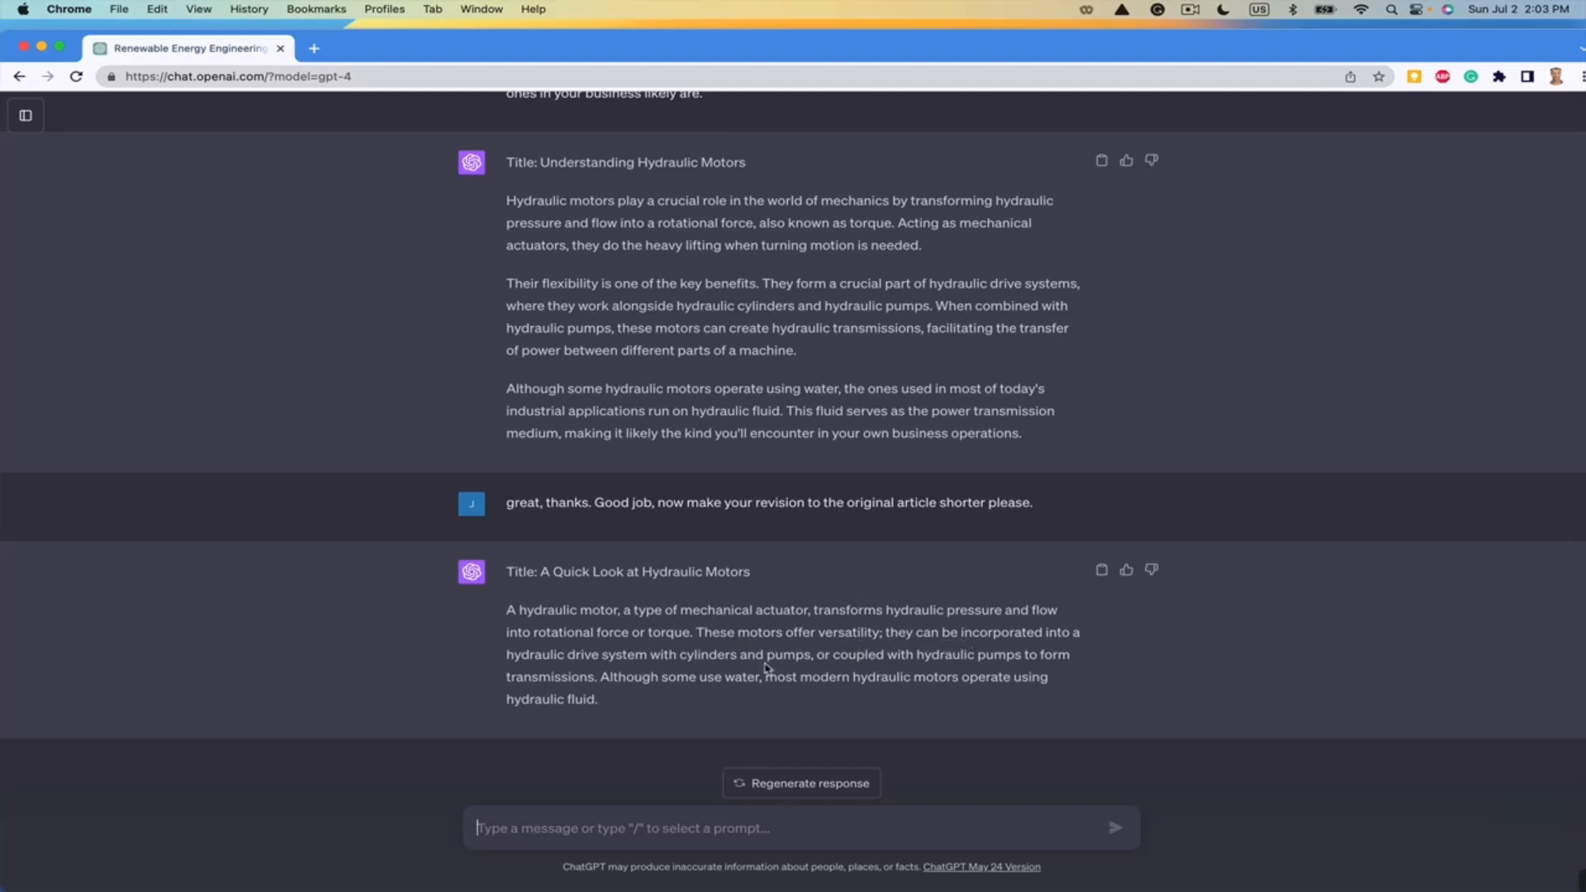
mouse_move(727, 699)
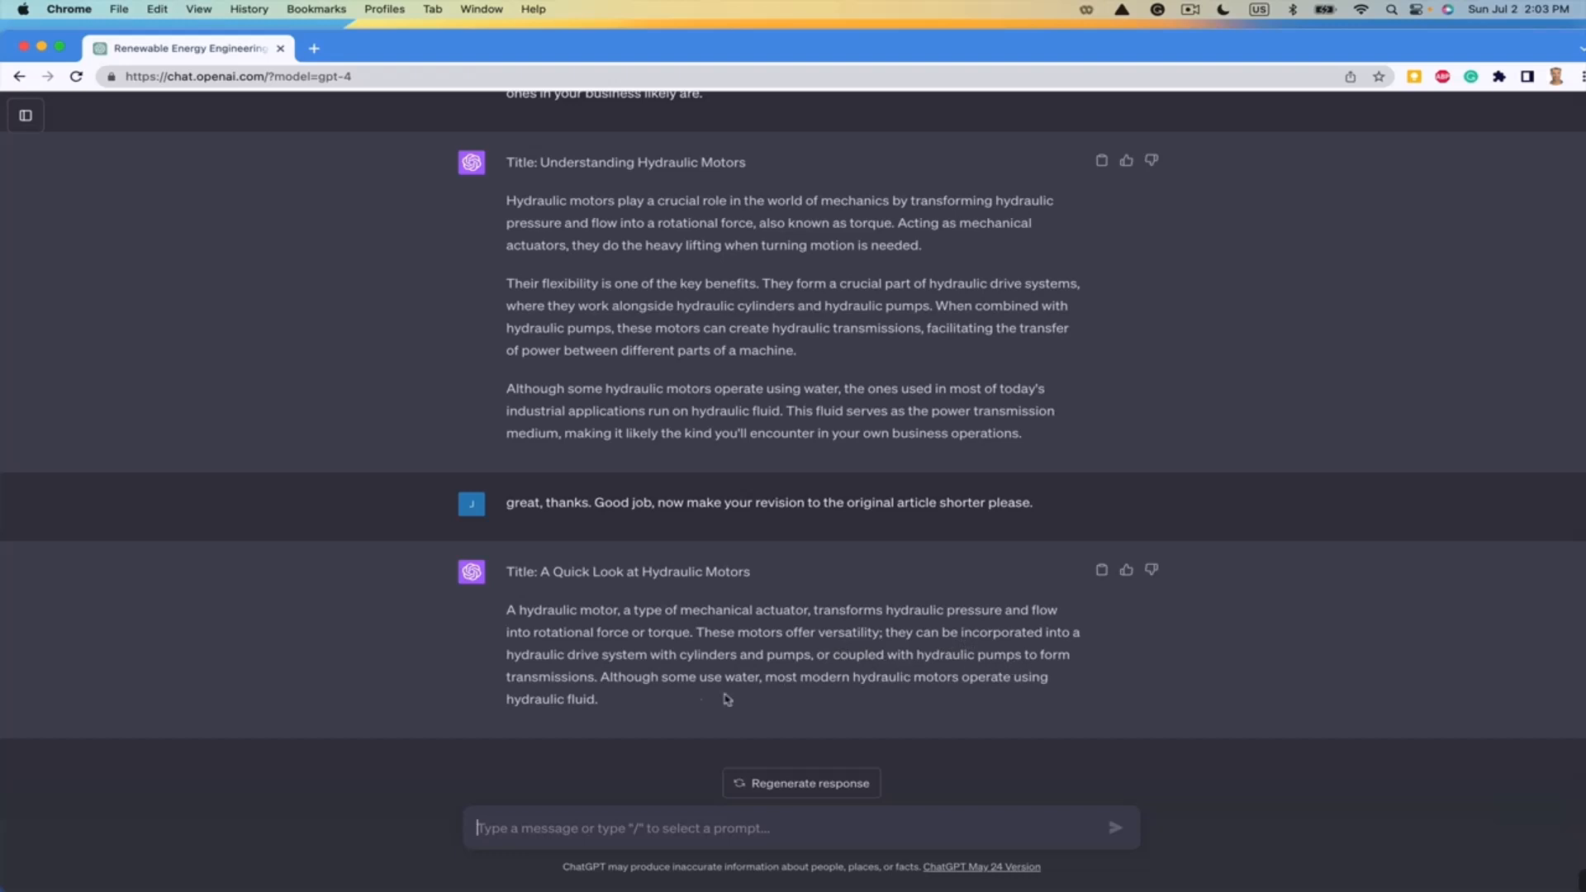
mouse_move(662, 683)
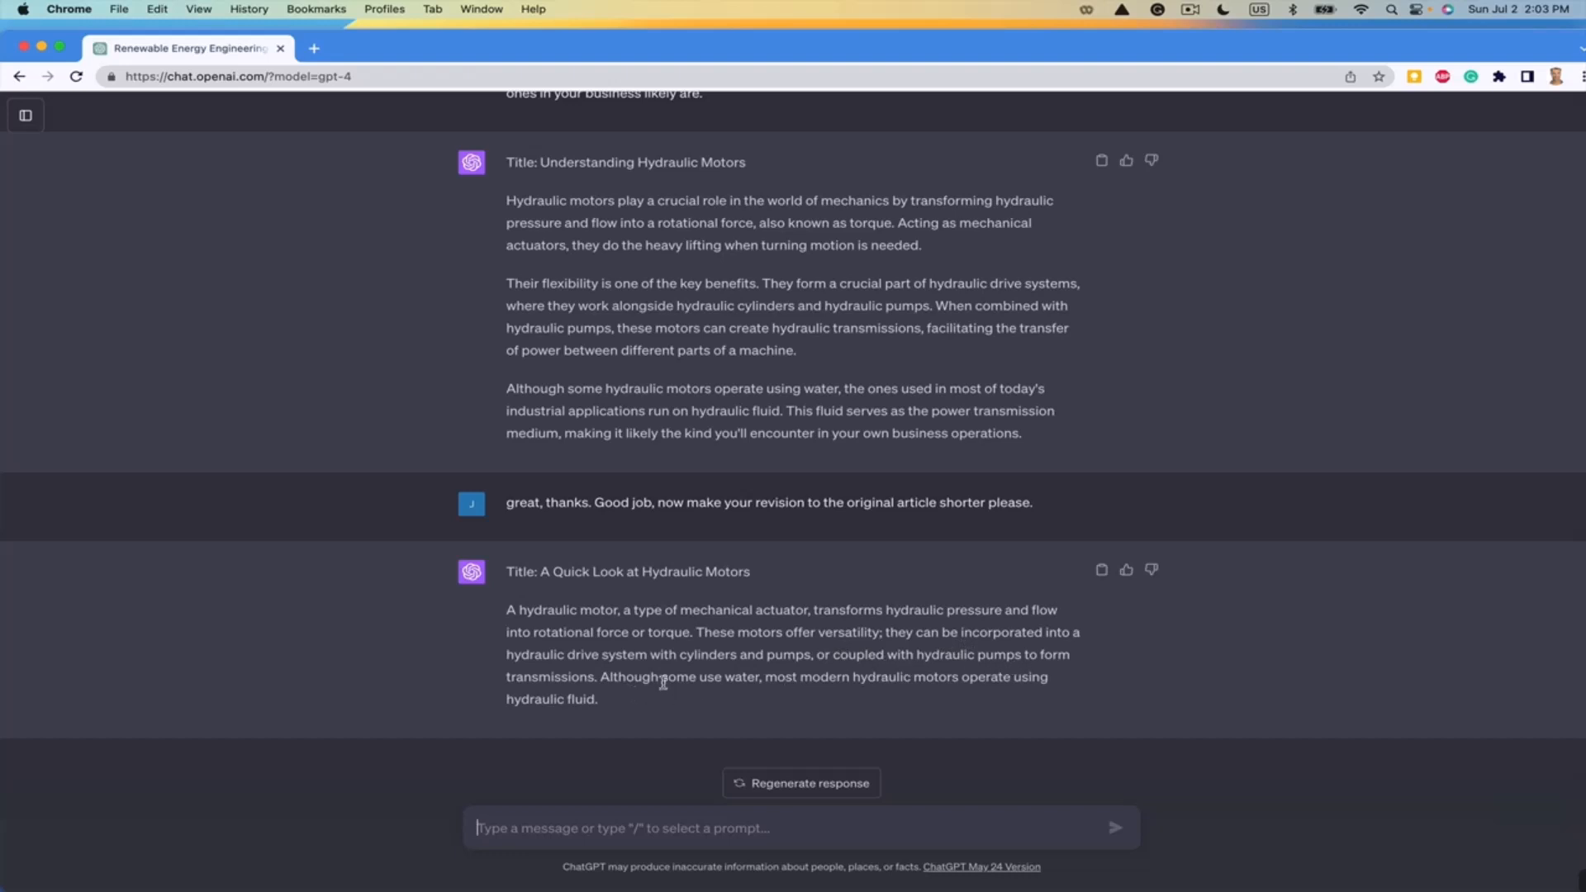
mouse_move(708, 683)
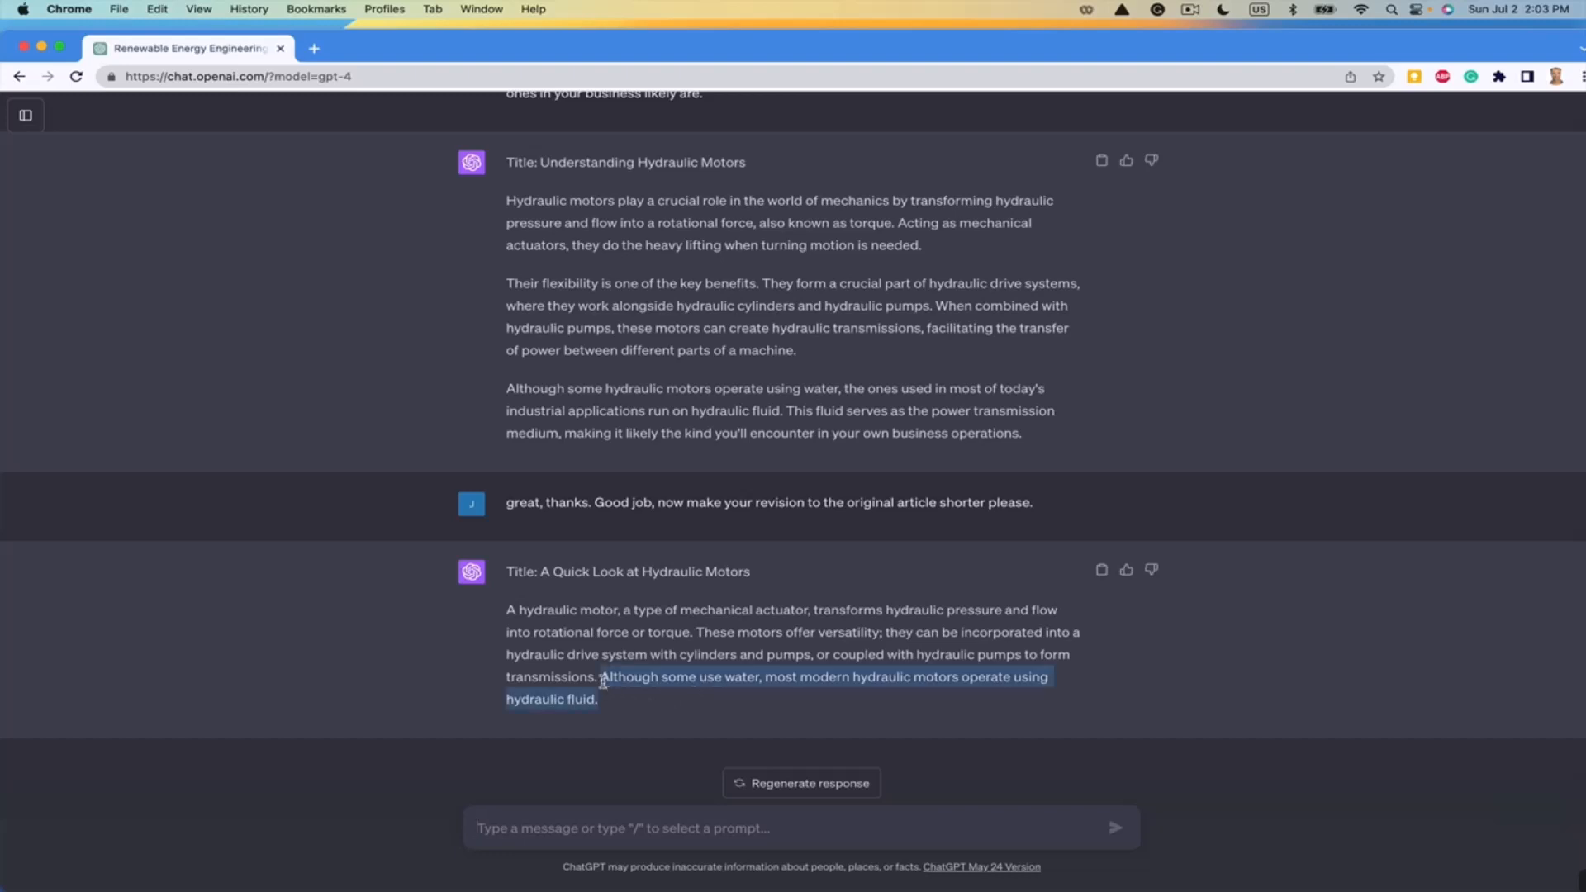
mouse_move(612, 707)
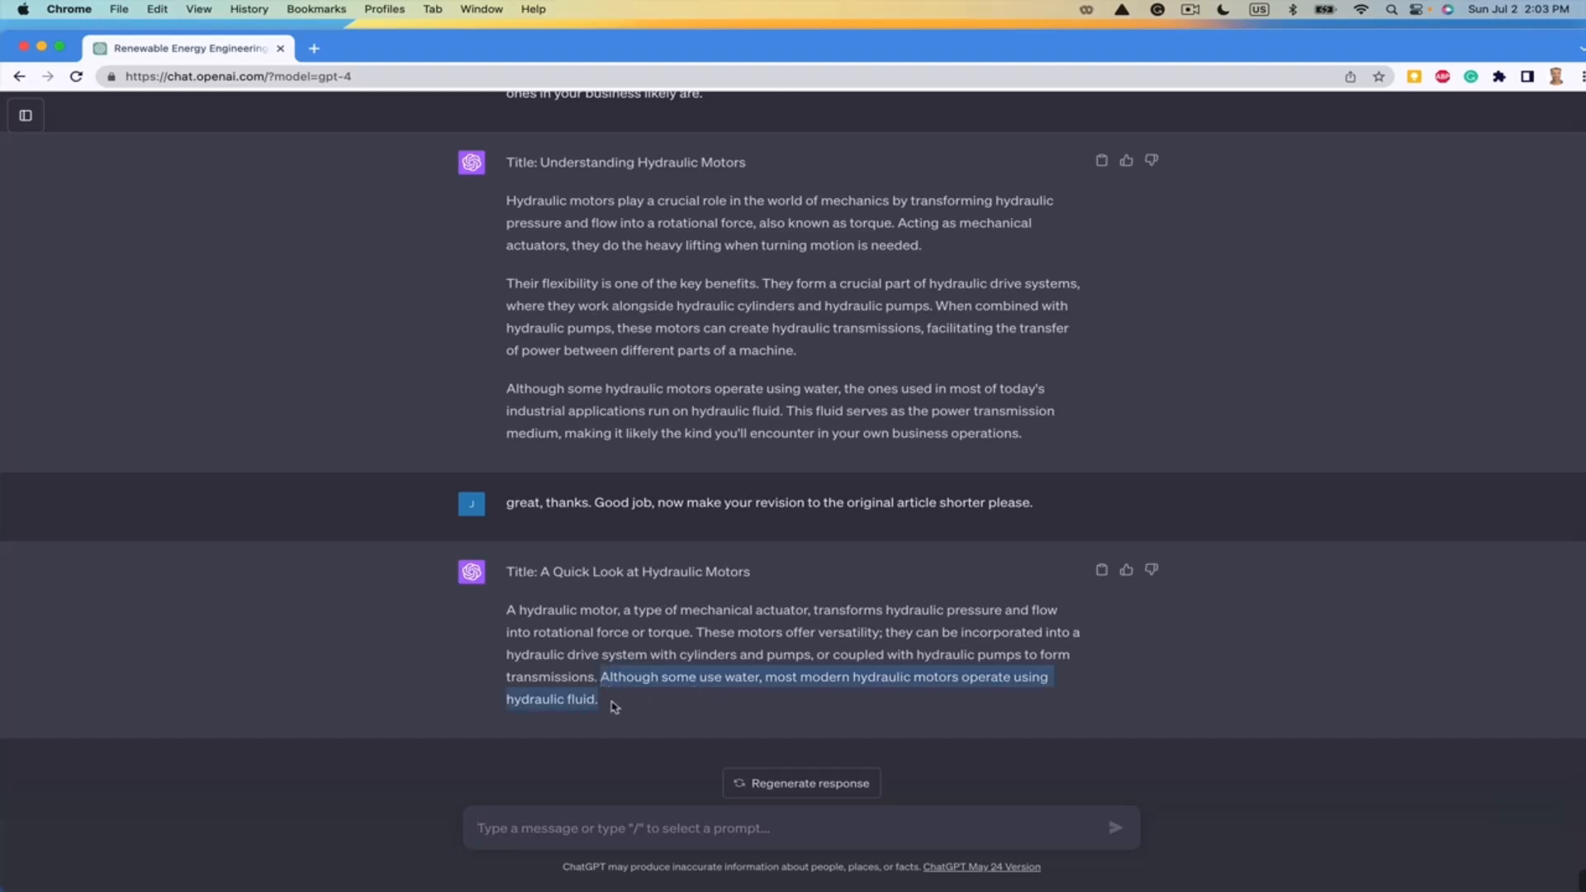
mouse_move(618, 695)
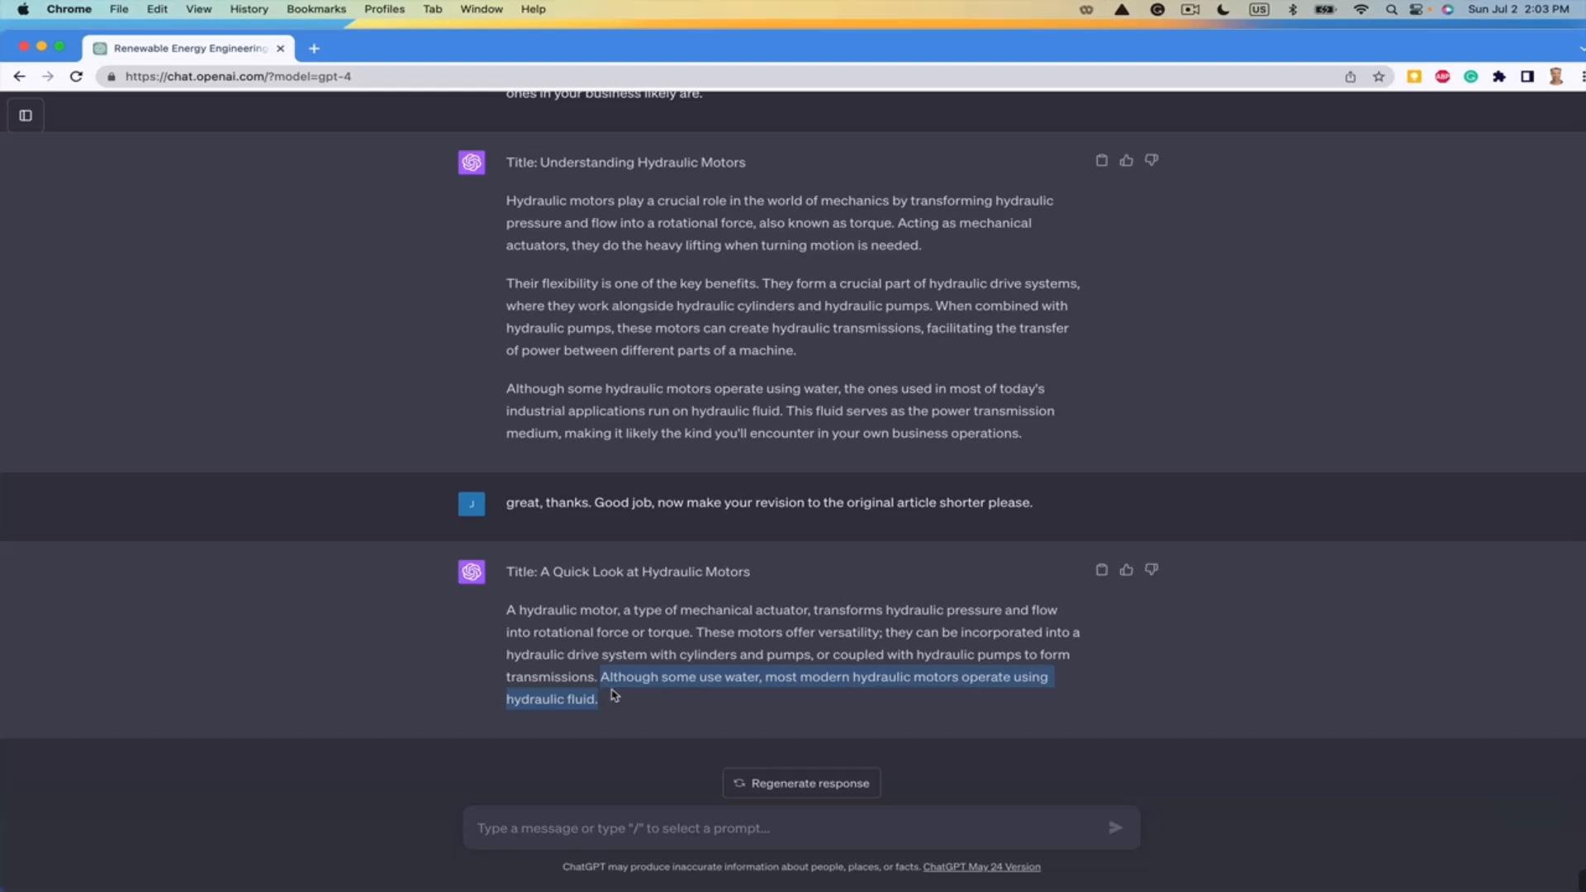
- Scroll to the short reply's closing sentence about water and hydraulic fluid
scroll("down", 3)
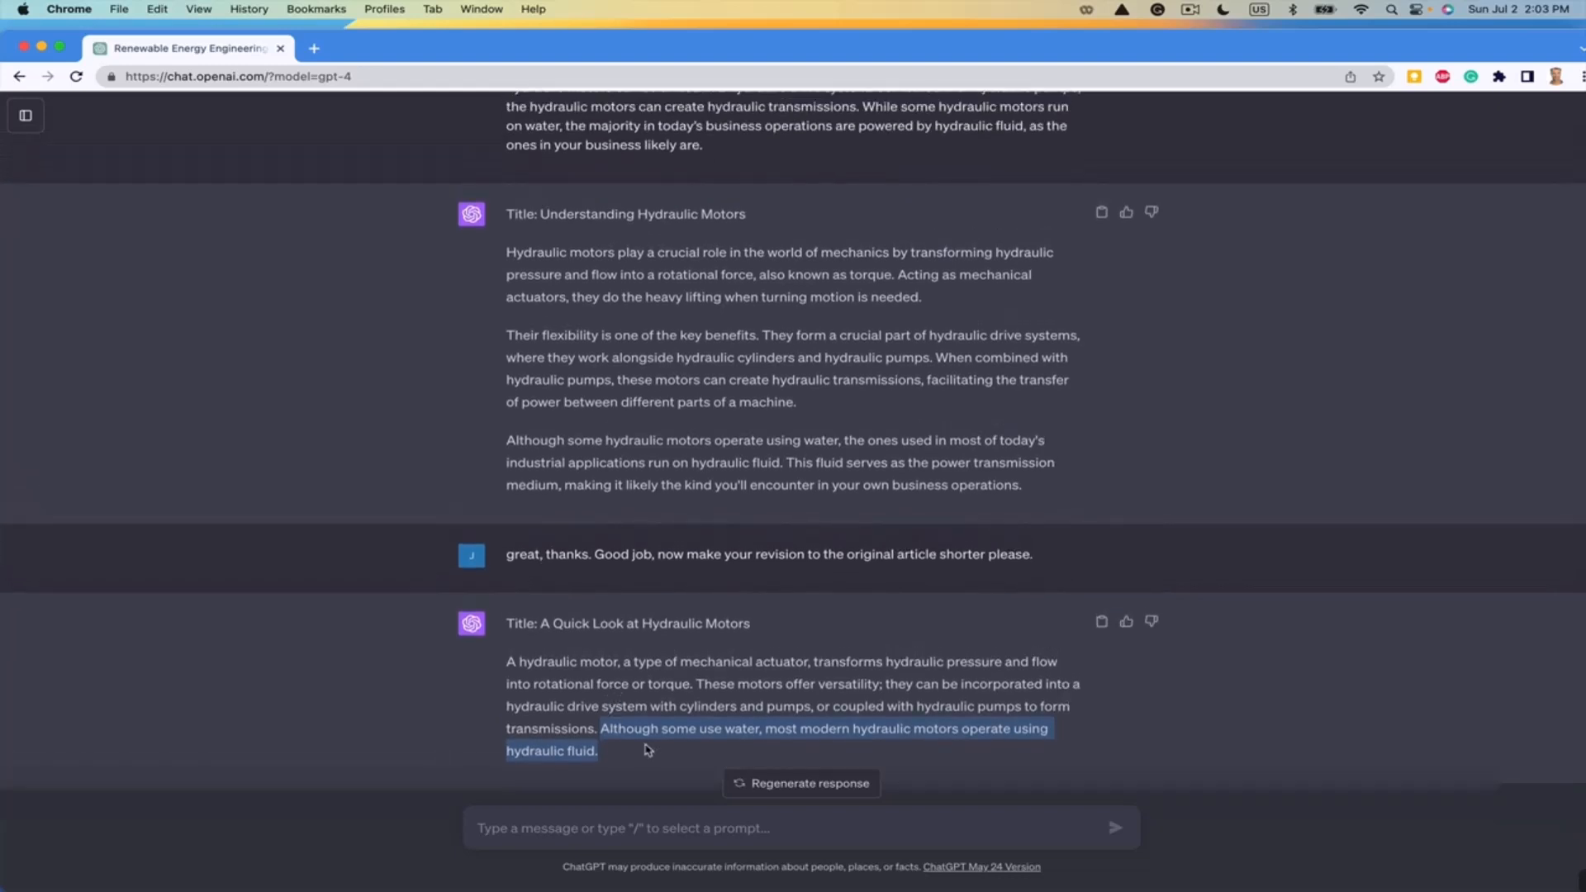
mouse_move(739, 744)
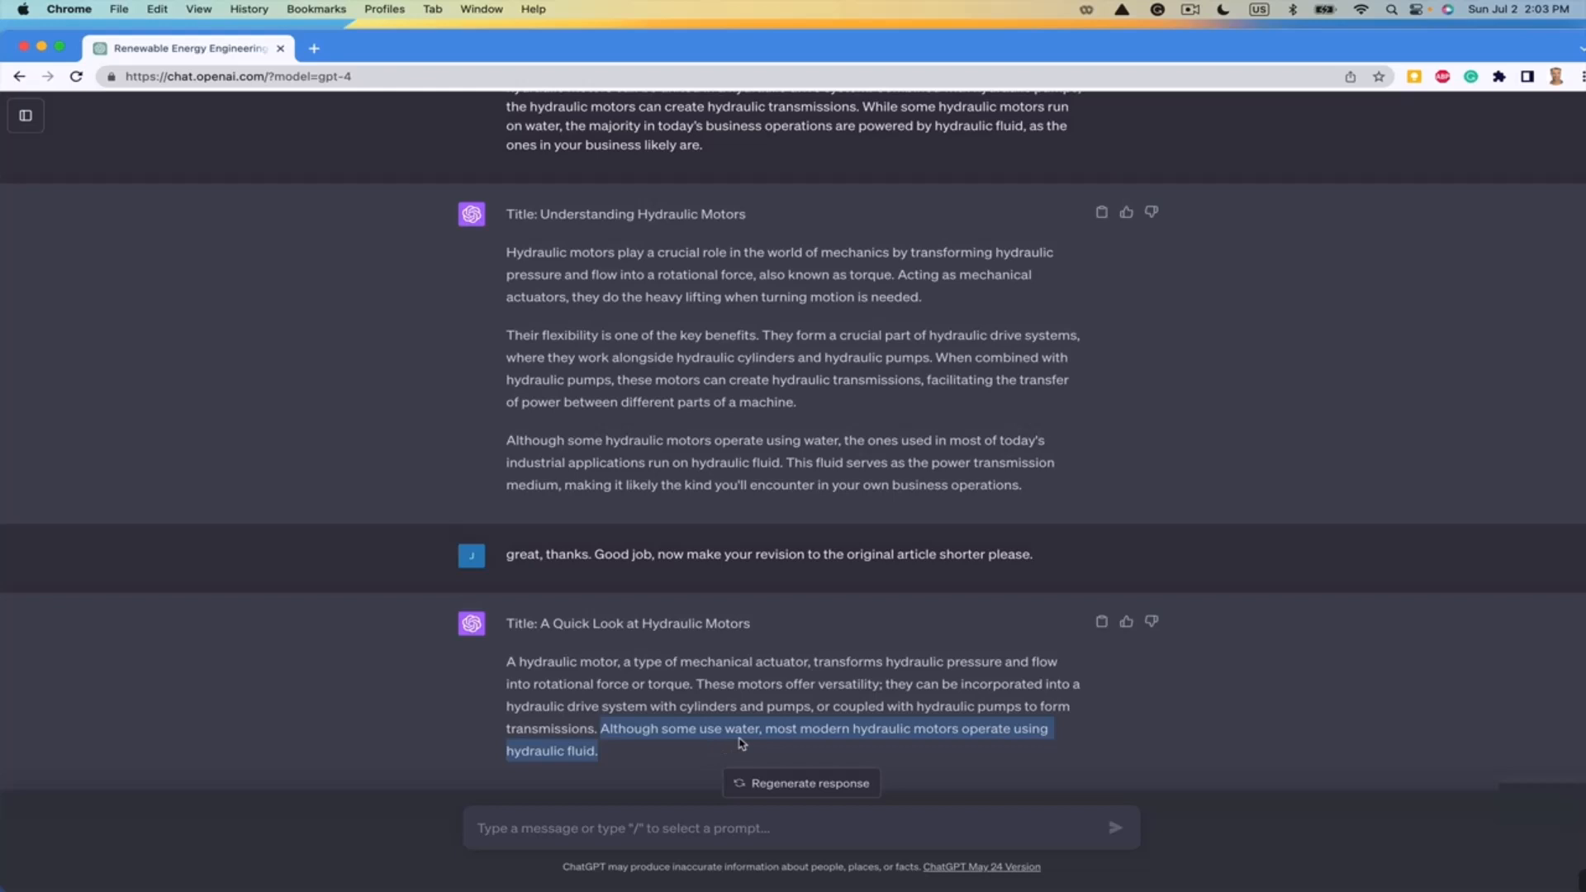
mouse_move(781, 743)
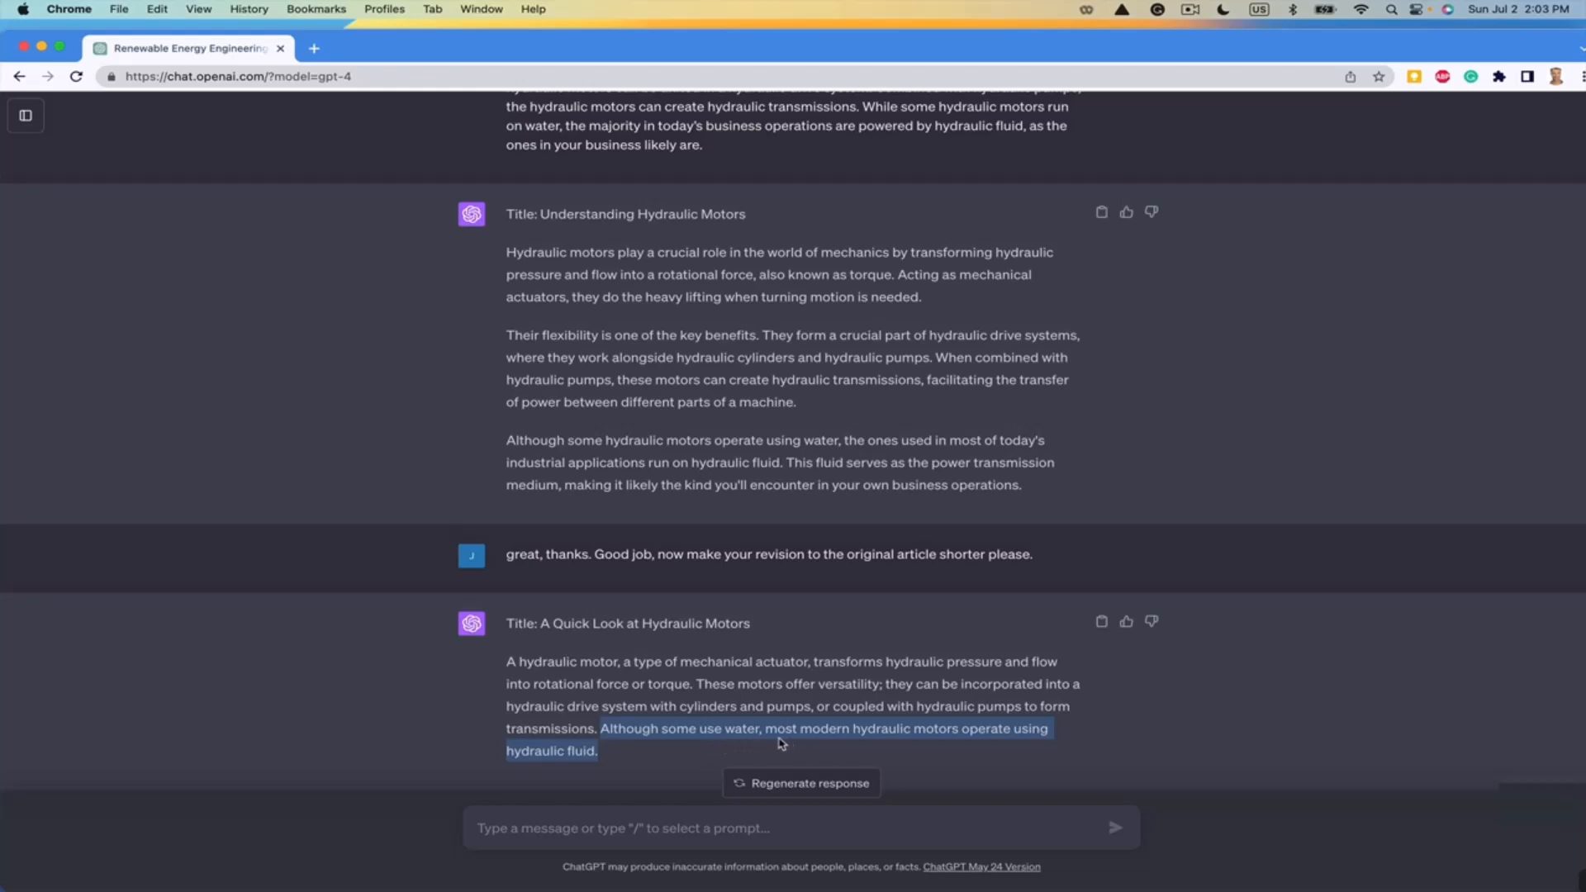
mouse_move(643, 758)
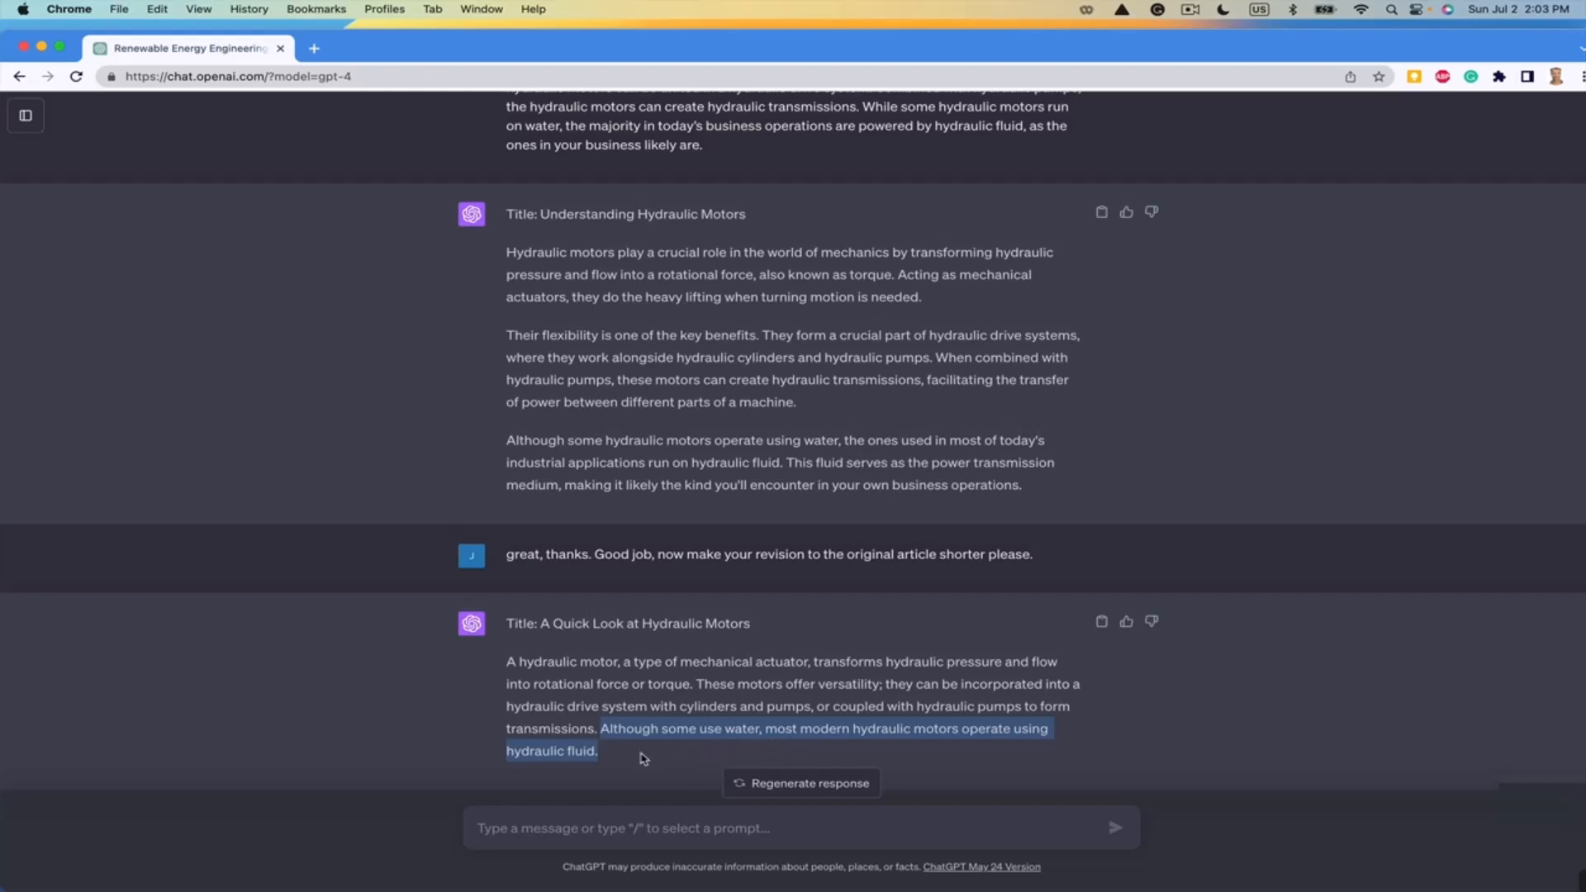
mouse_move(453, 722)
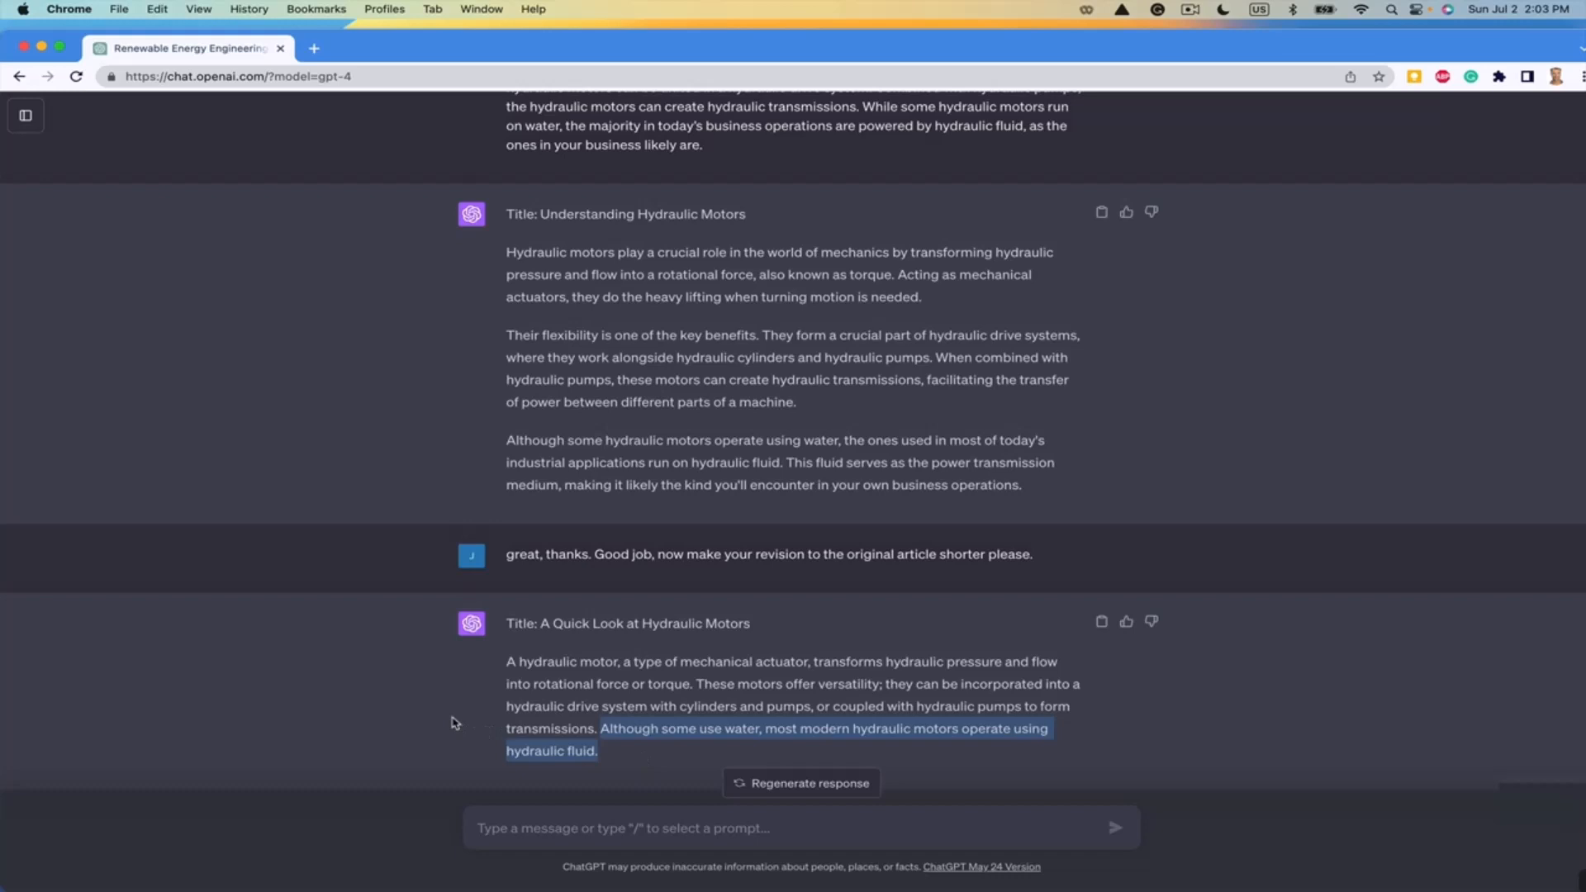
scroll("up", 3)
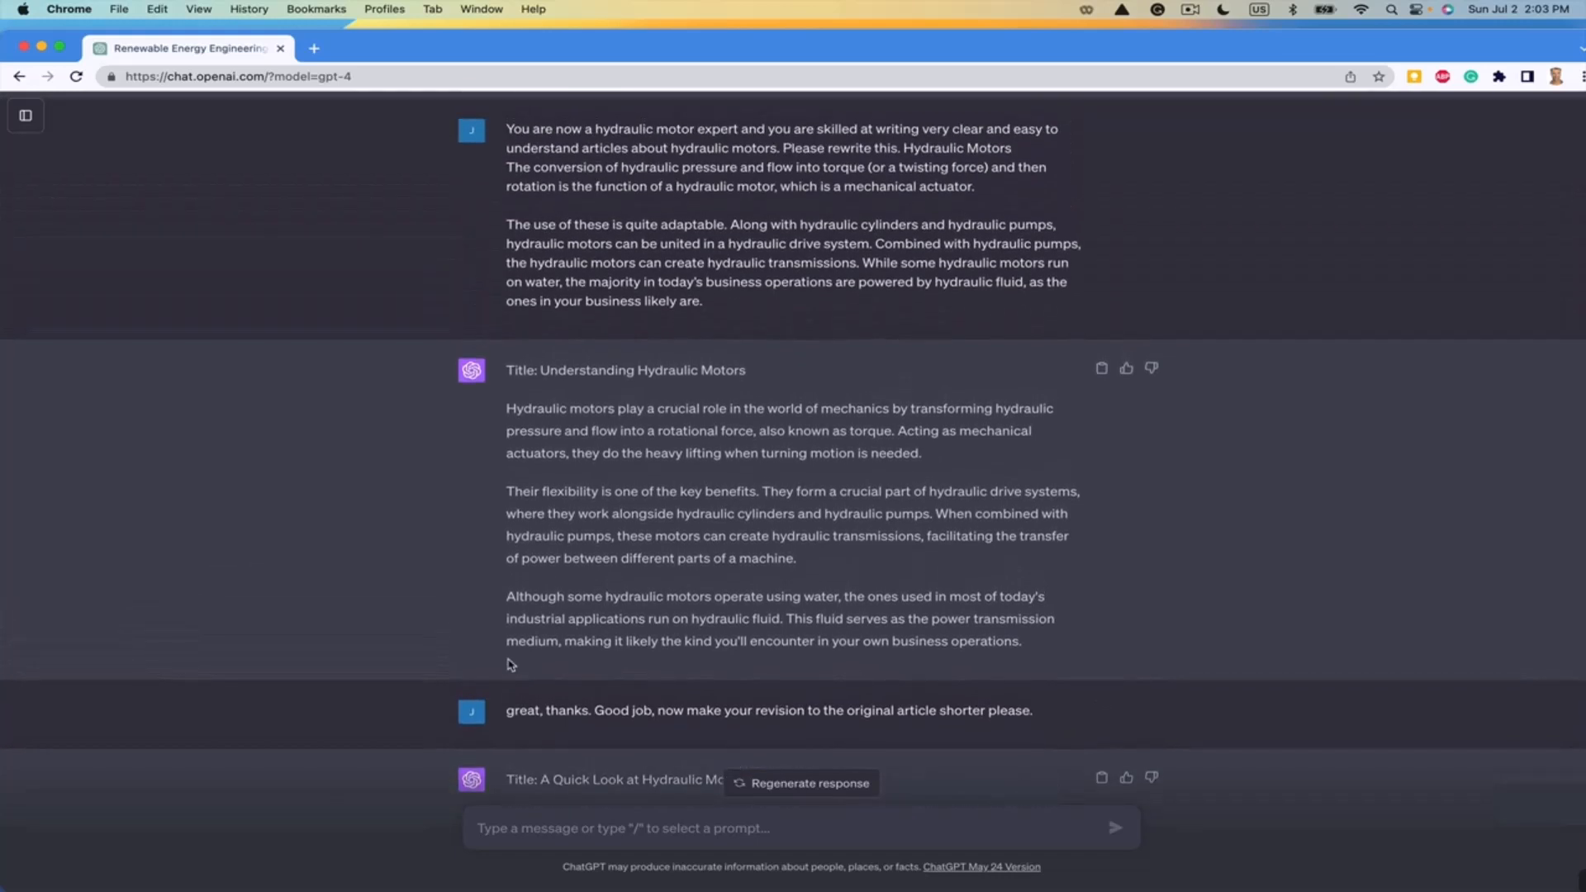
mouse_move(856, 287)
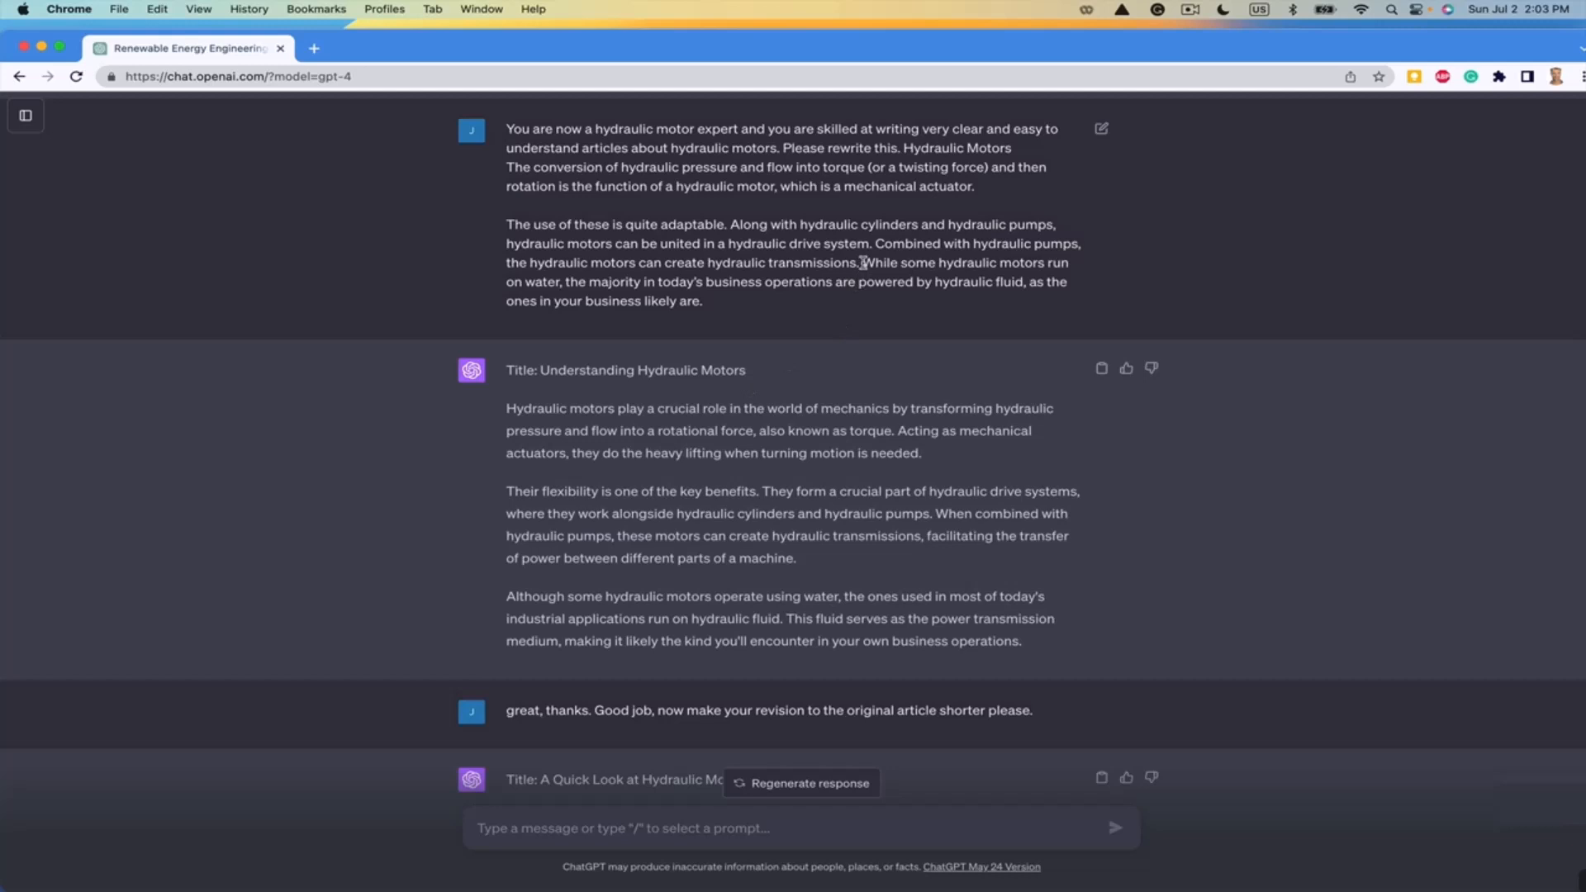
mouse_move(608, 294)
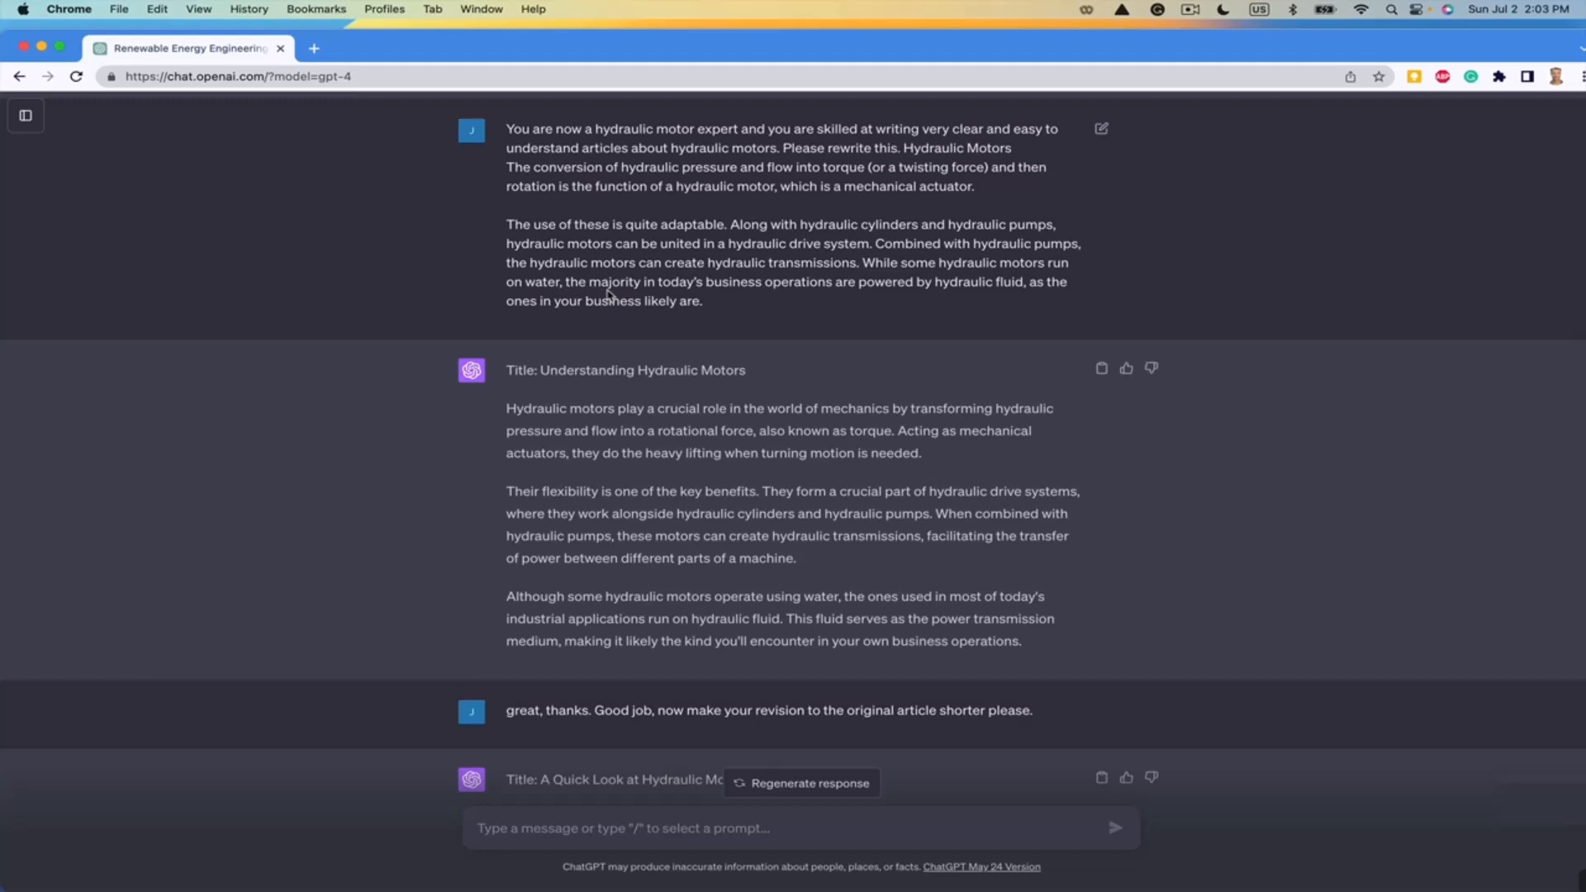
mouse_move(879, 278)
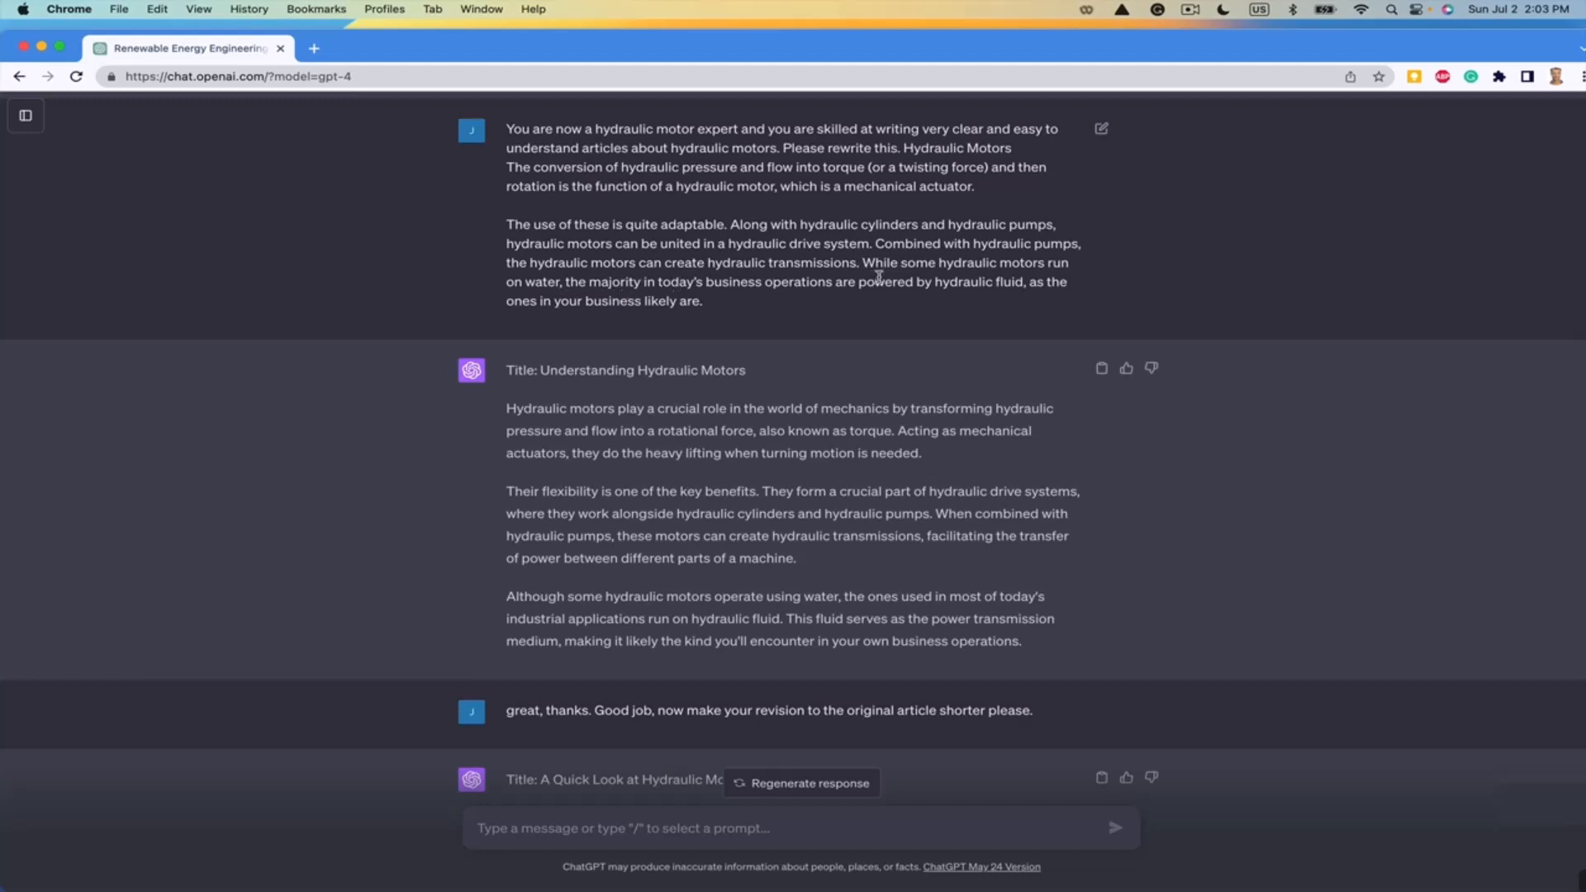
mouse_move(544, 315)
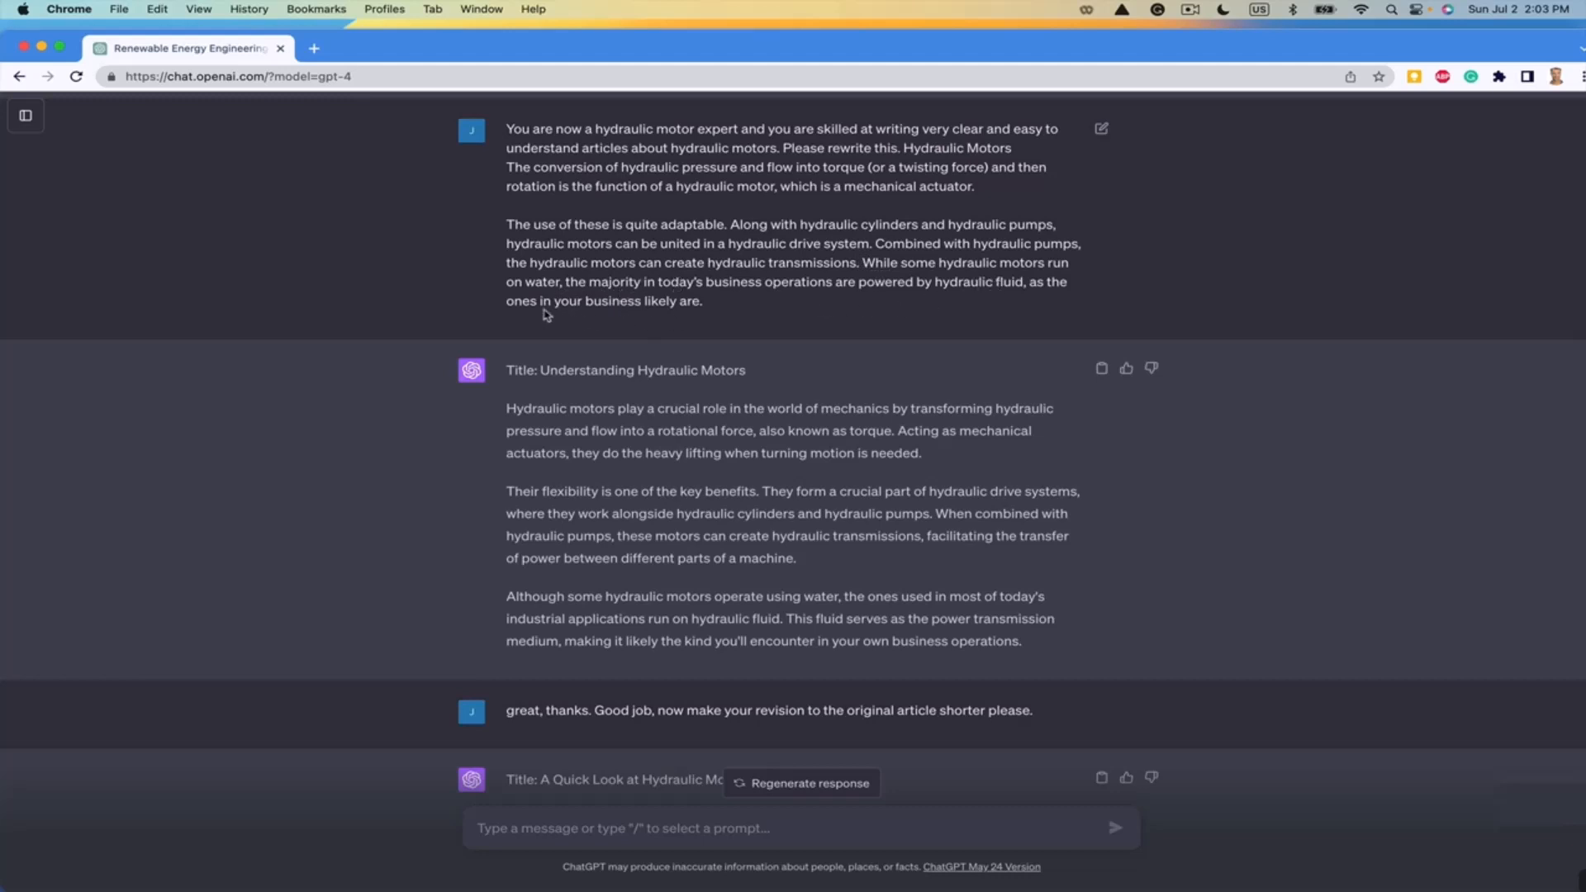
mouse_move(1027, 296)
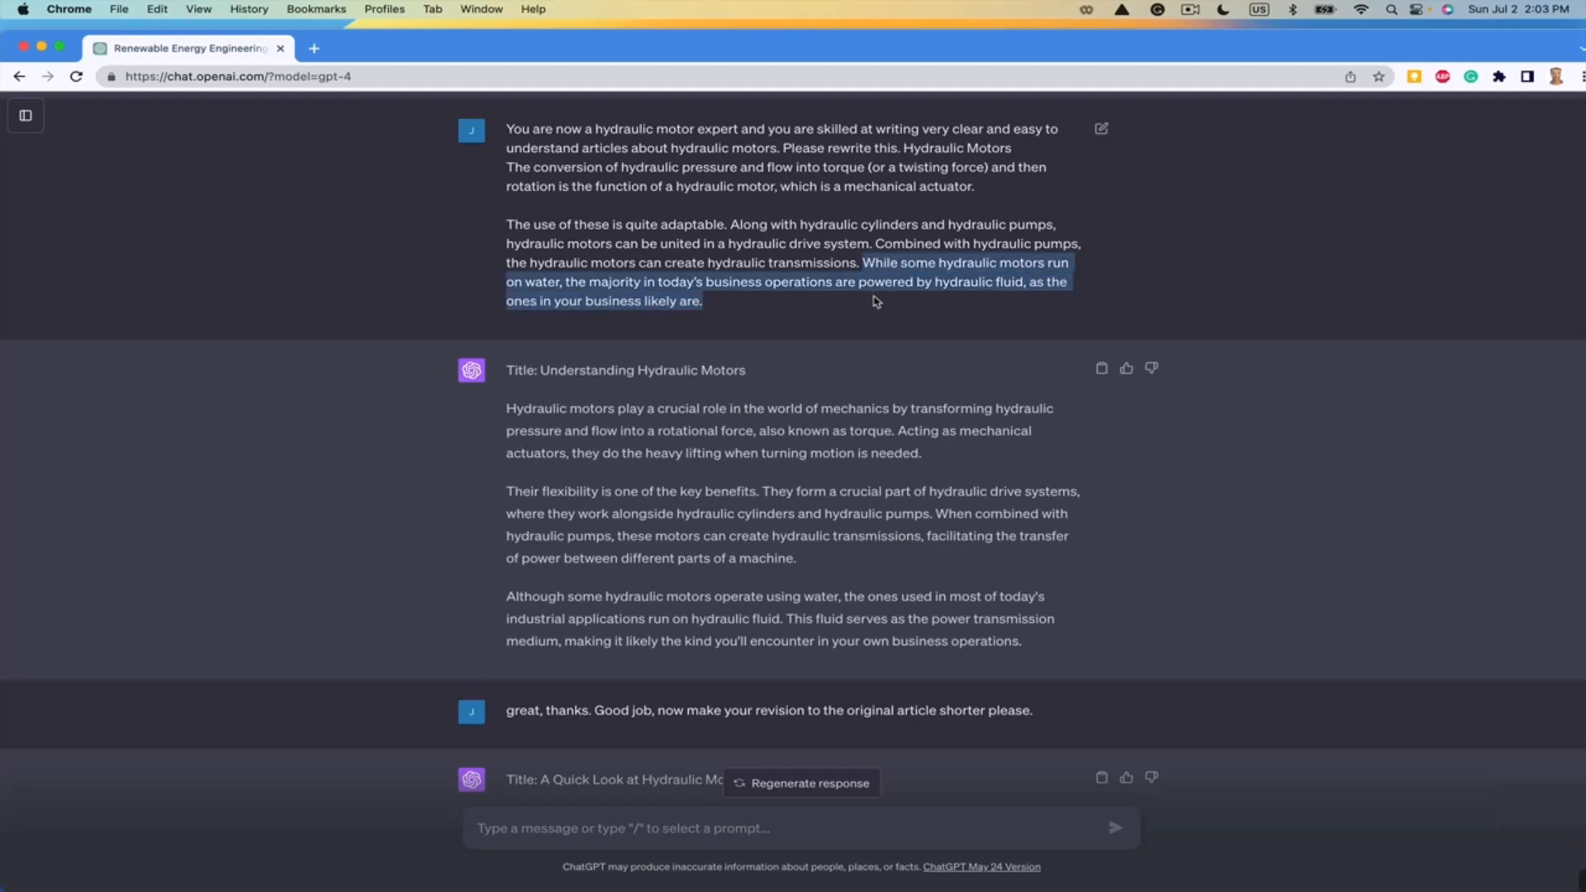
- Scroll within the original article's sentence about water versus hydraulic fluid
scroll("down", 3)
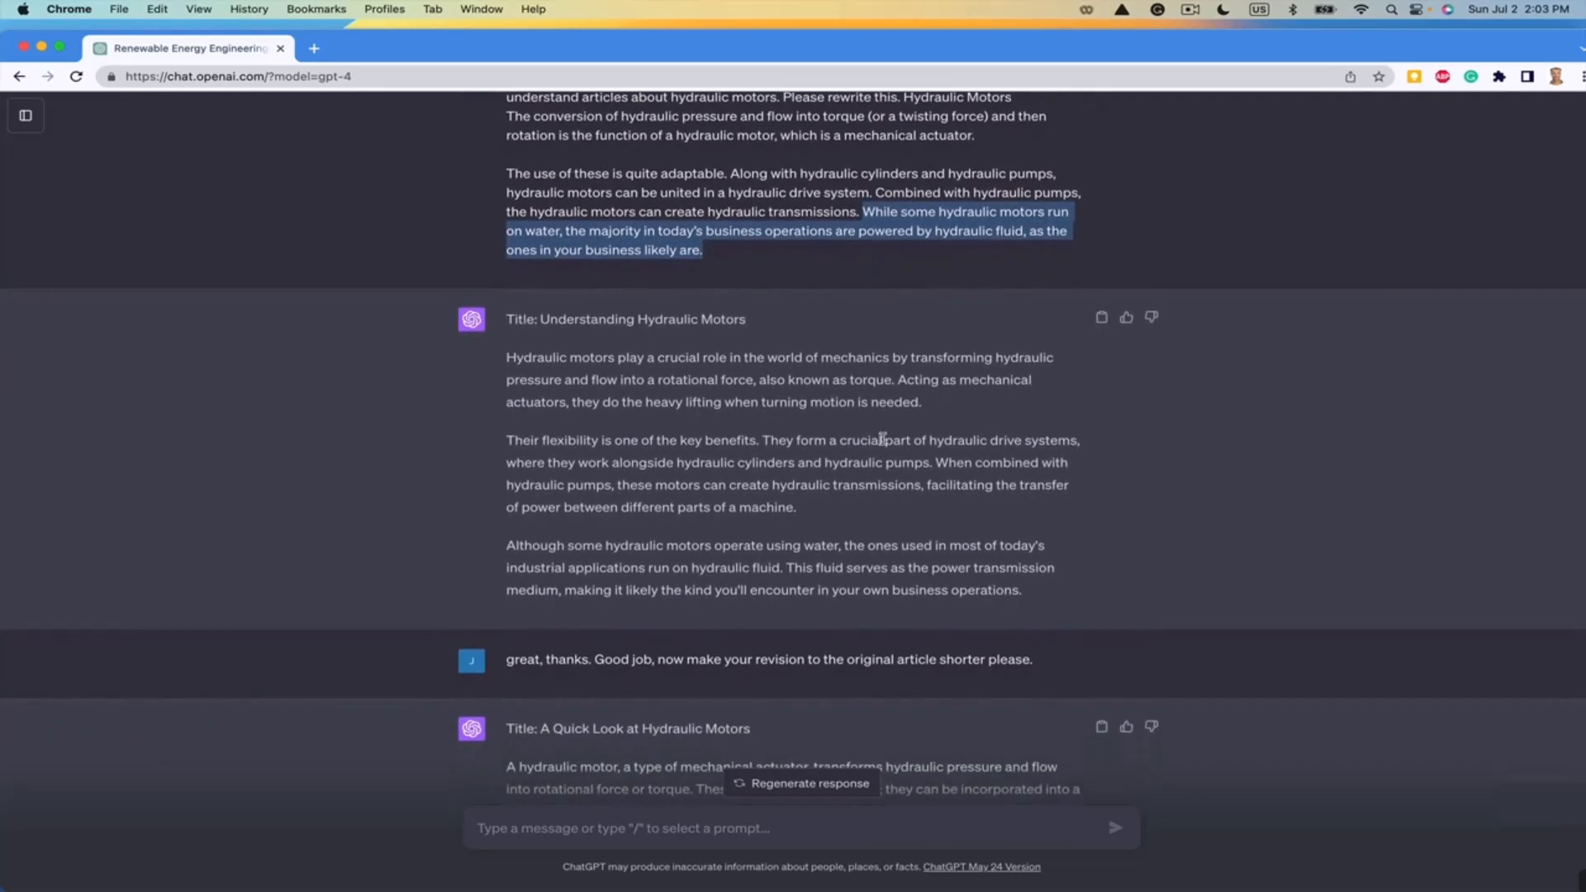
mouse_move(515, 546)
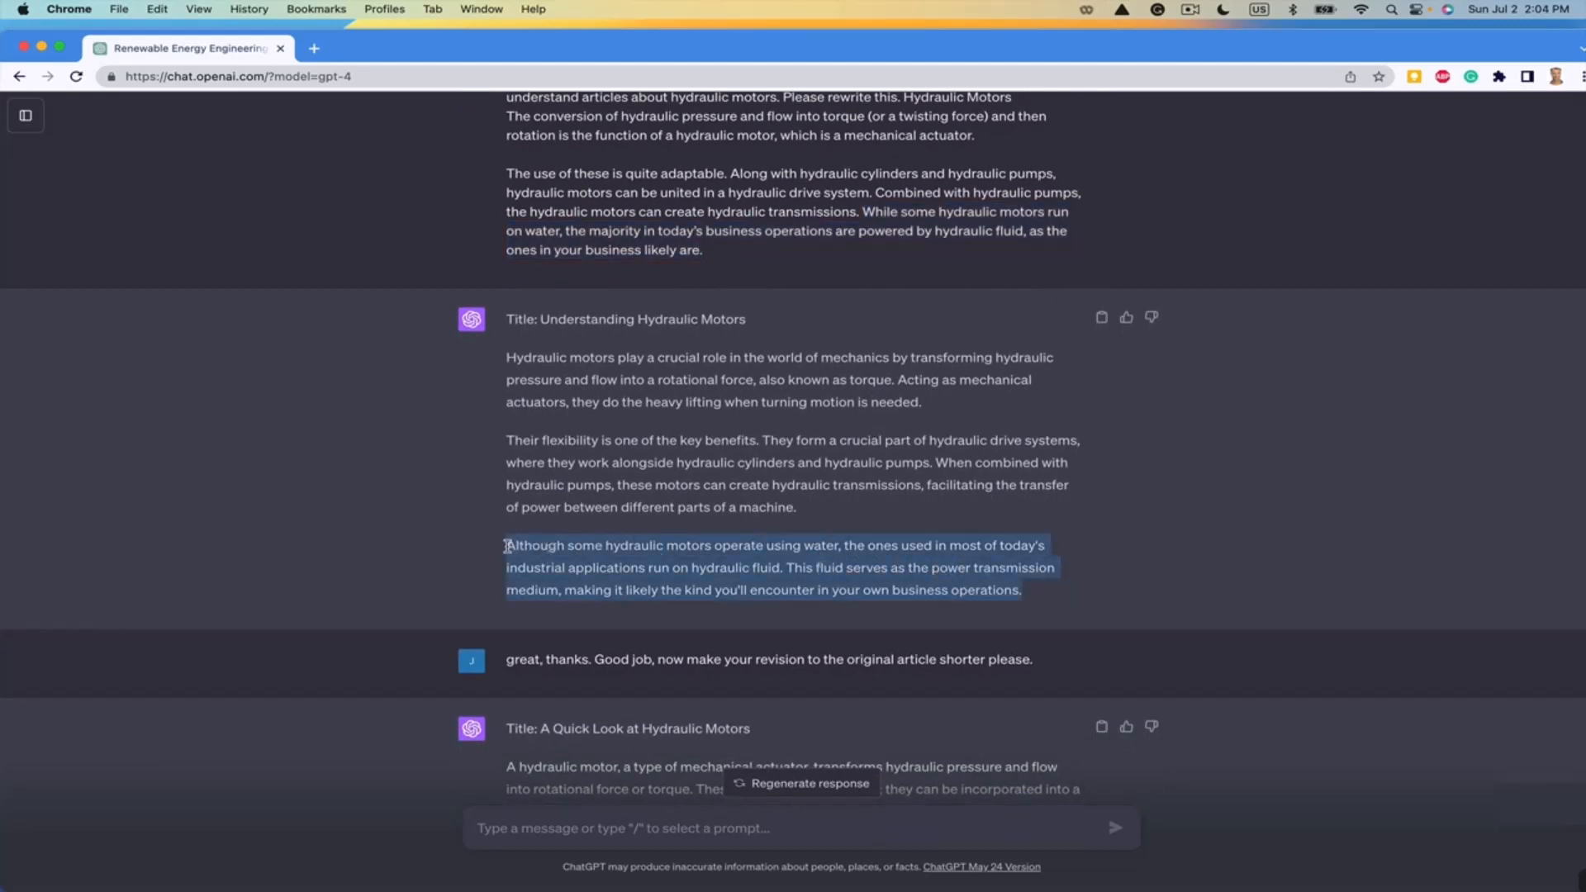
- Scroll between the rewrite's water-and-hydraulic-fluid paragraph and the short version's matching sentence
scroll("down", 3)
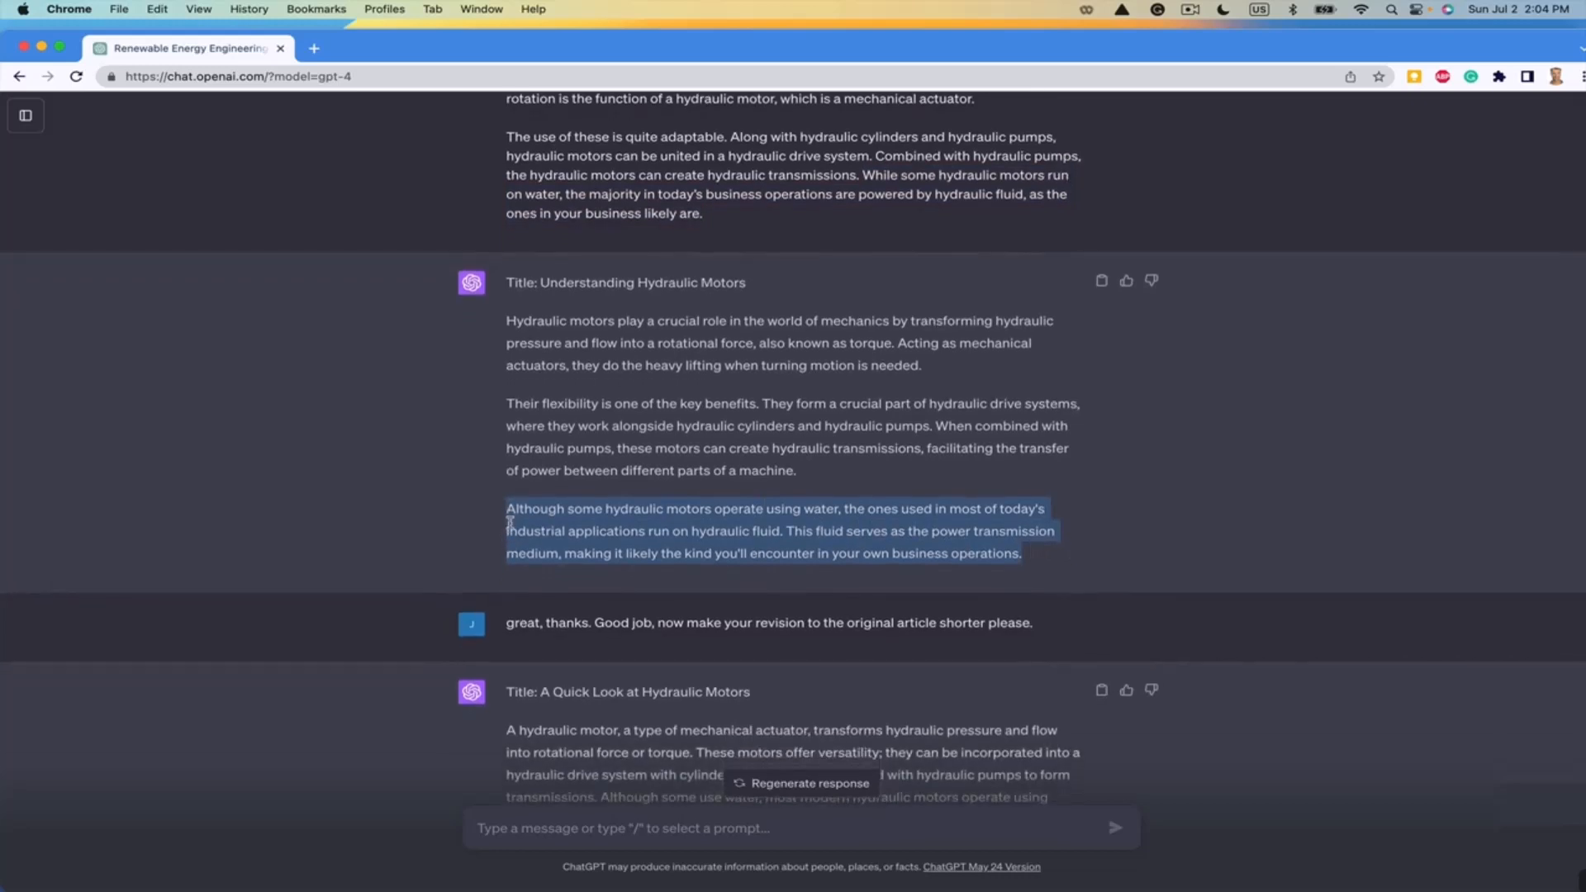
mouse_move(702, 513)
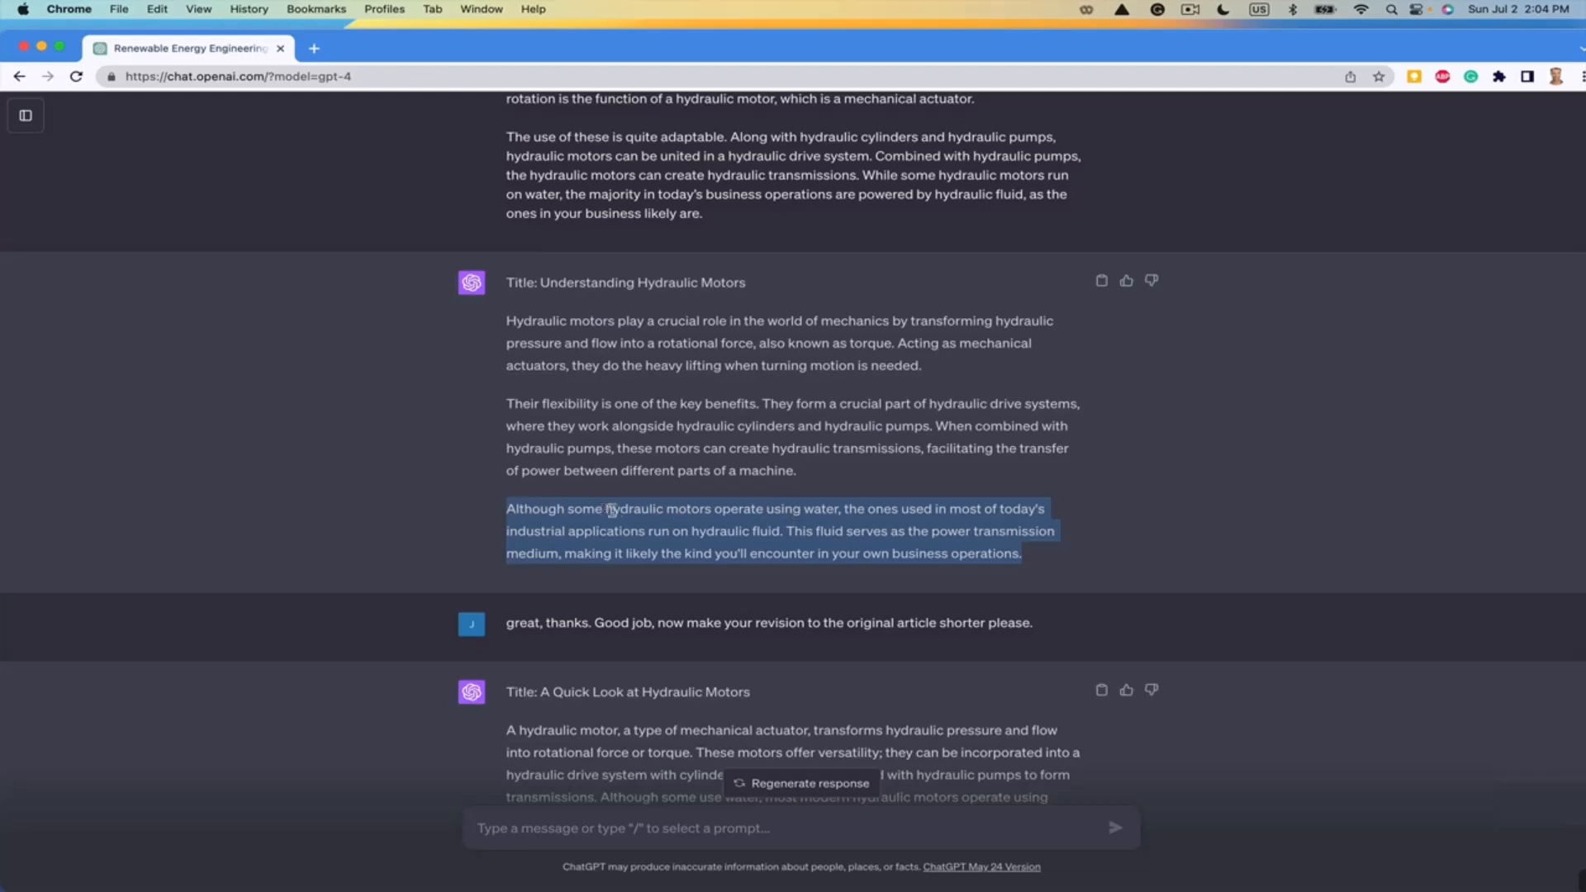
mouse_move(863, 527)
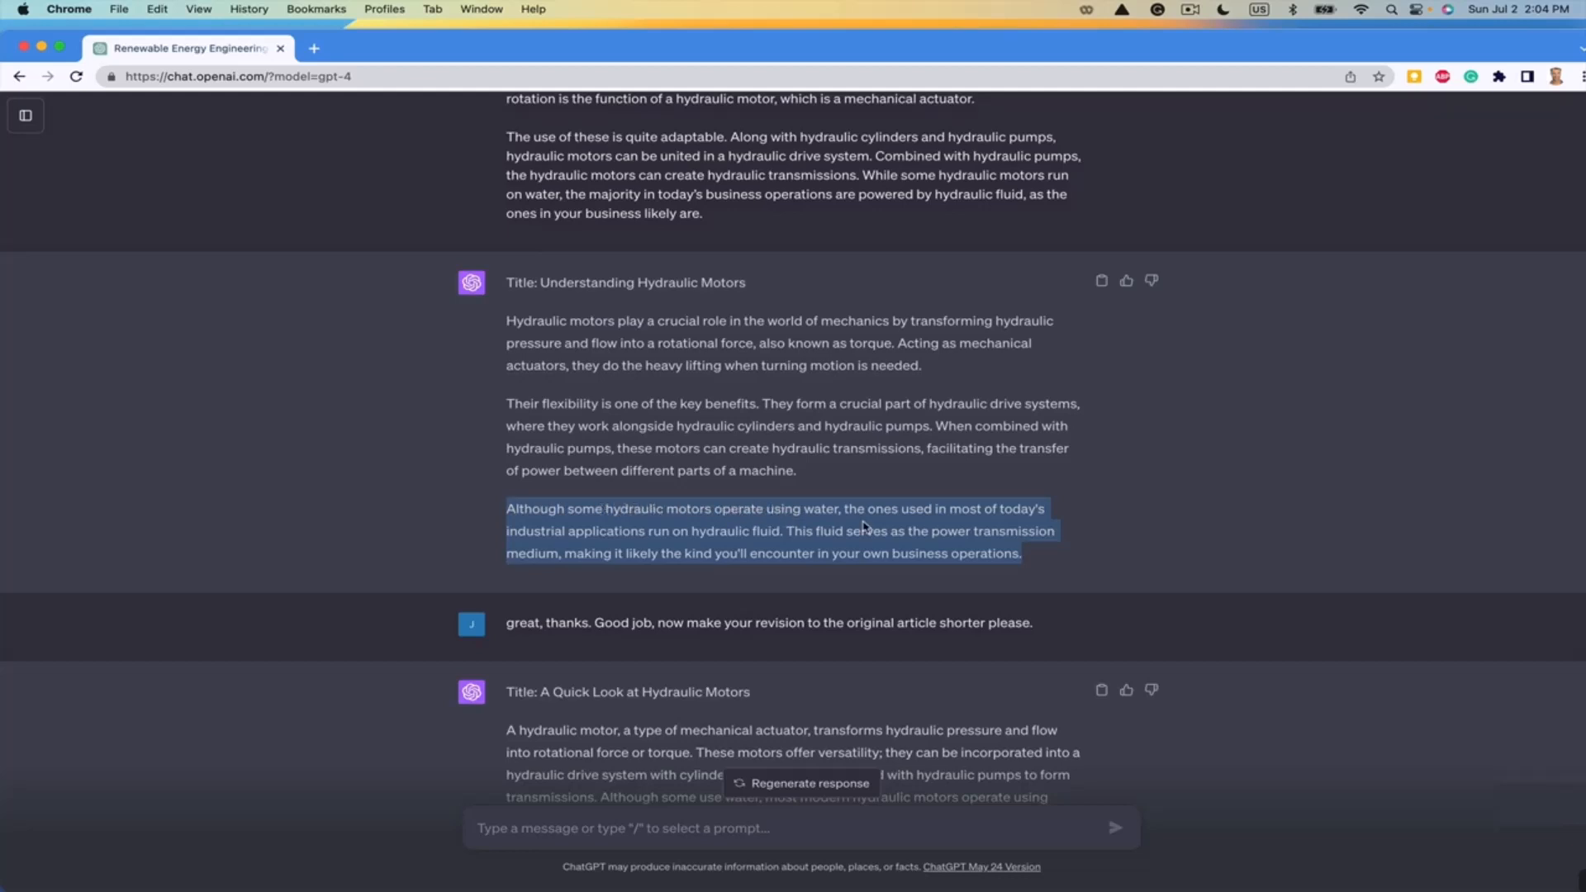
mouse_move(708, 551)
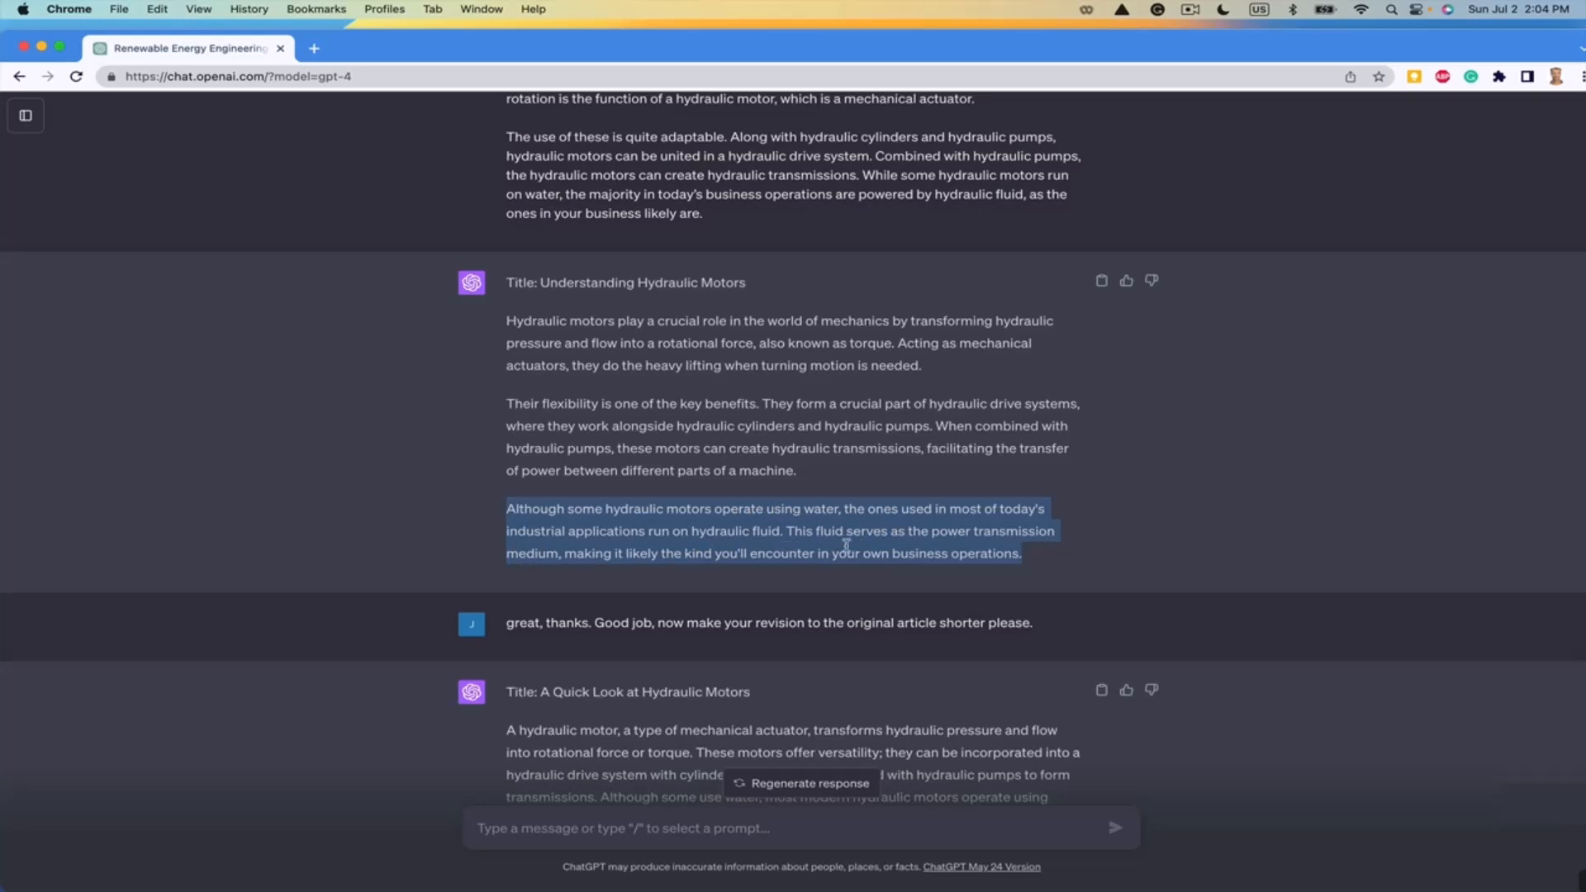
scroll("up", 3)
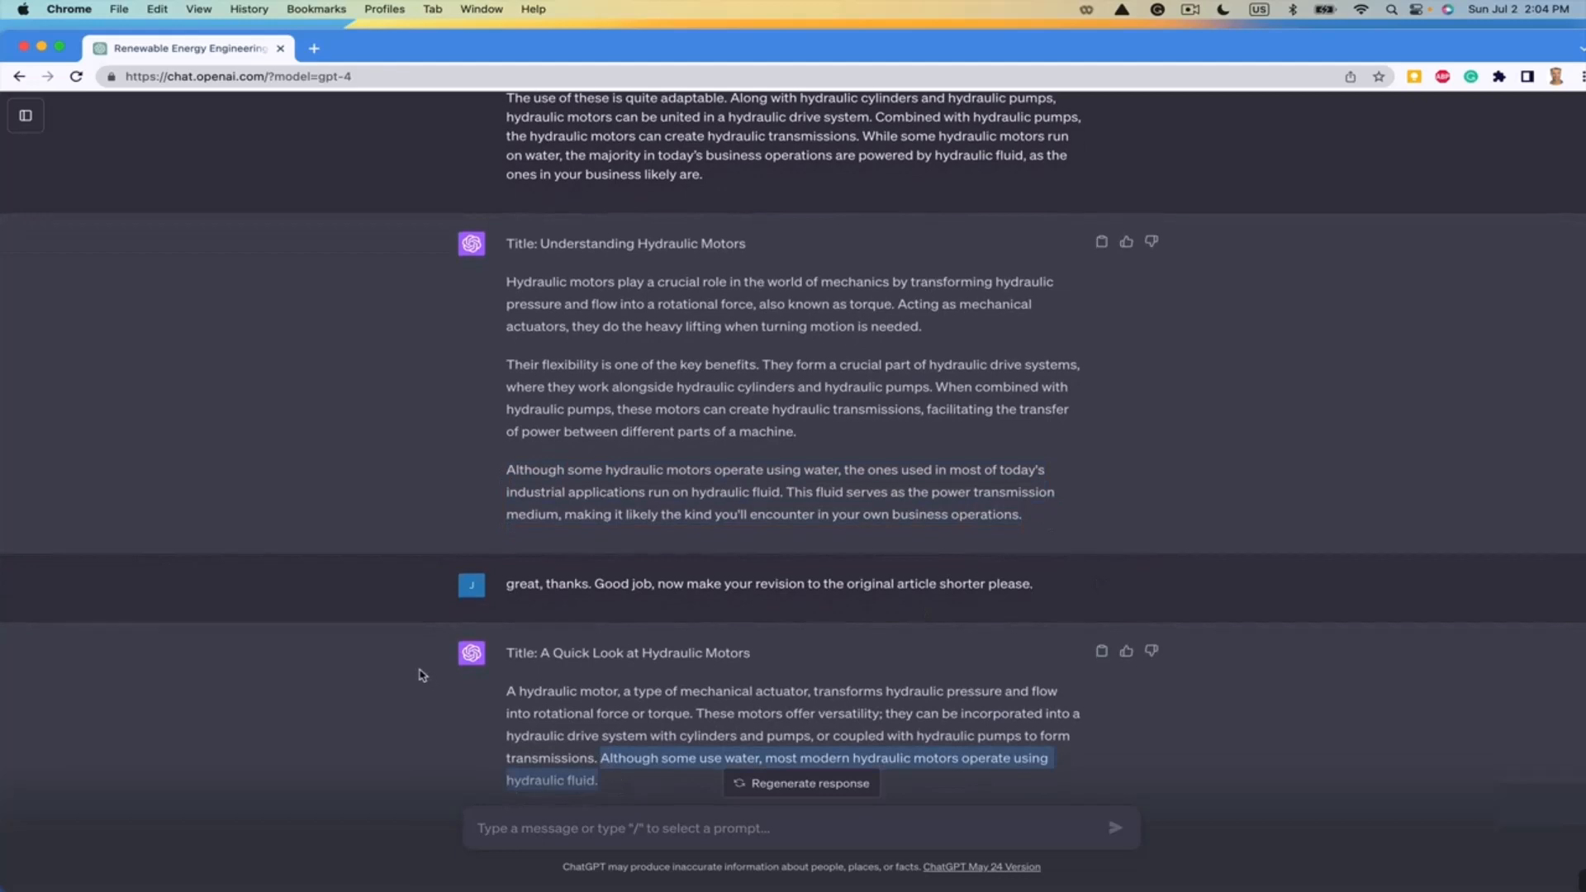
scroll("down", 3)
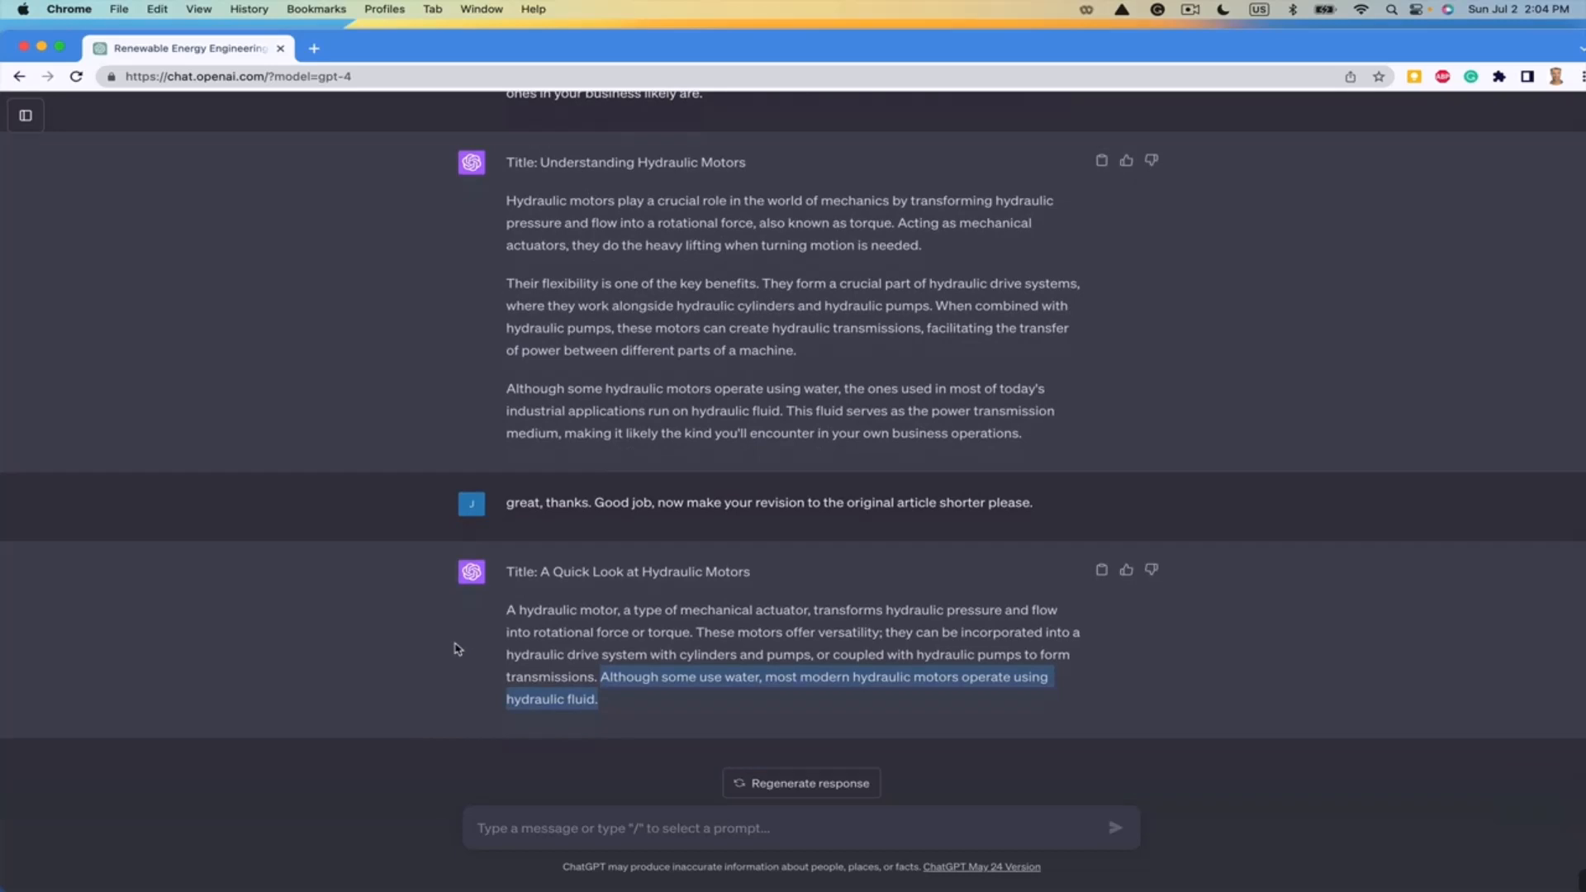
mouse_move(533, 648)
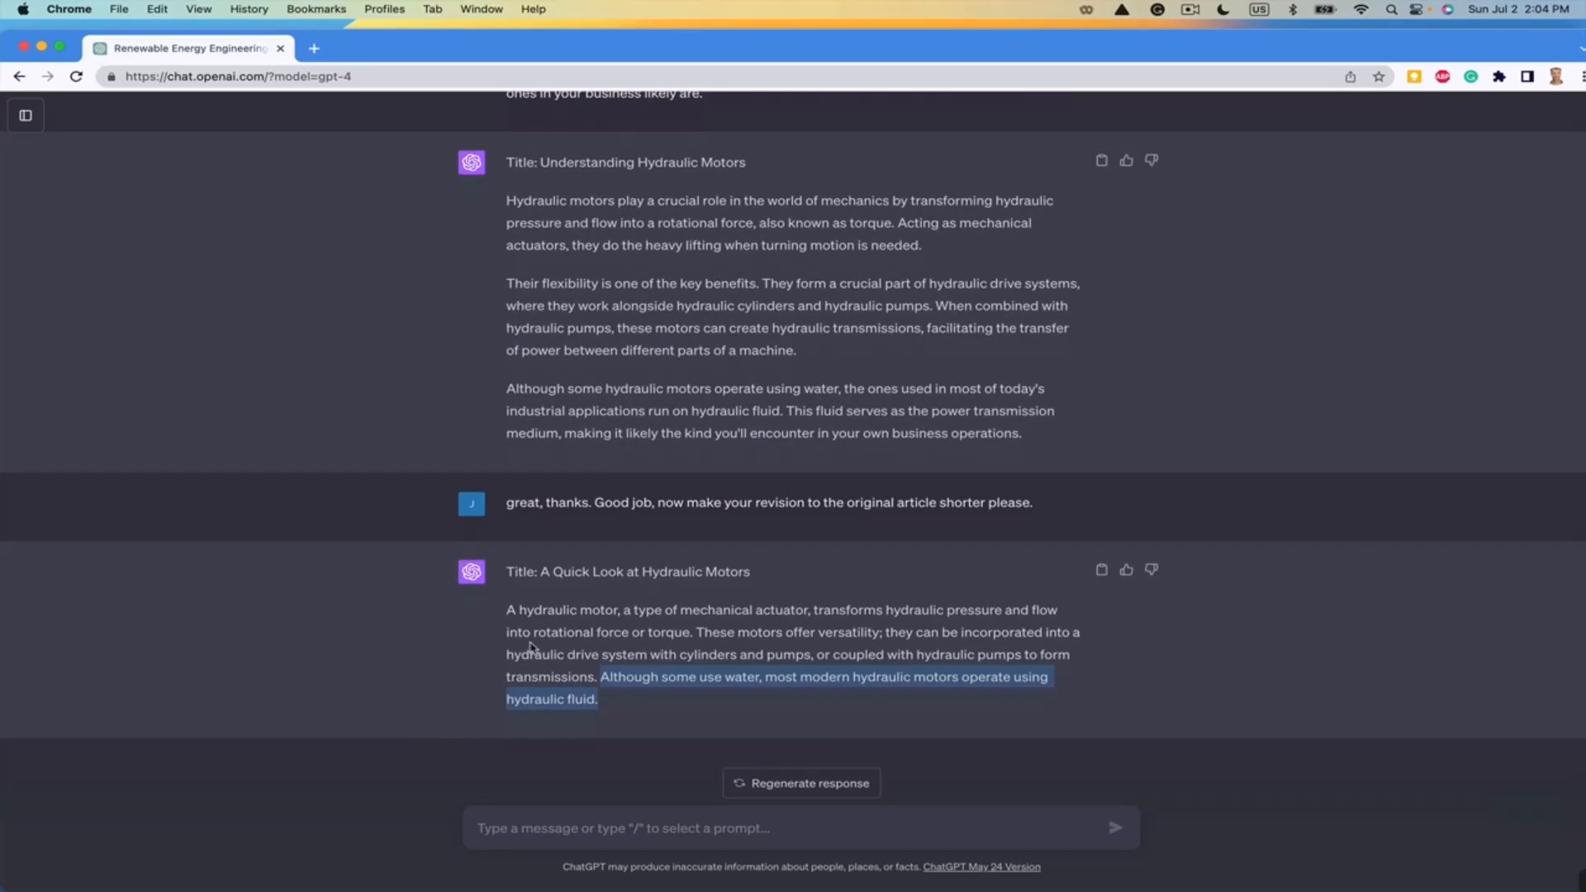
mouse_move(723, 655)
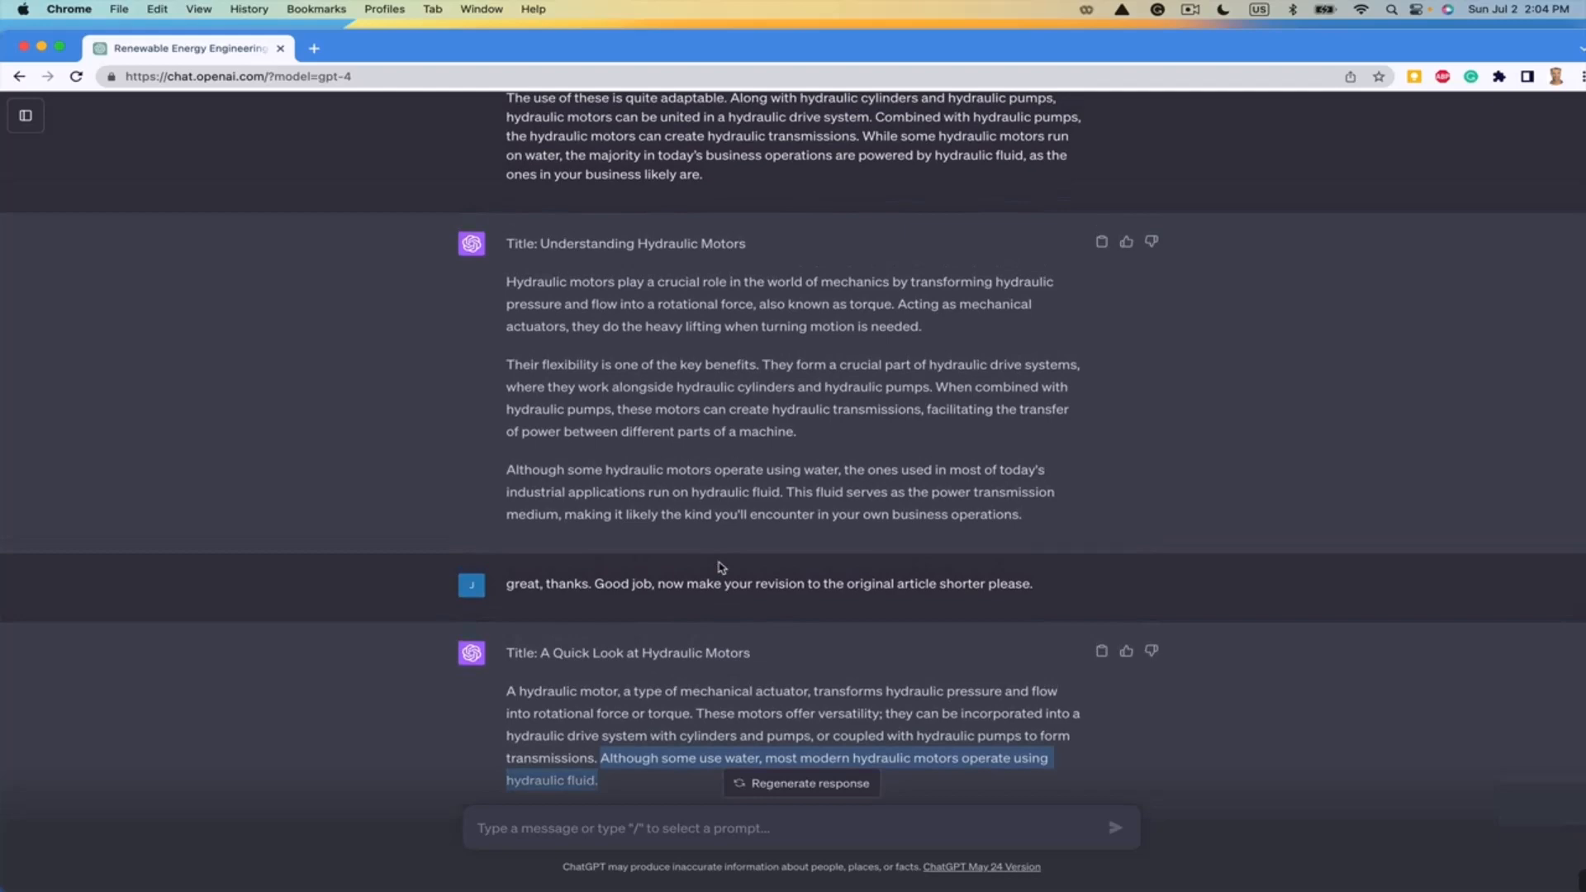
scroll("down", 3)
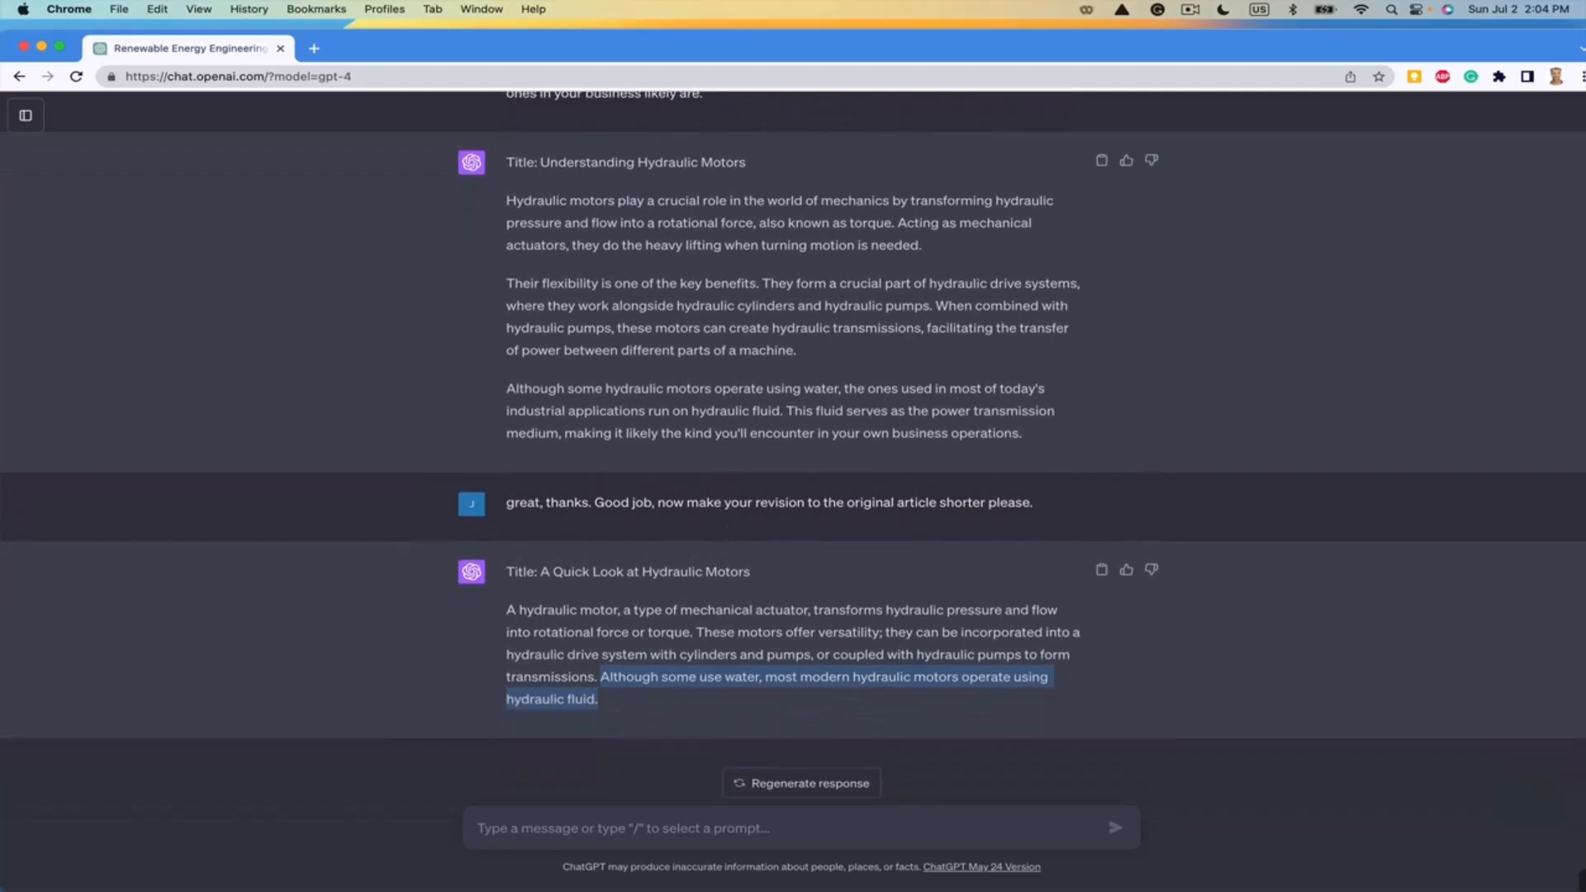